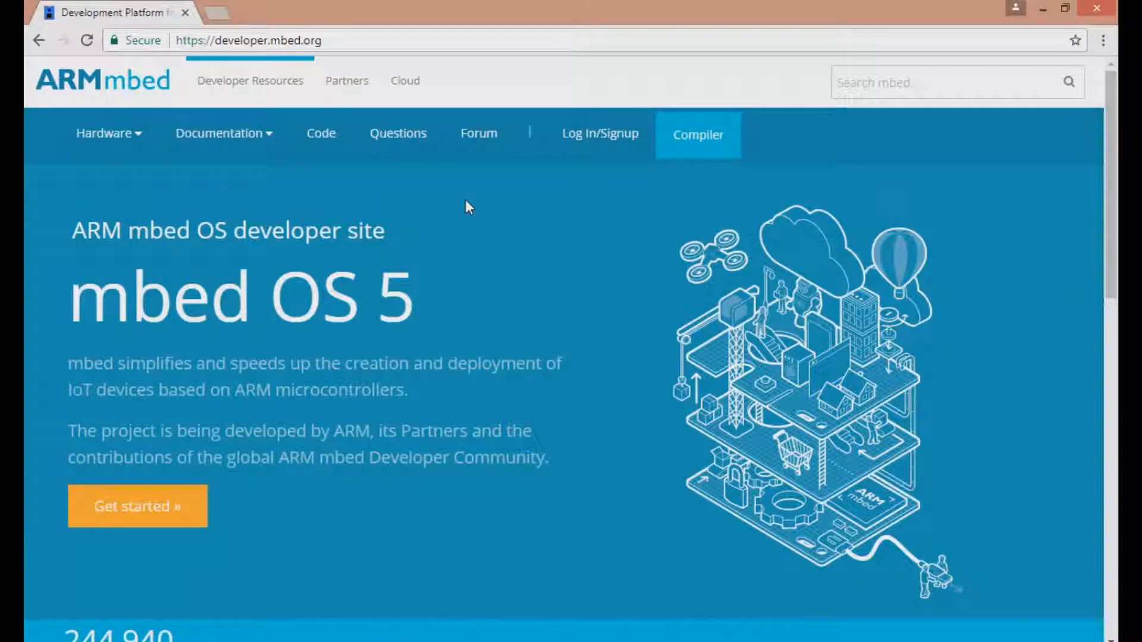
mouse_move(475, 204)
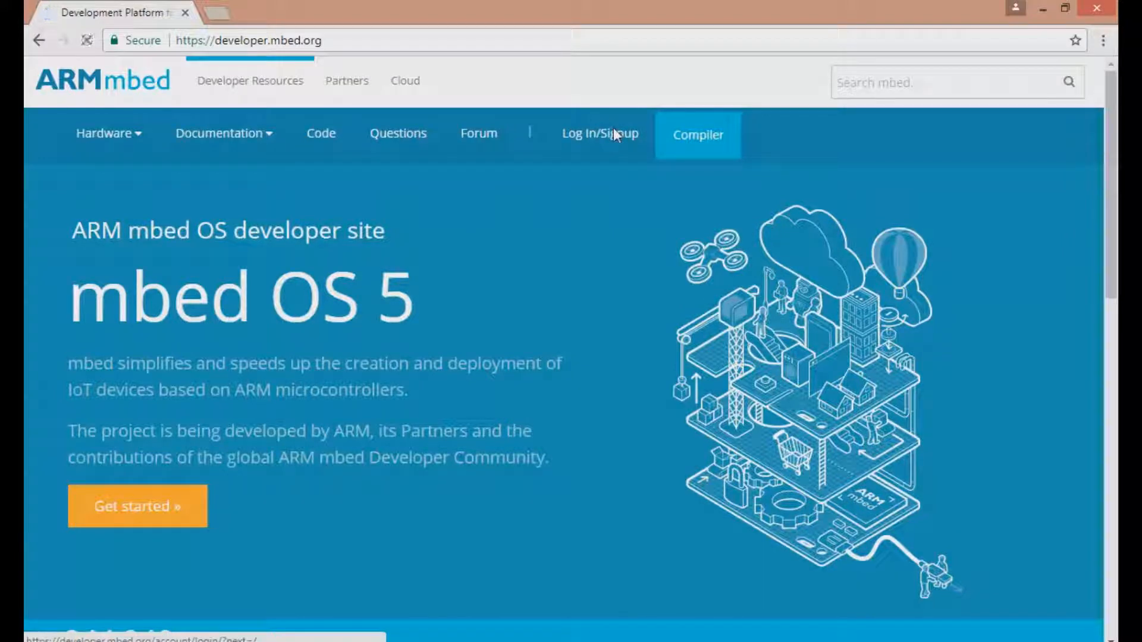
Log in to the mbed developer site as user iamalexoconnor with its password
click(598, 134)
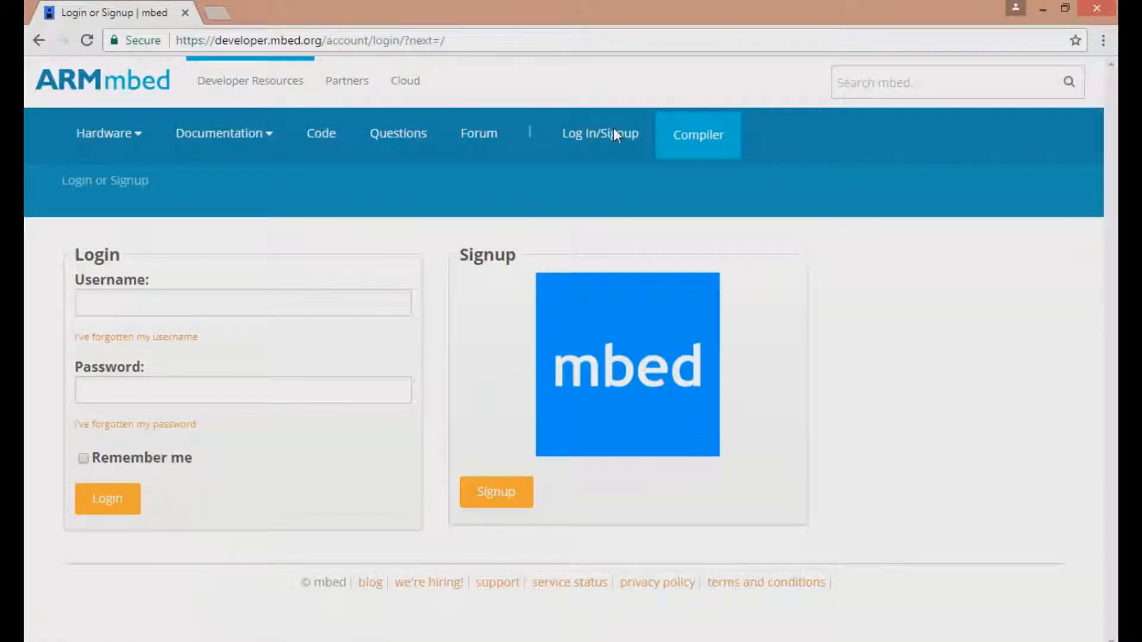
text(iamalexoconnor)
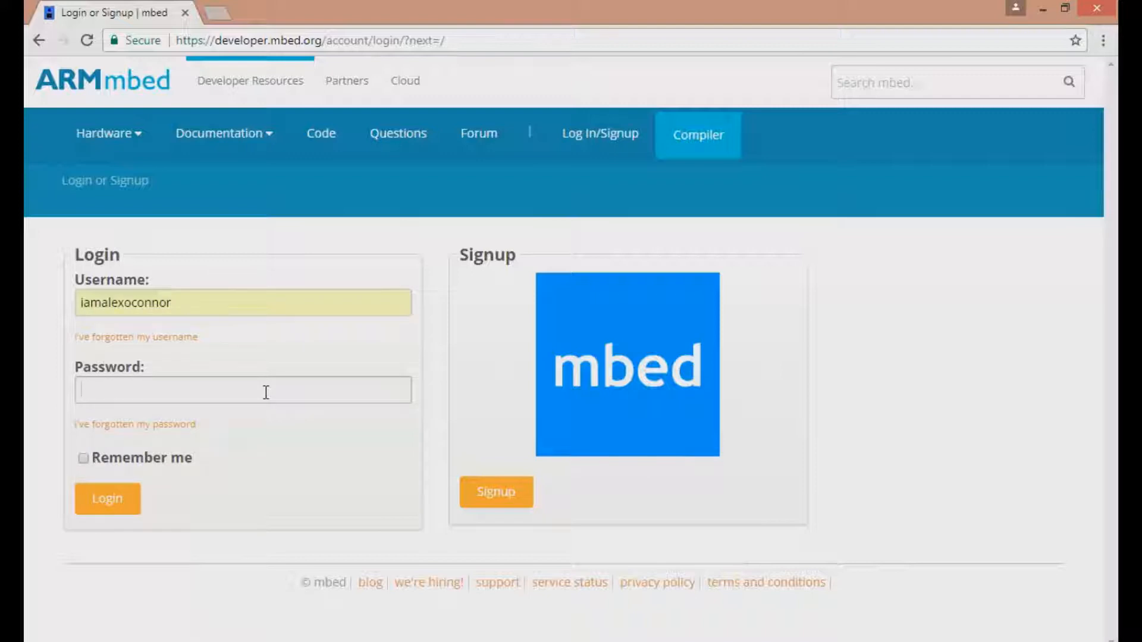
click(243, 390)
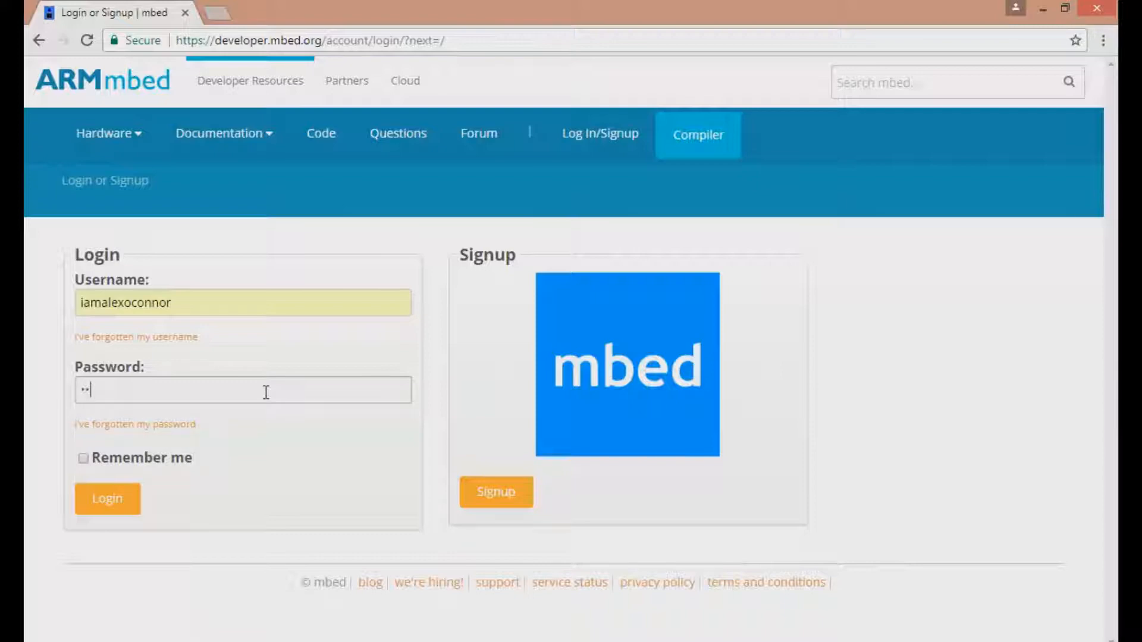
click(107, 498)
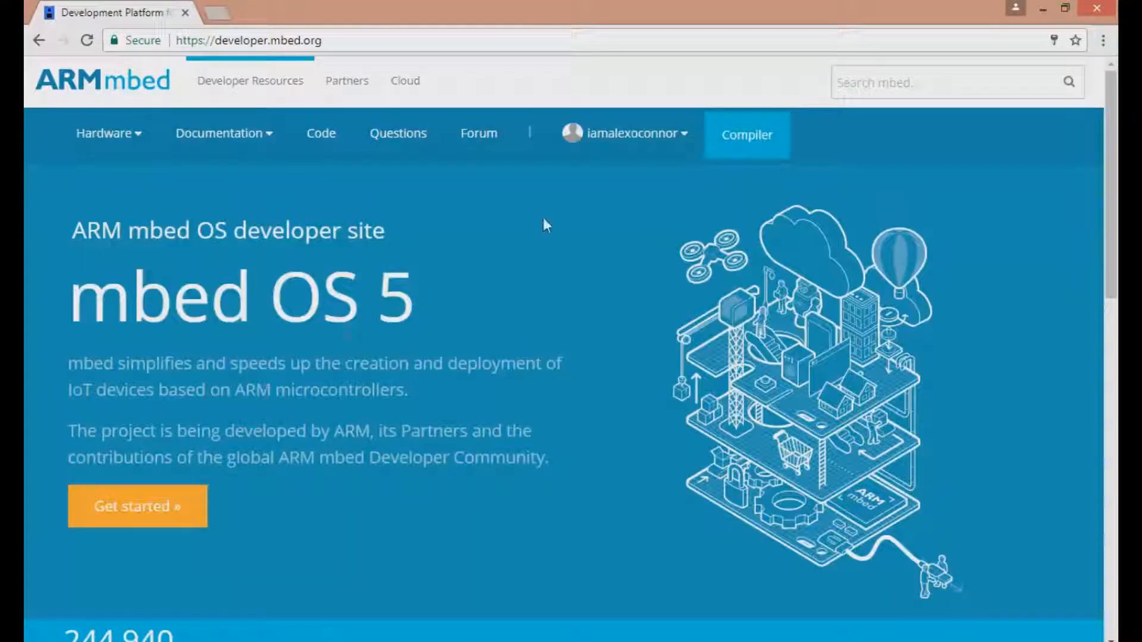
Launch the mbed online Compiler from the developer site's navigation bar
click(624, 133)
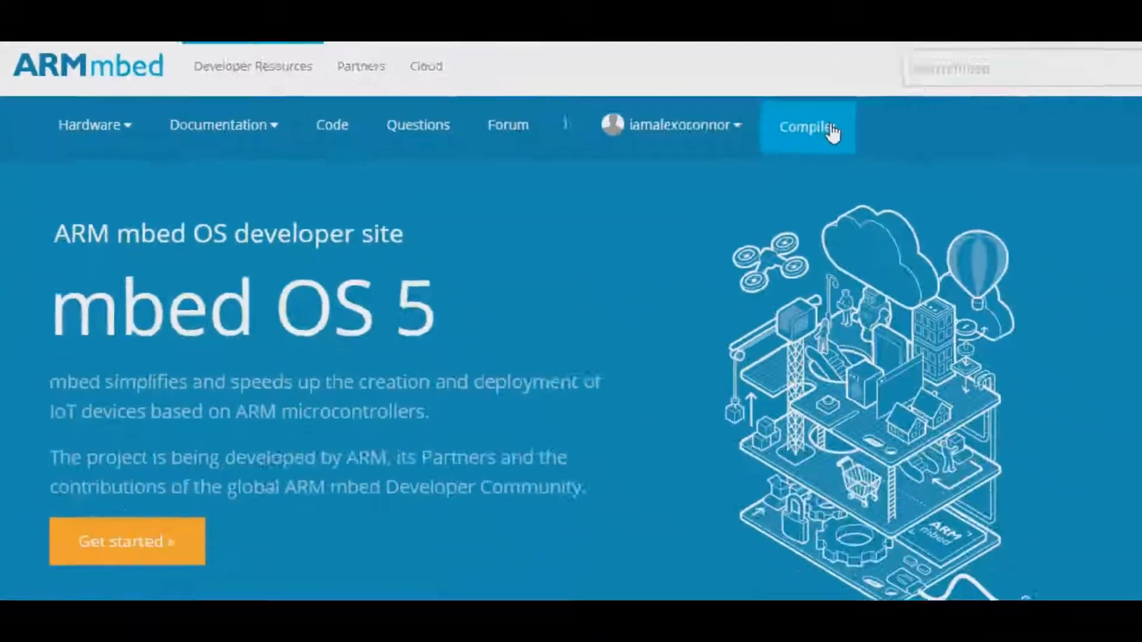
click(806, 125)
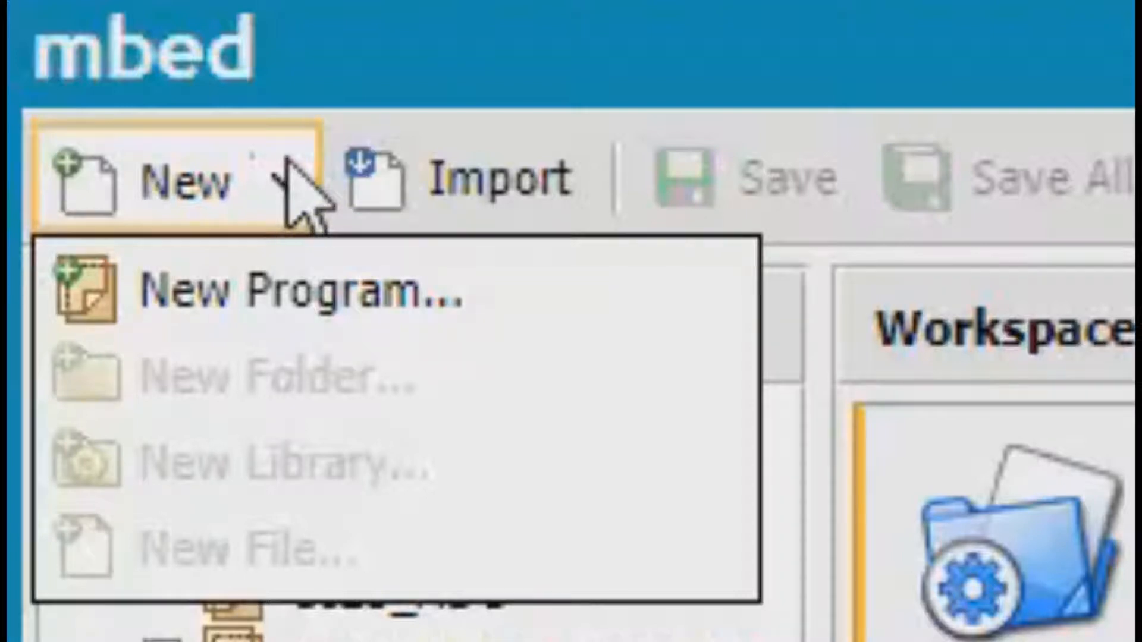
mouse_move(306, 298)
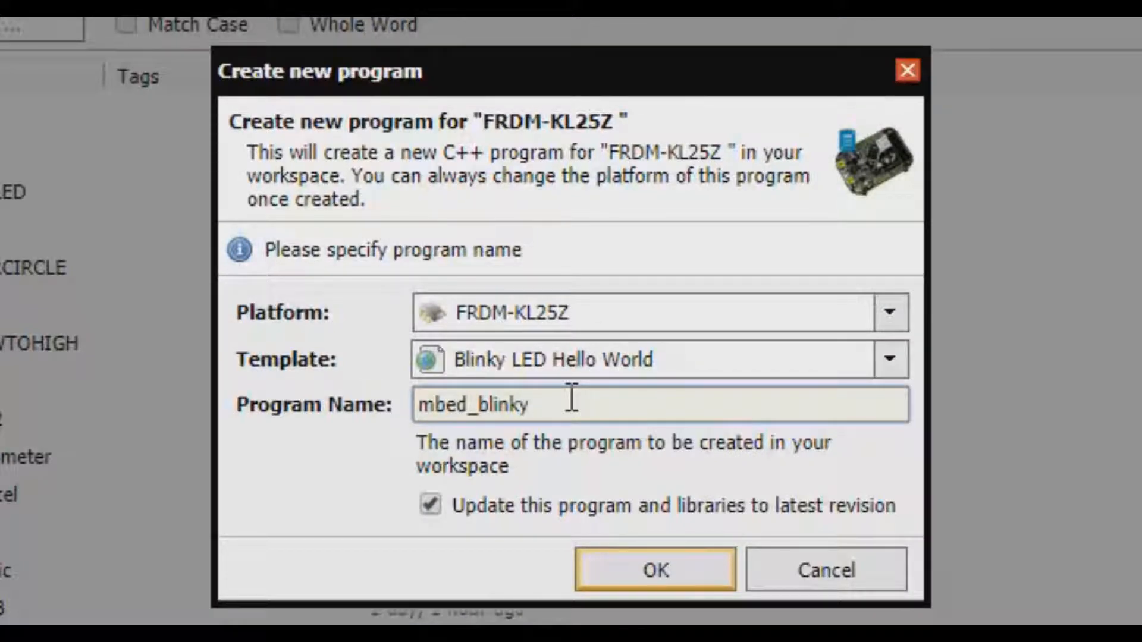
Start a new program using the Blinky LED Hello World template for FRDM-KL25Z
click(525, 405)
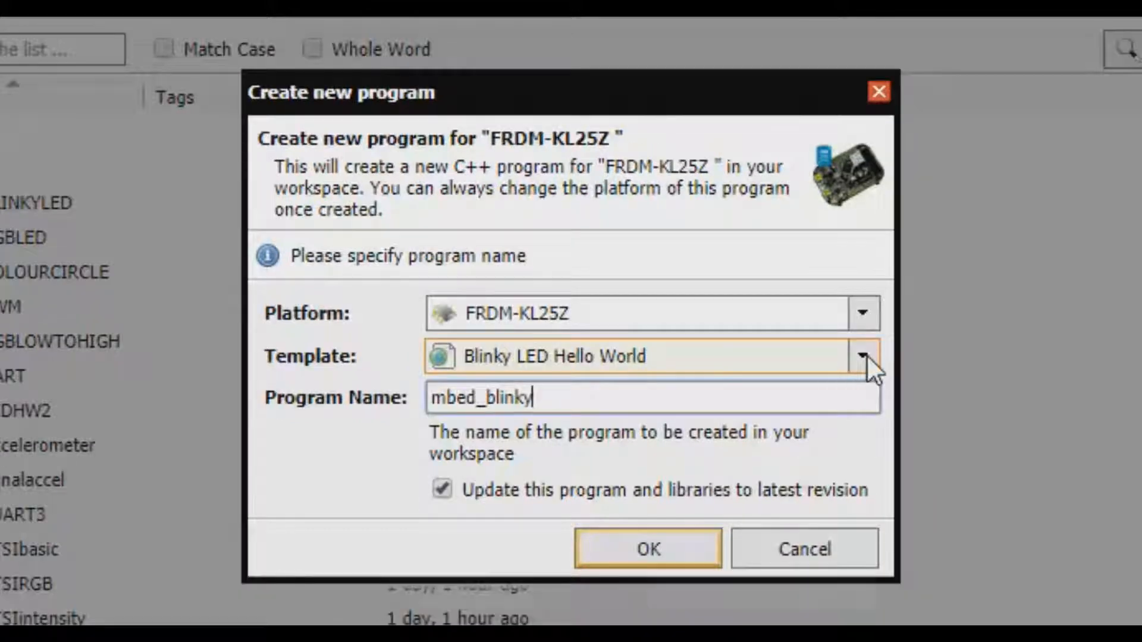
click(863, 355)
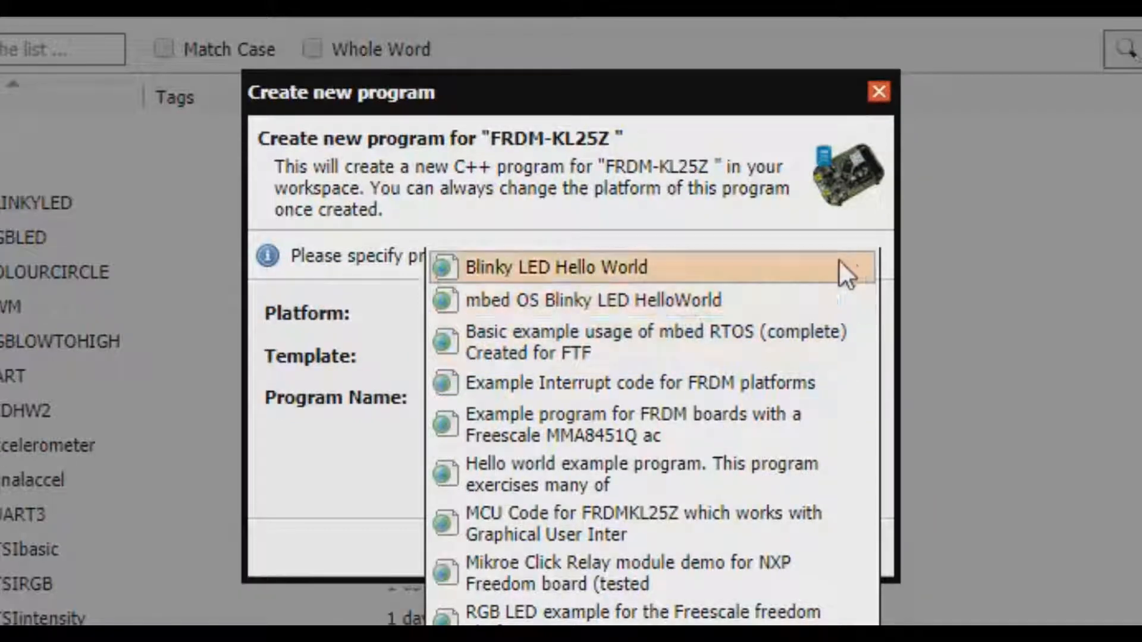
click(556, 267)
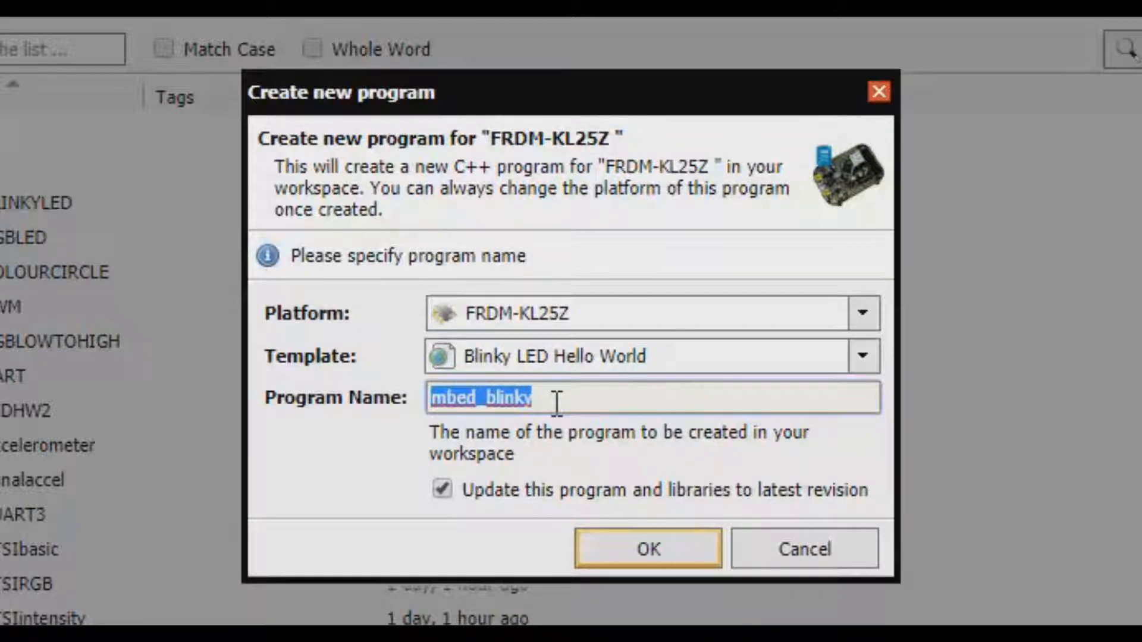
Name the program LEDBlinkingtutorialByAlex and create it
text(LEDBlin)
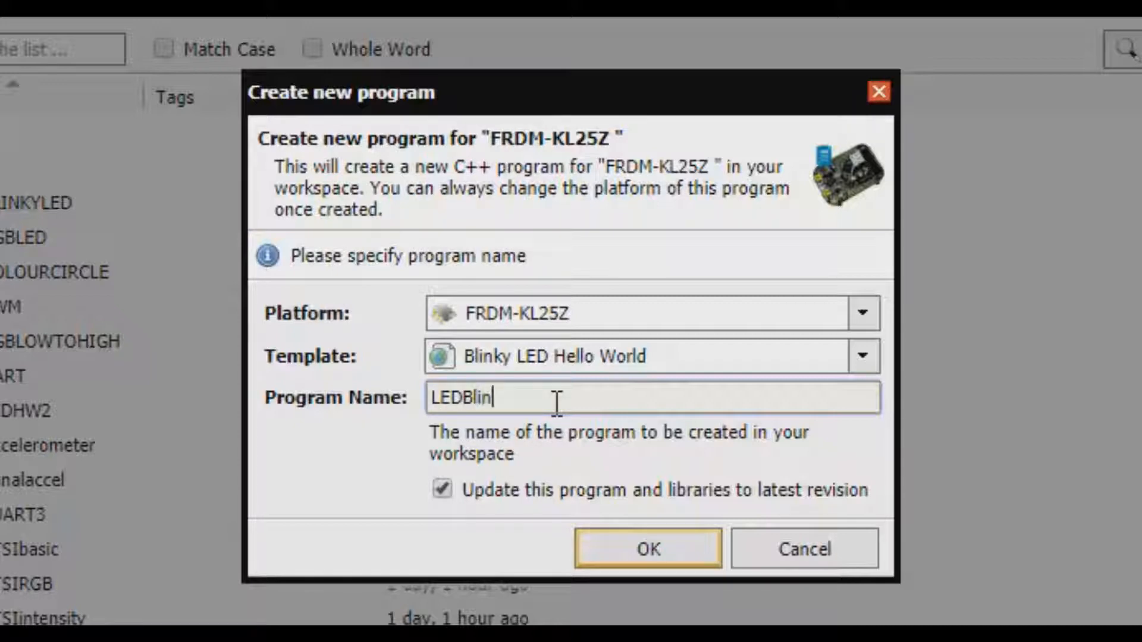
text(king)
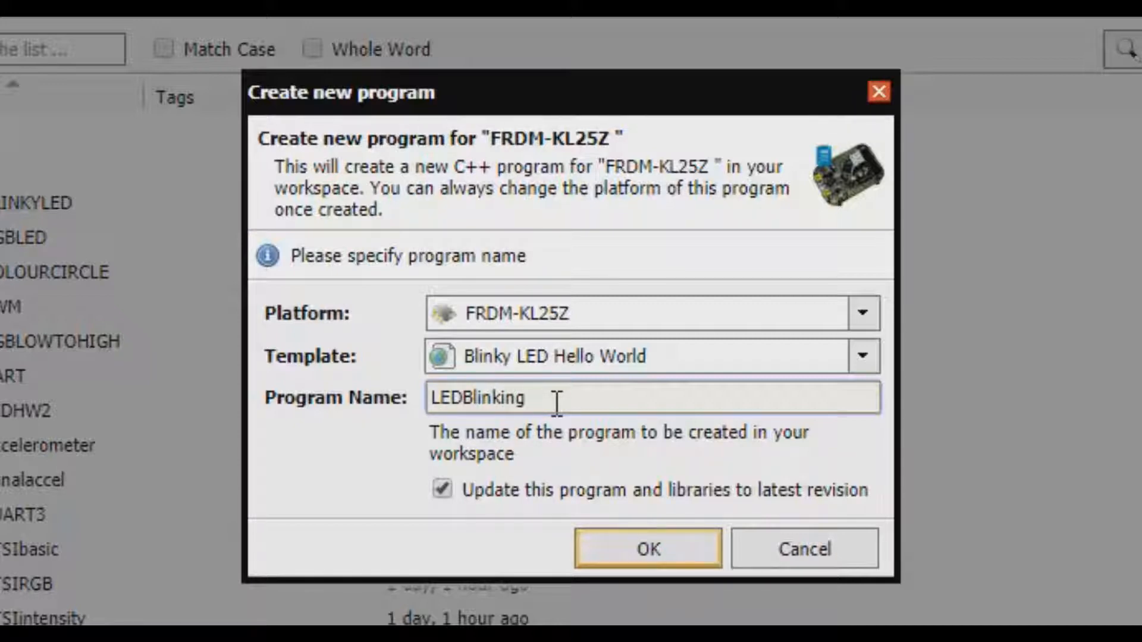
text(tutorial)
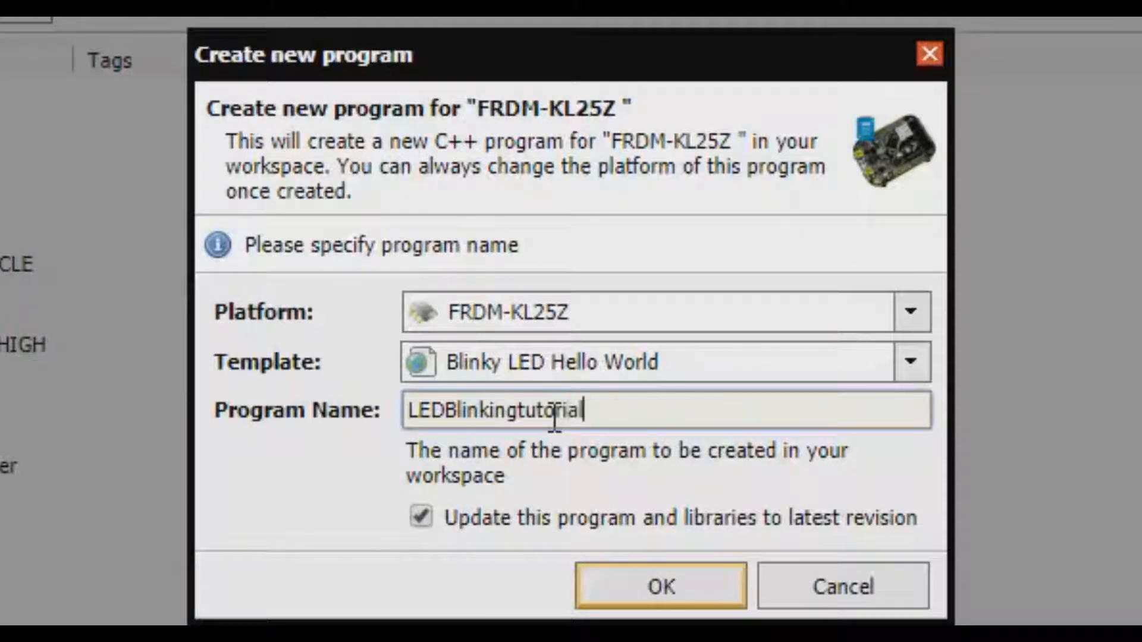
text(ByAlex)
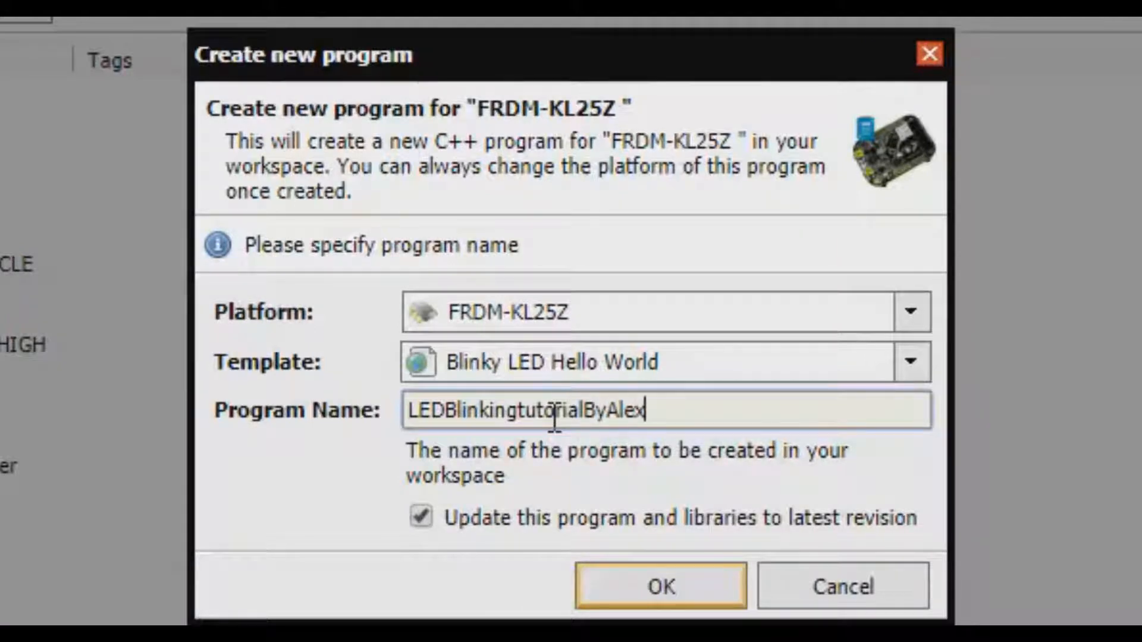
click(659, 585)
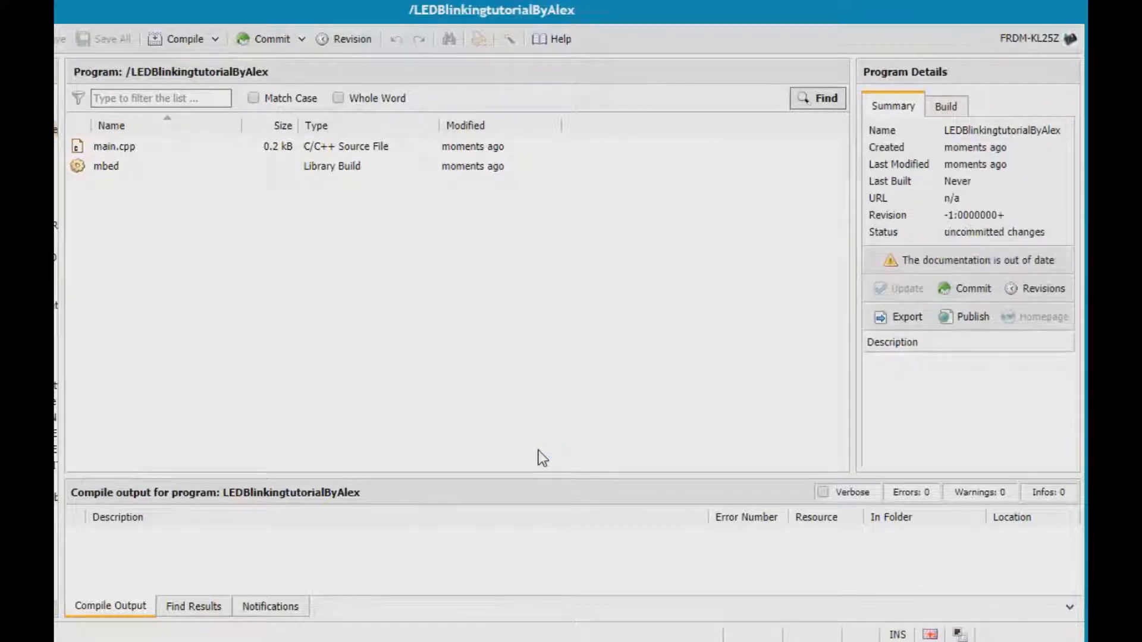
mouse_move(395, 342)
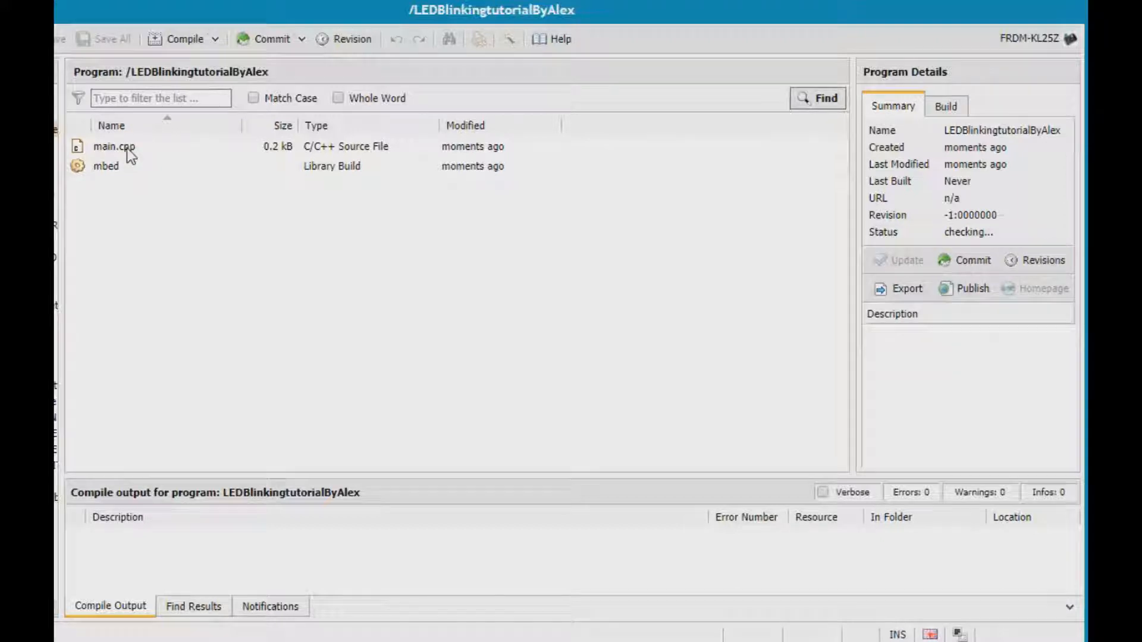
Open main.cpp from the program's file list in the editor
double_click(114, 146)
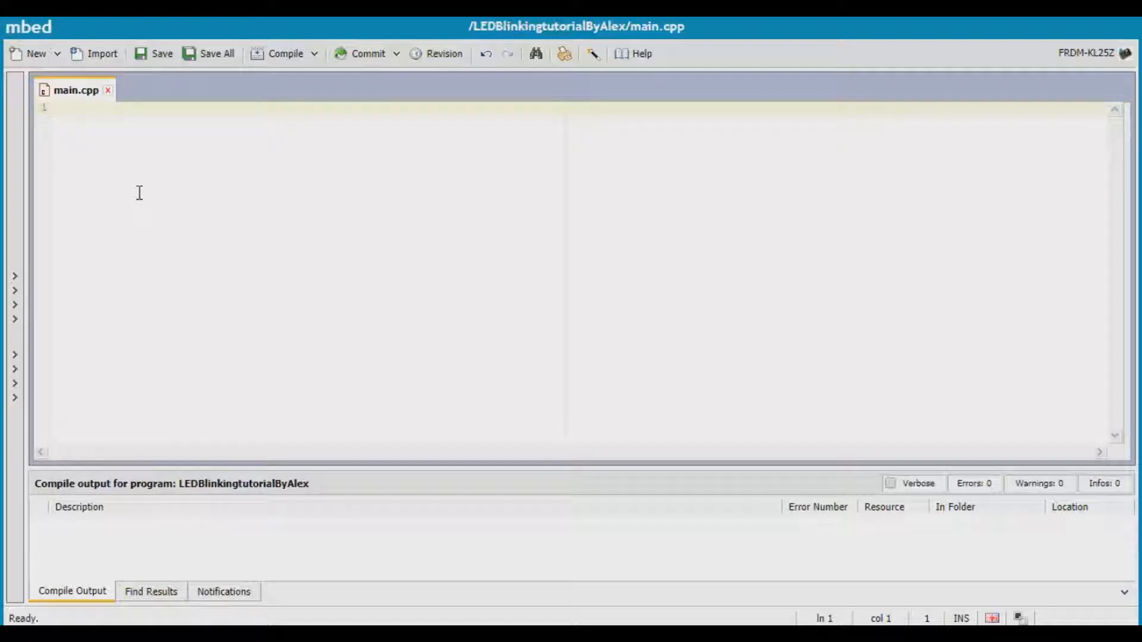
Write #include "mbed.h" as line 1 of main.cpp and move to line 2
text(#inlc)
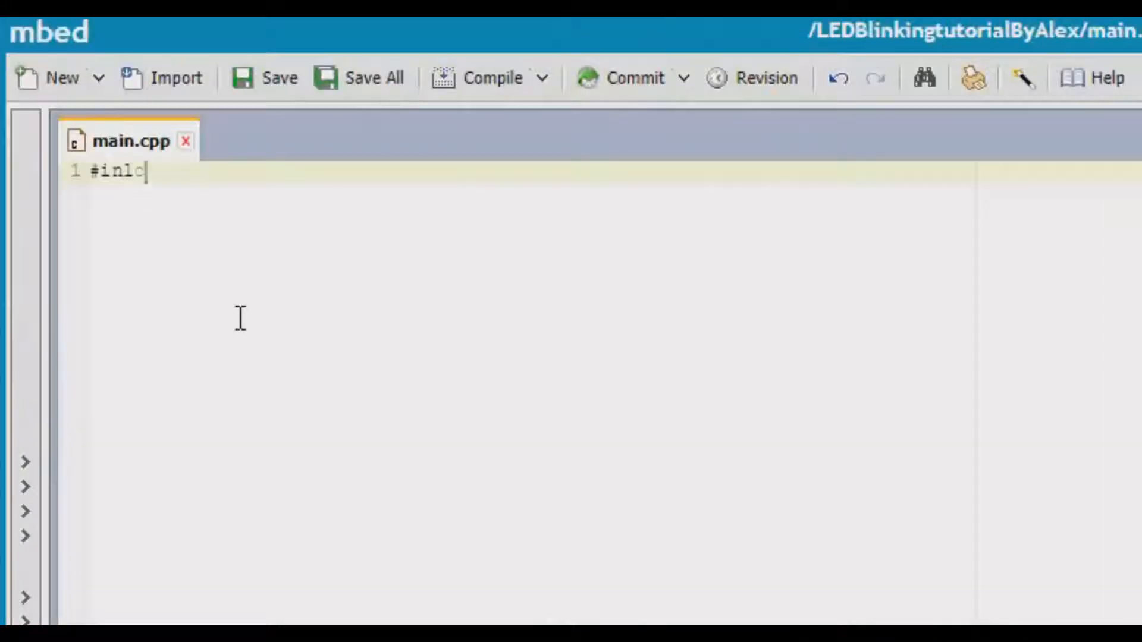
key(Backspace)
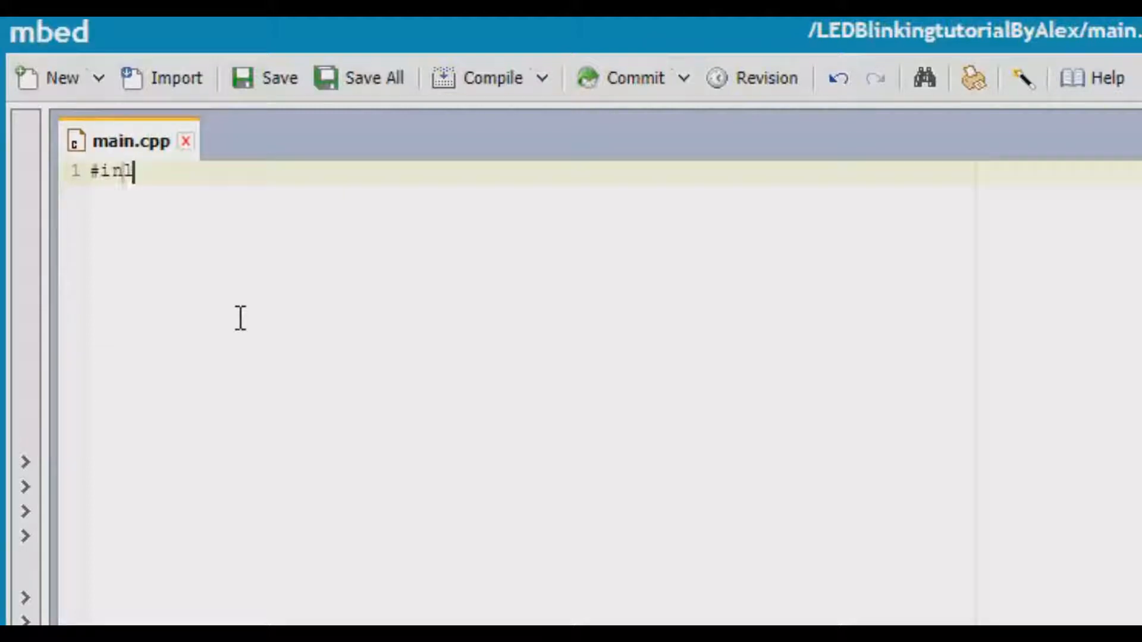
text(c)
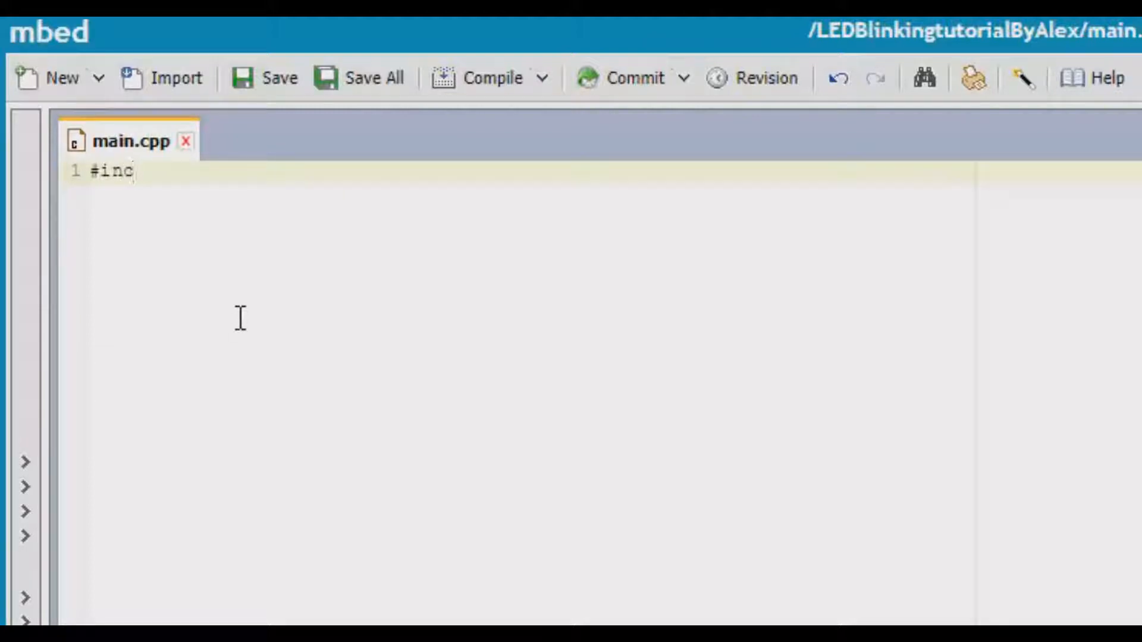
text(lude)
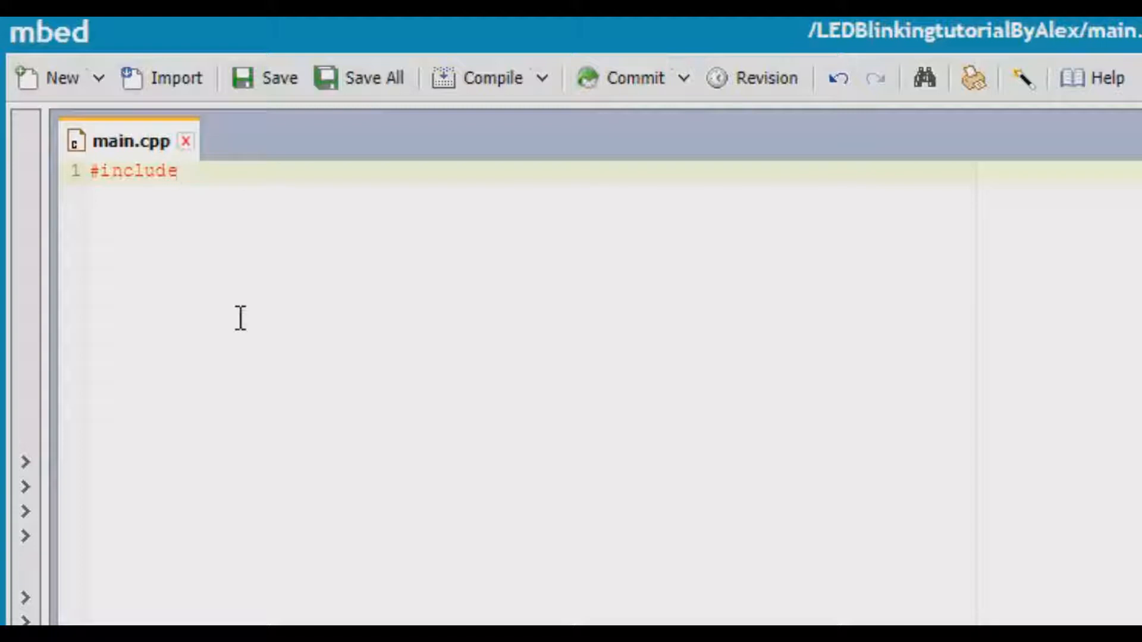
text(")
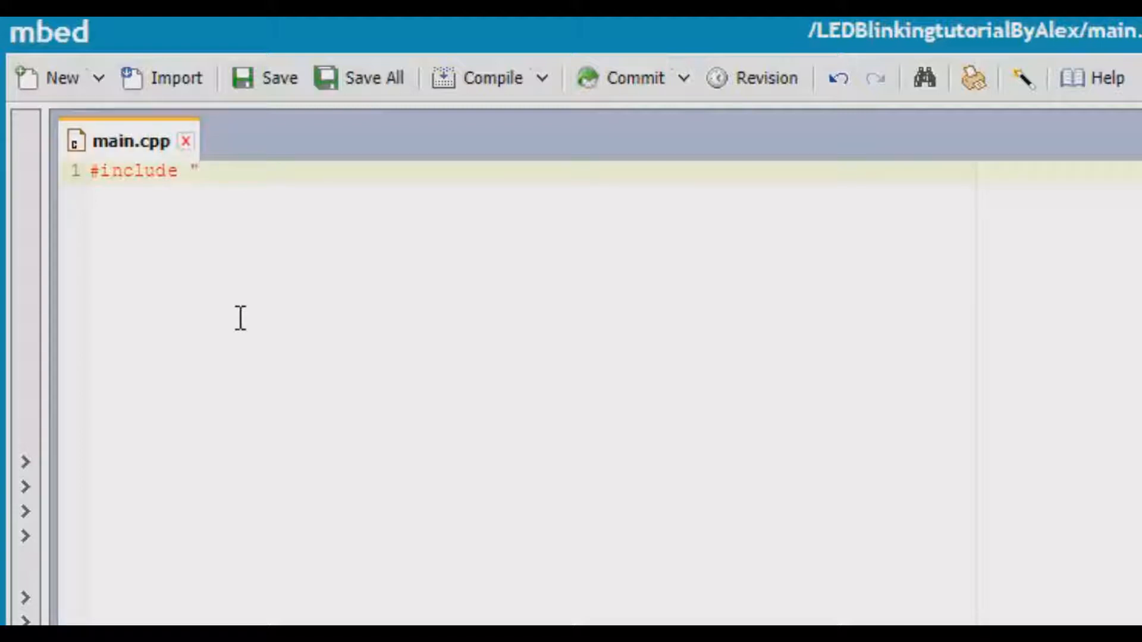
text(mbed)
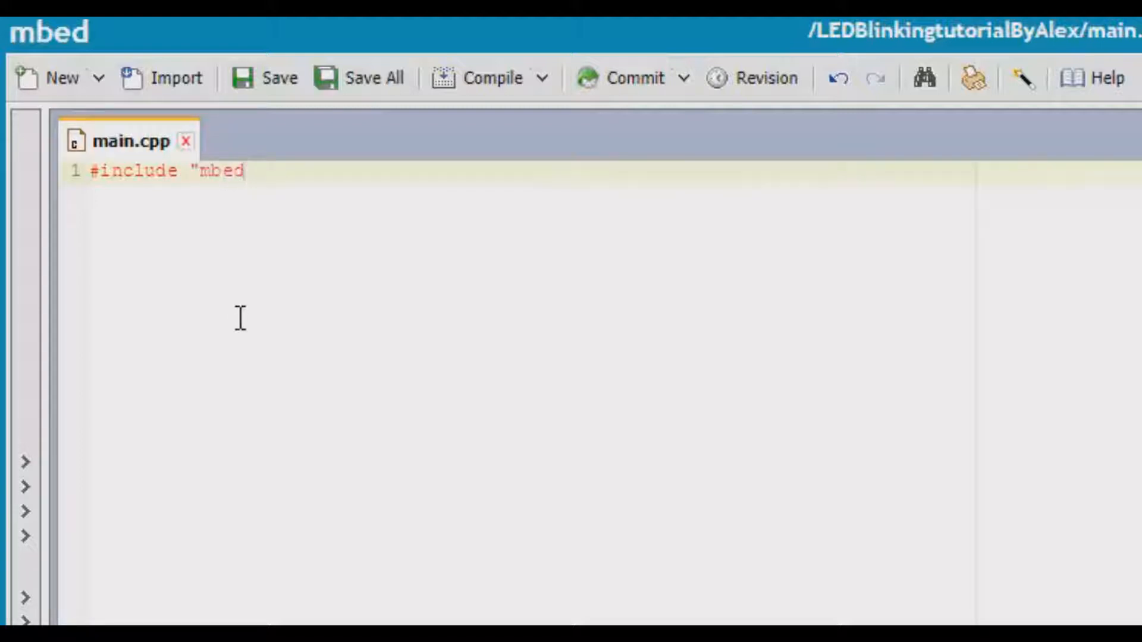
text(.h")
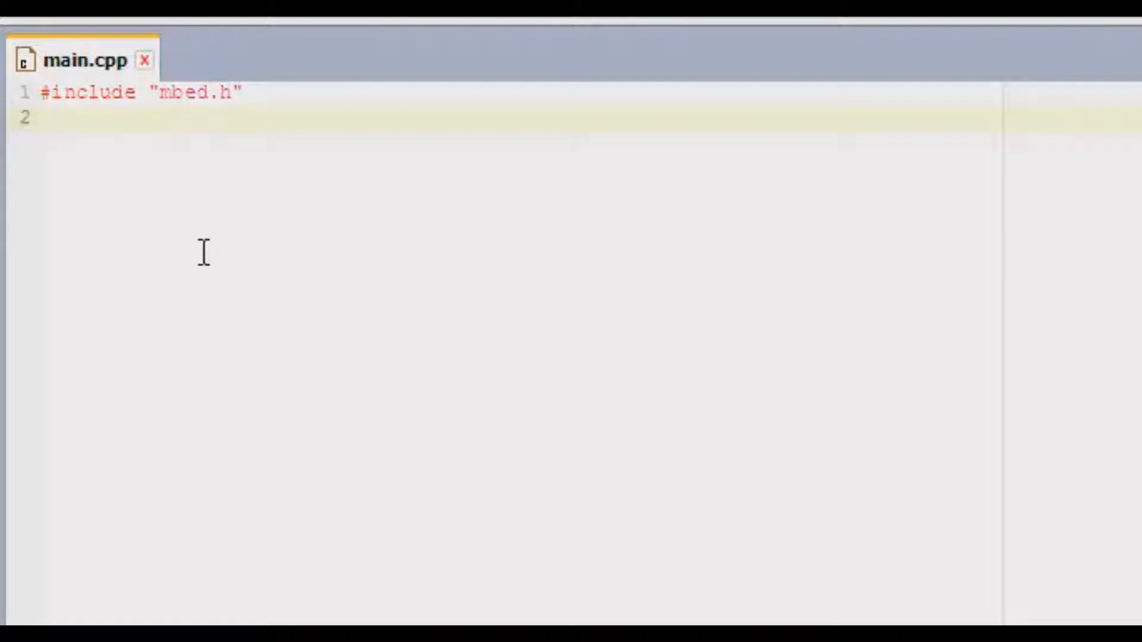
click(44, 118)
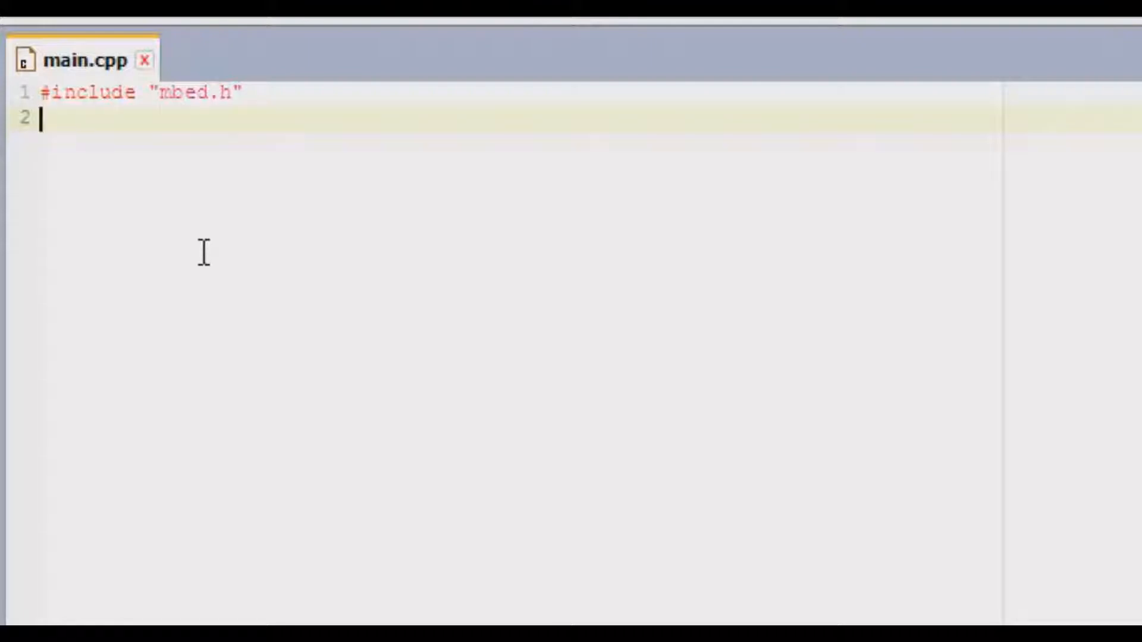
Begin a DigitalOut declaration, trying and erasing placeholder names mango and apple
text(Digit)
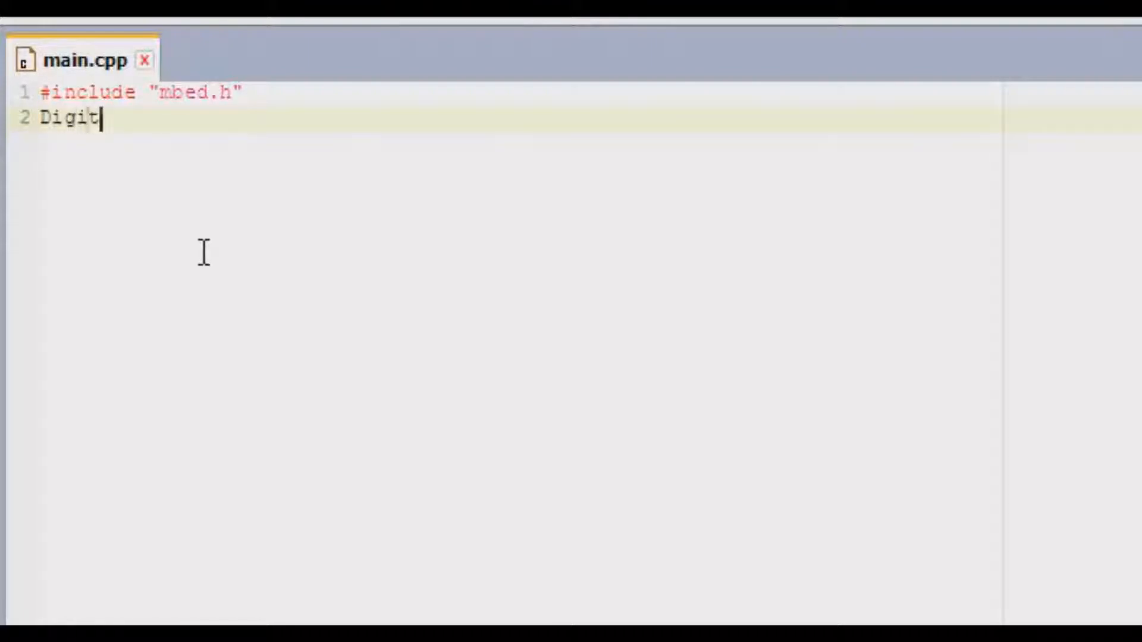
text(ialOut)
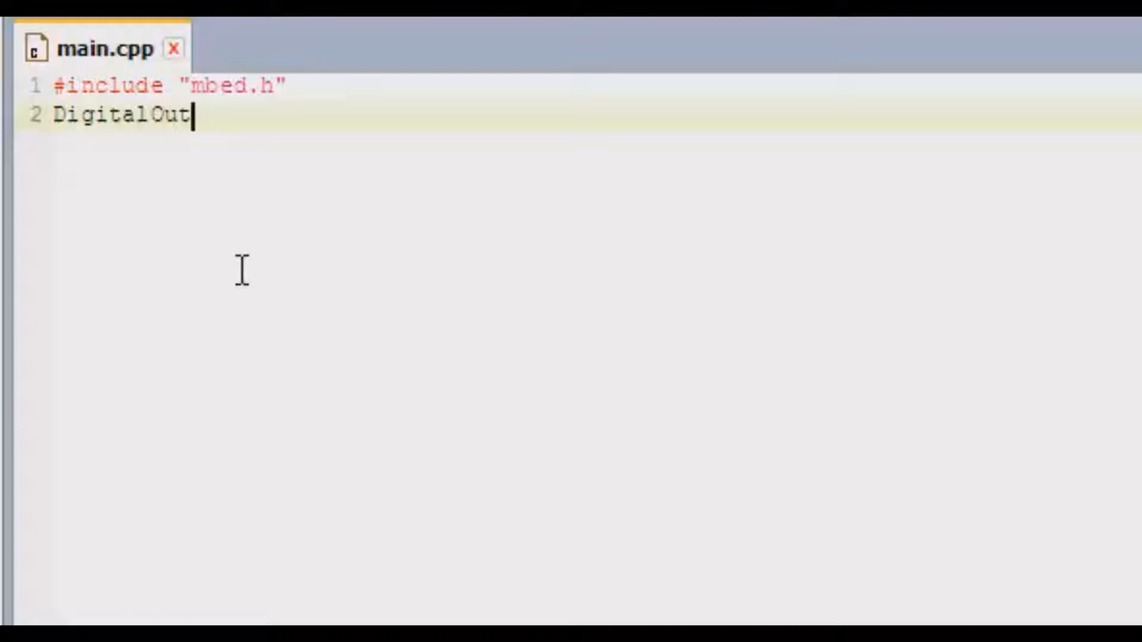
text(" ")
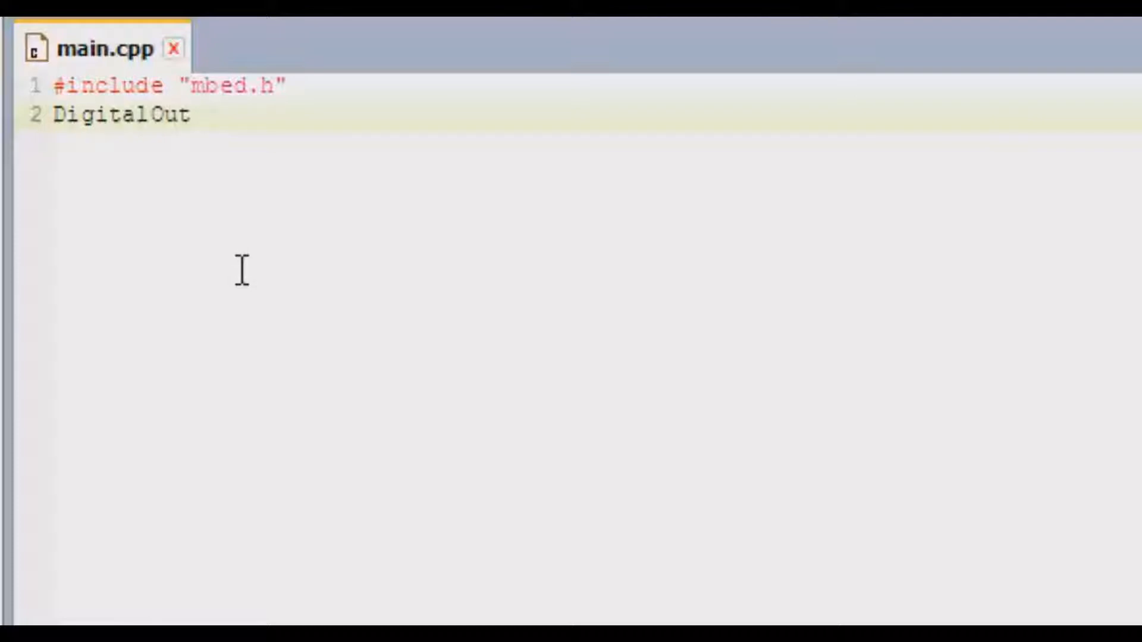
text(" ")
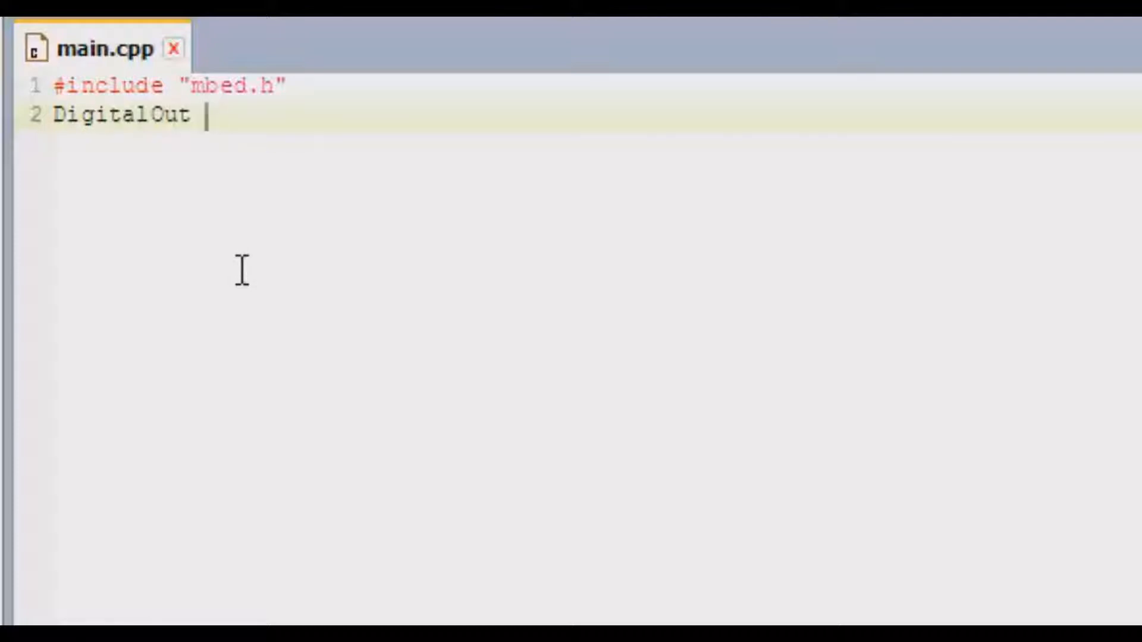
text(mang)
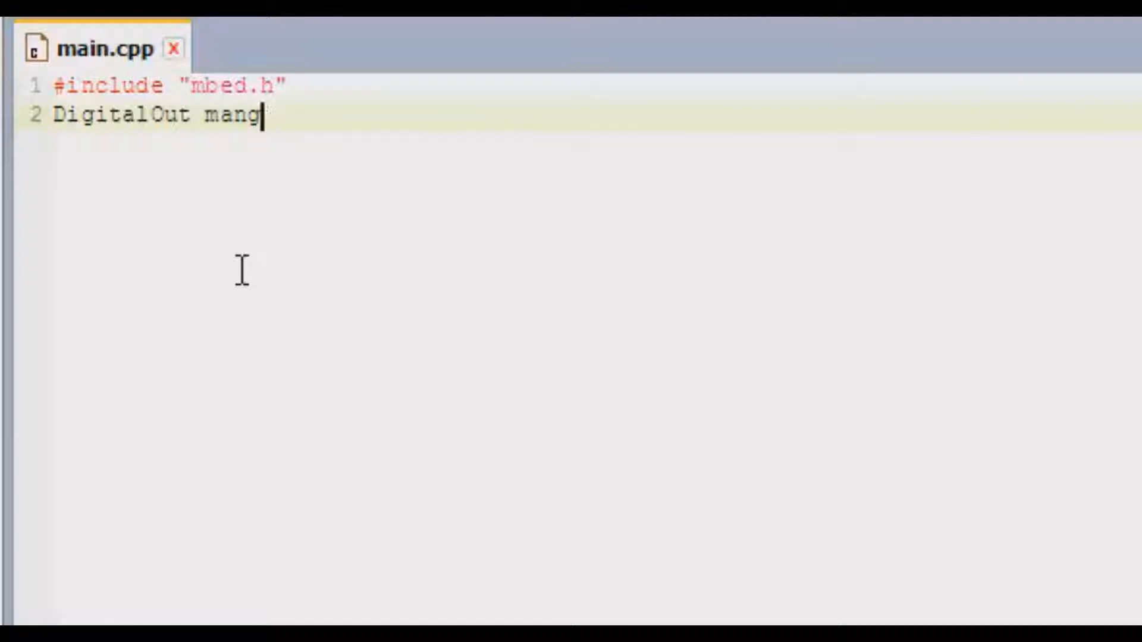
text(o)
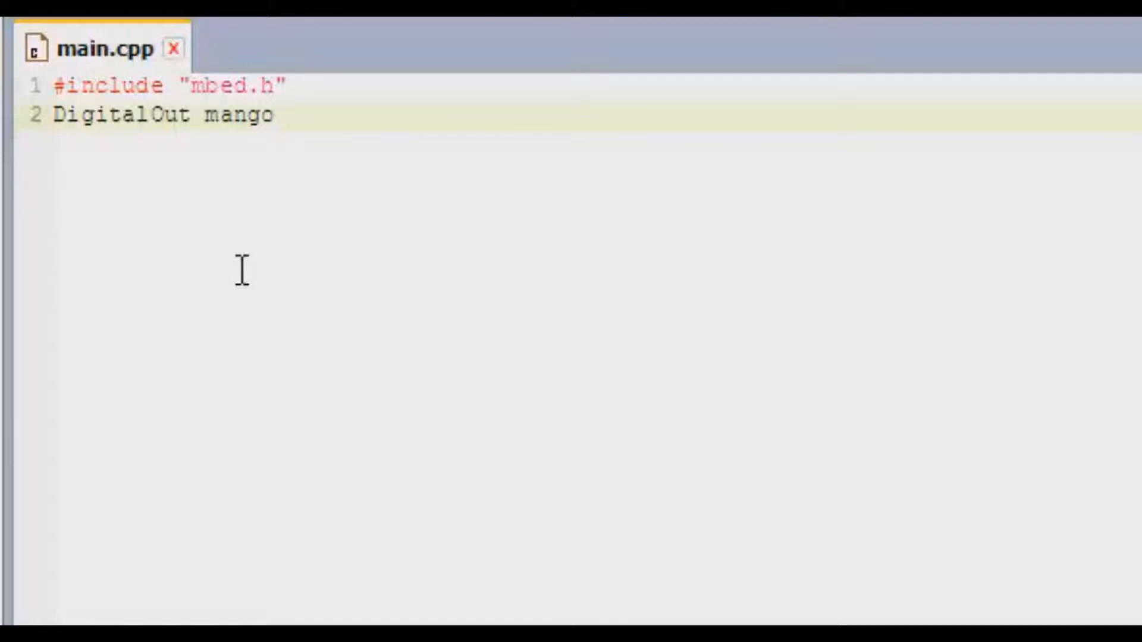
key(BackSpace)
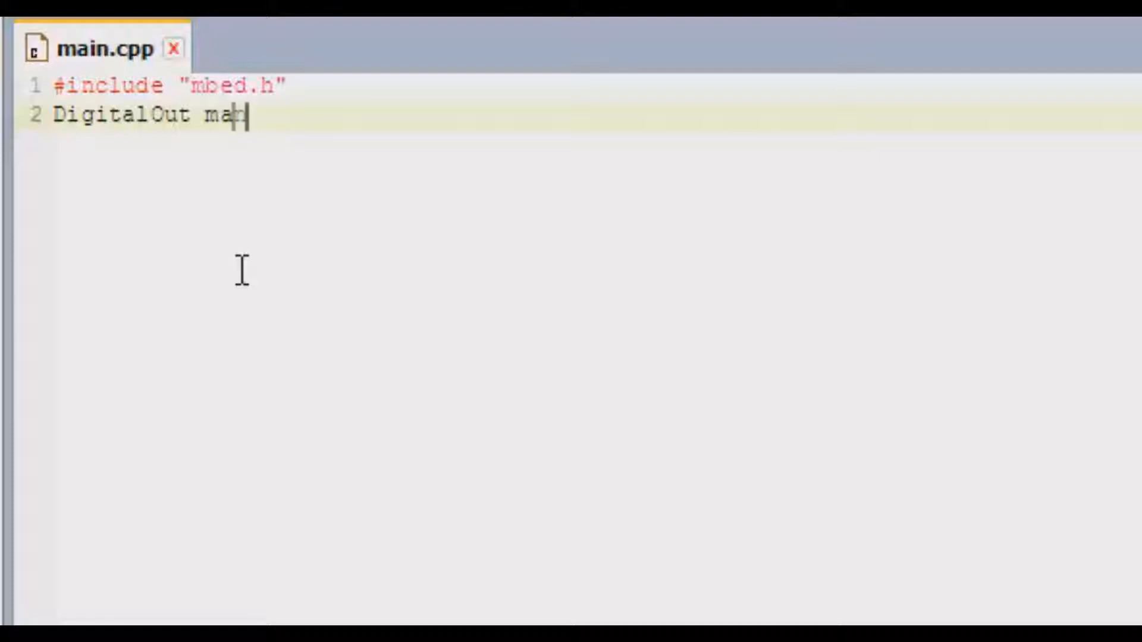
text(apple)
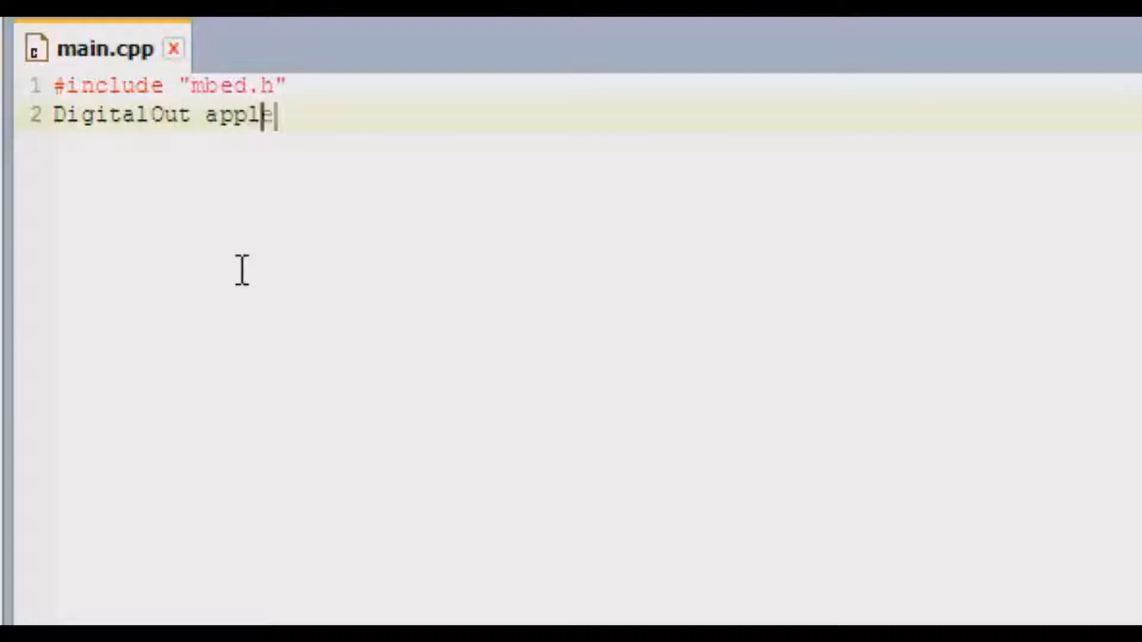
key(BackSpace)
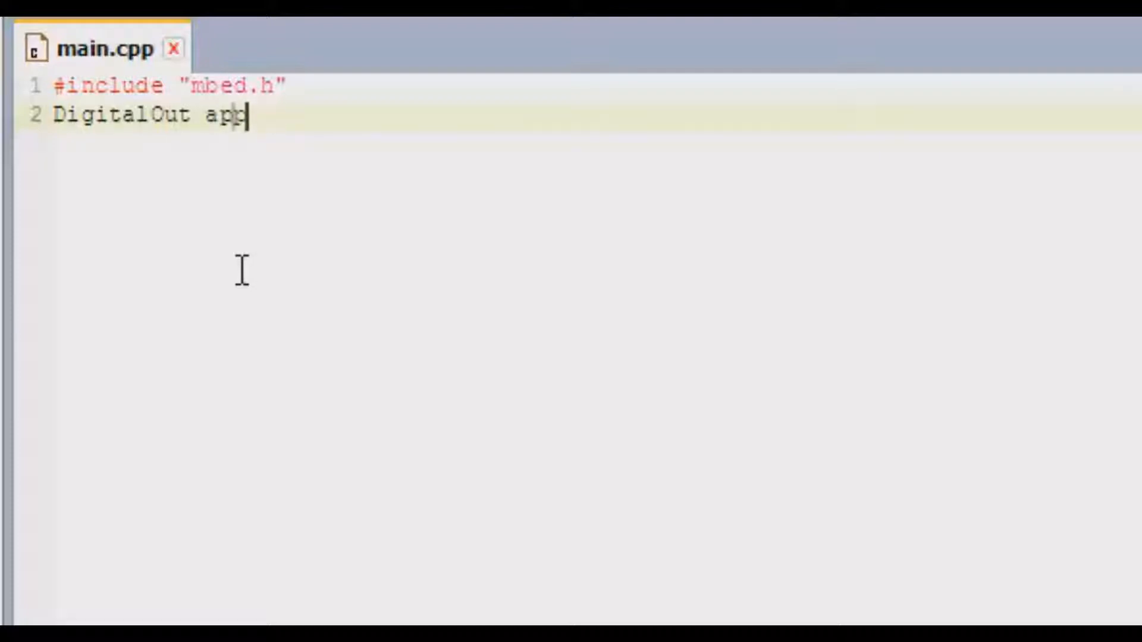
key(BackSpace)
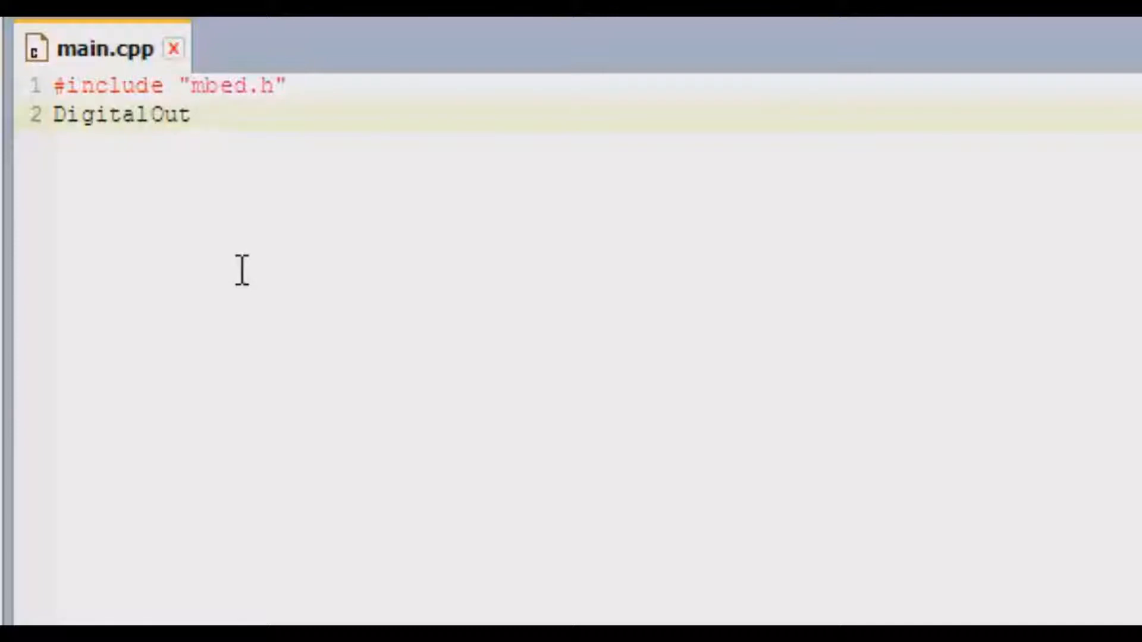
text(" ")
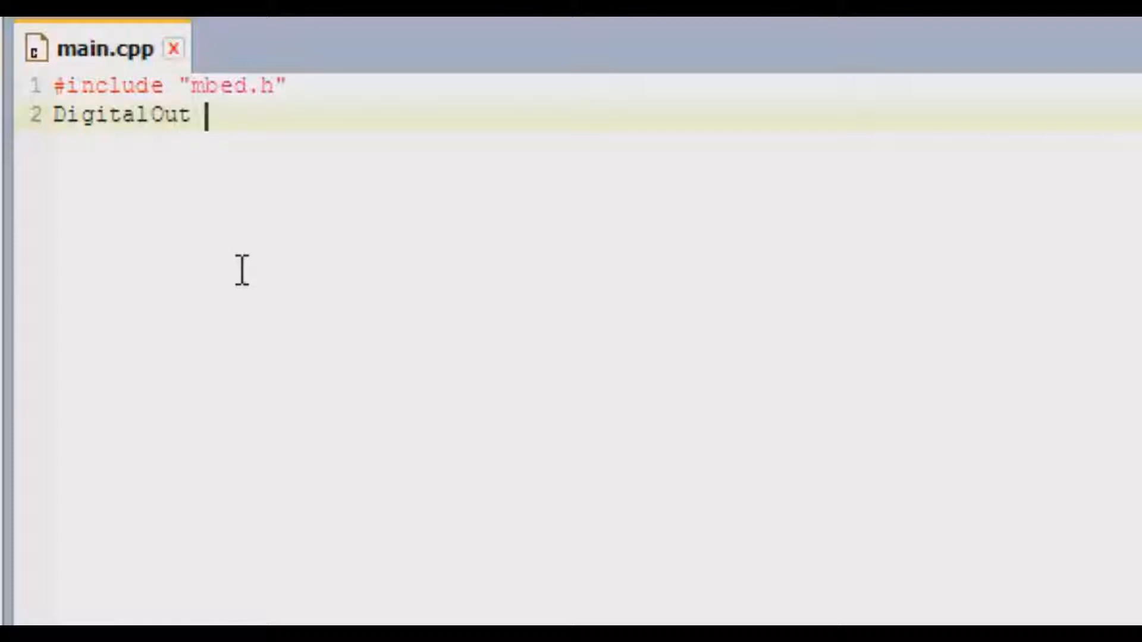
Settle on the object name led with empty parentheses: DigitalOut led()
text(myle)
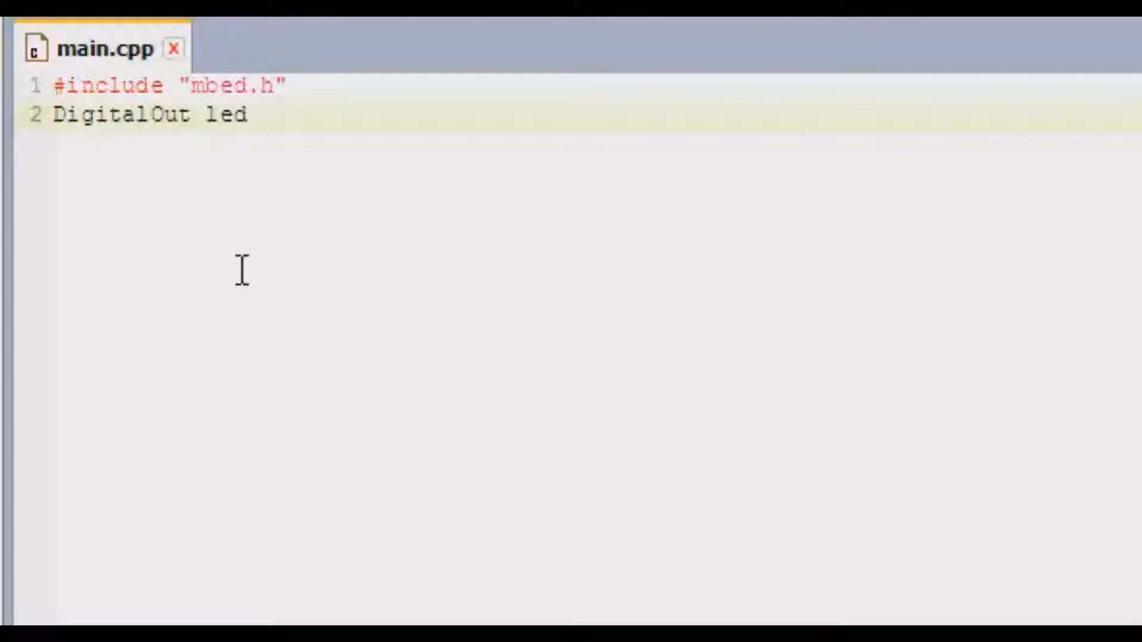
key(BackSpace)
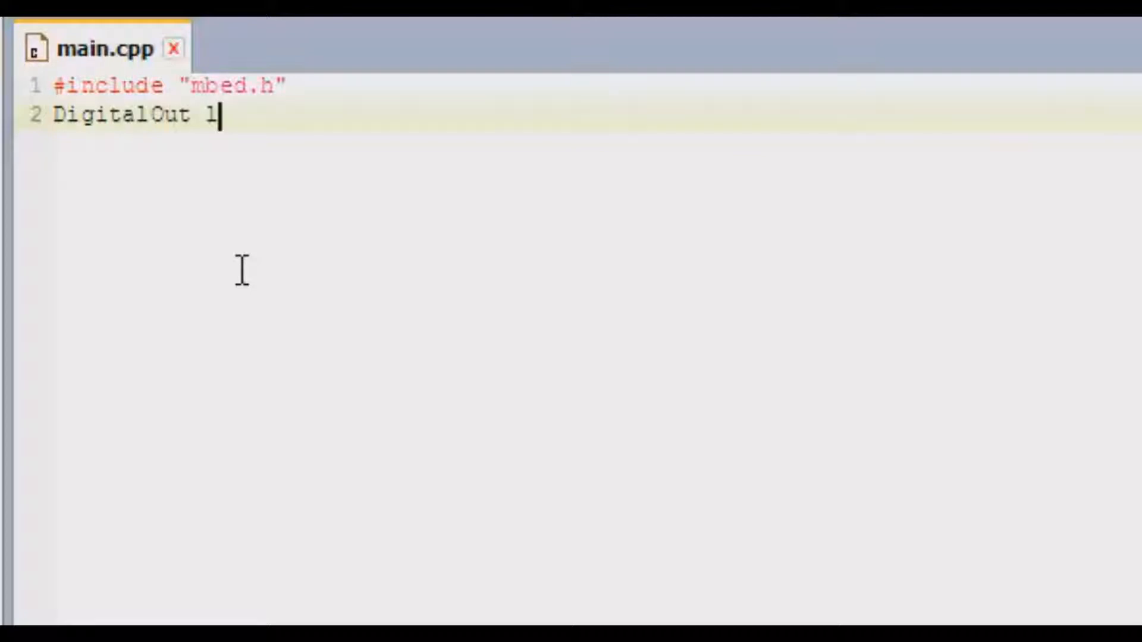
text(ED)
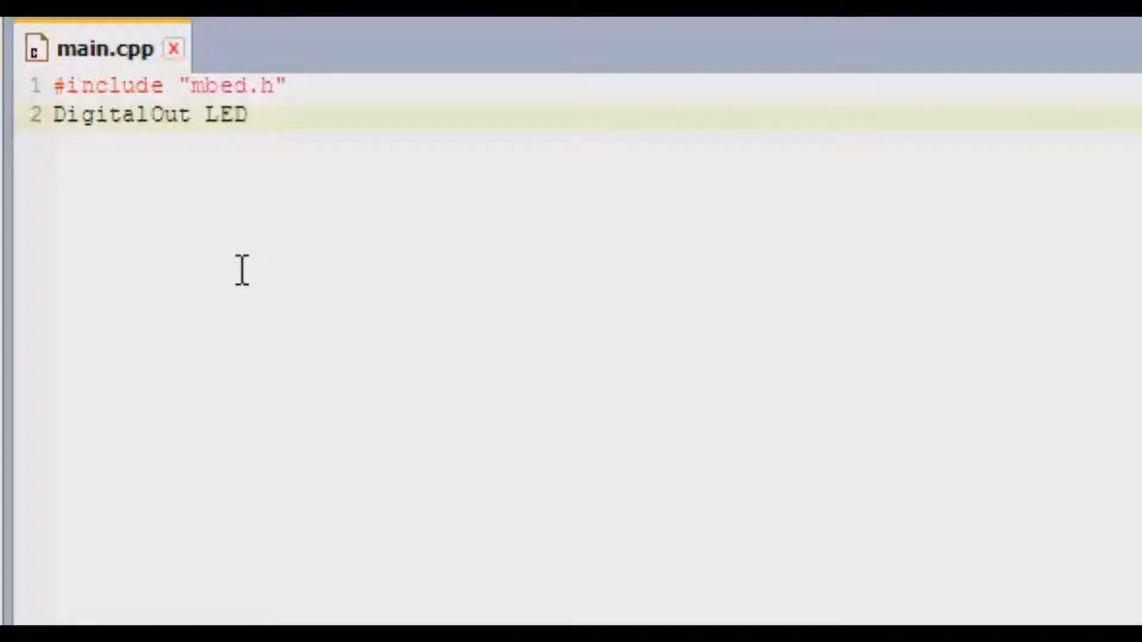
click(247, 115)
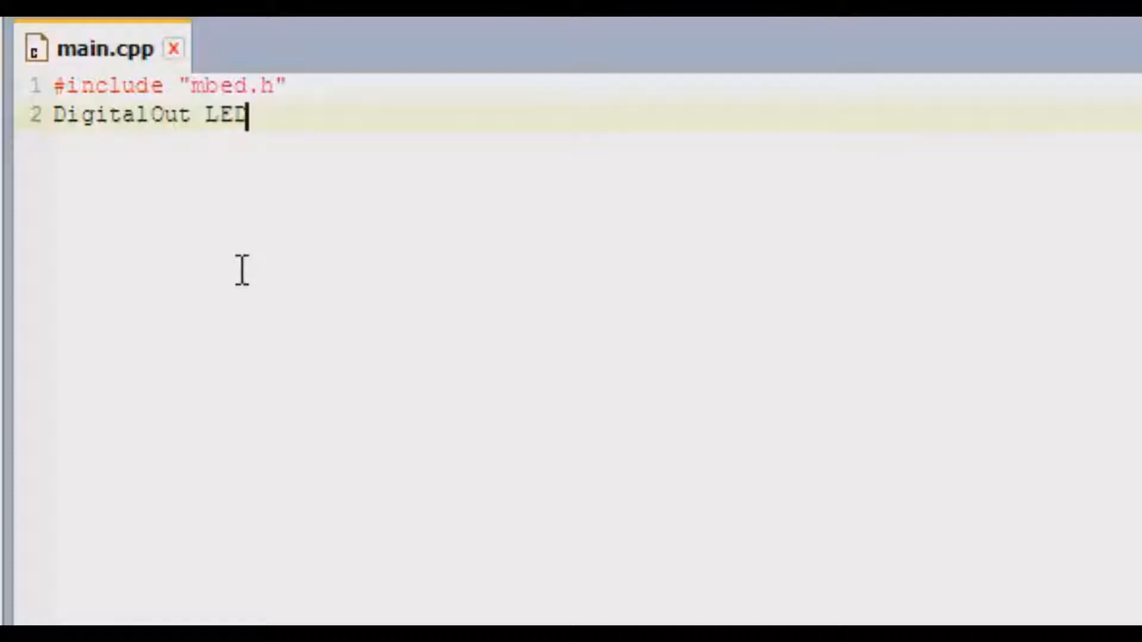
key(BackSpace)
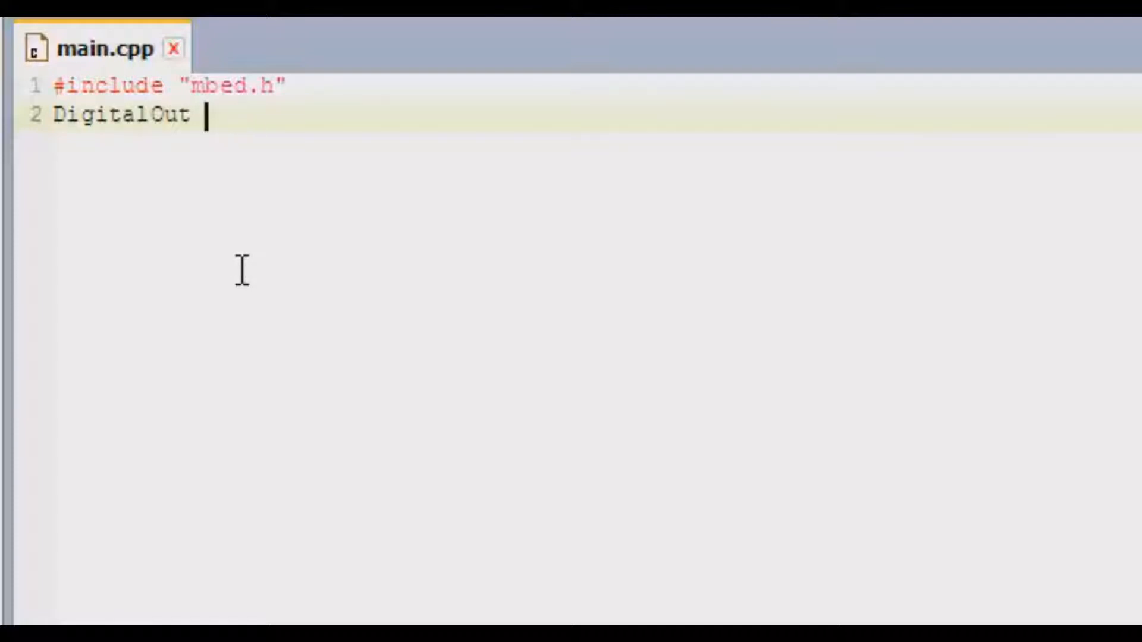
text(led)
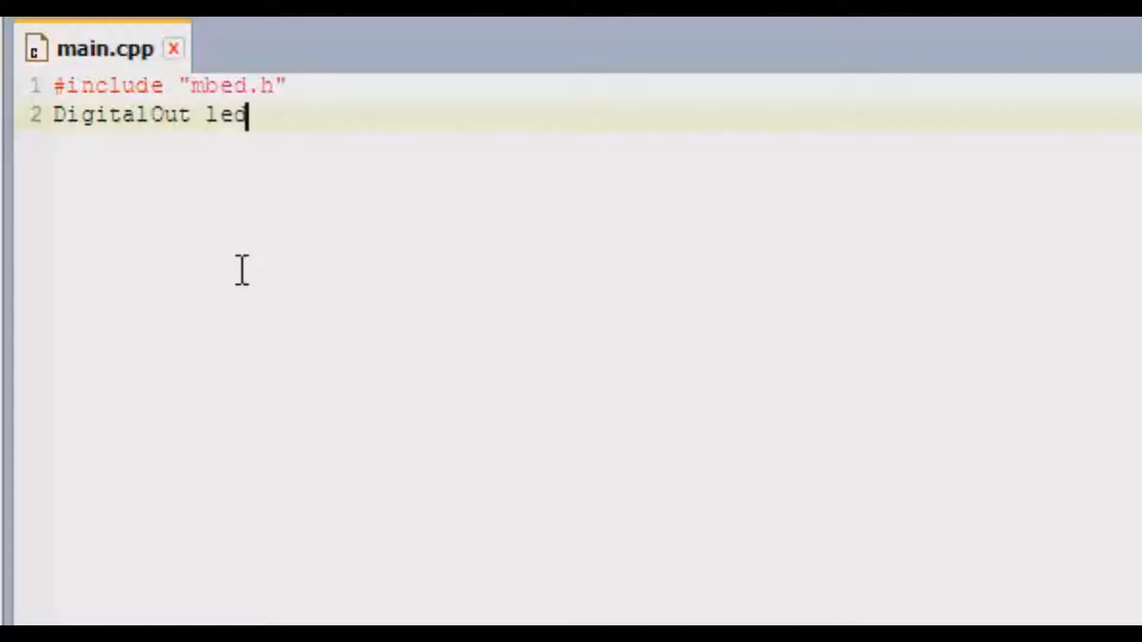
text(()
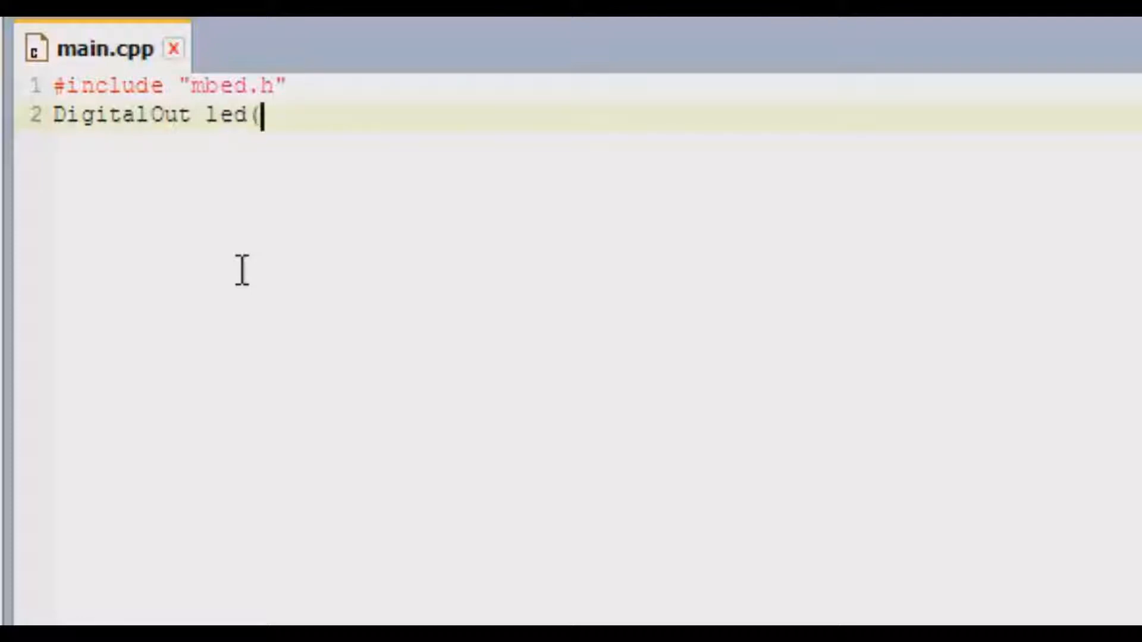
text())
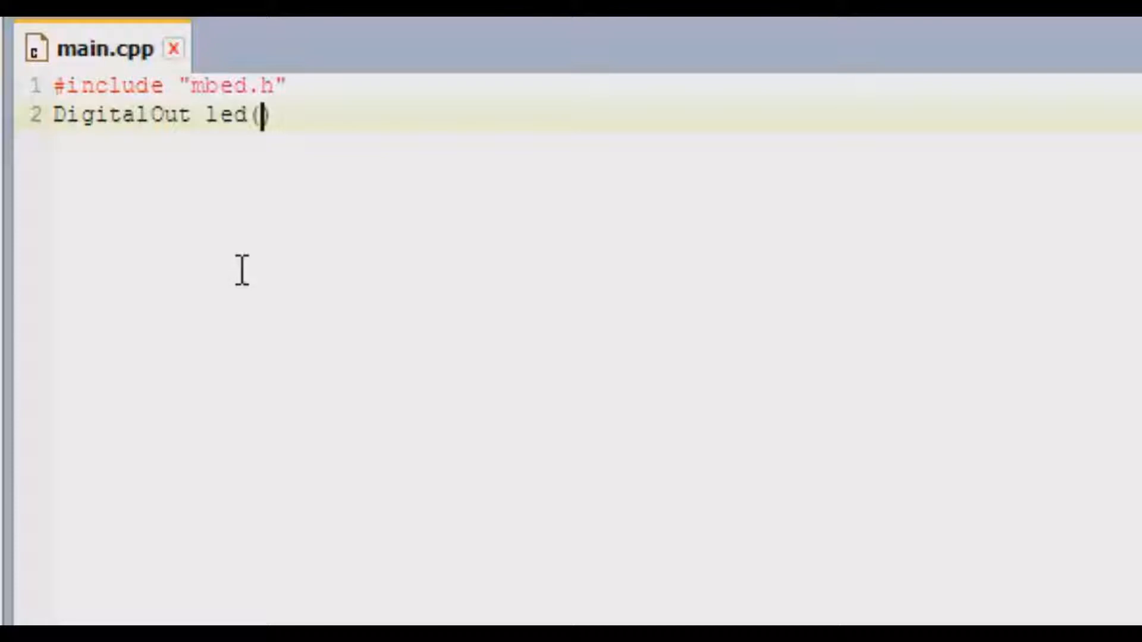
key(Enter)
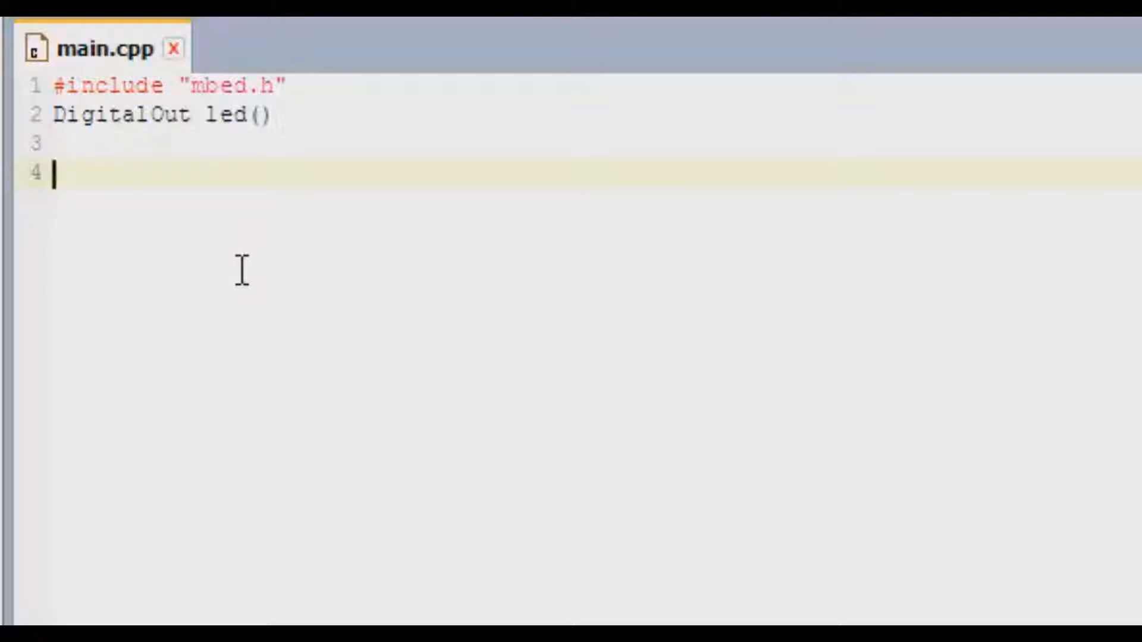
Jot pin notes R=Red=PTB18, Green=PTB19, Blue=PTD1 below, then delete those note lines
text(R=Red)
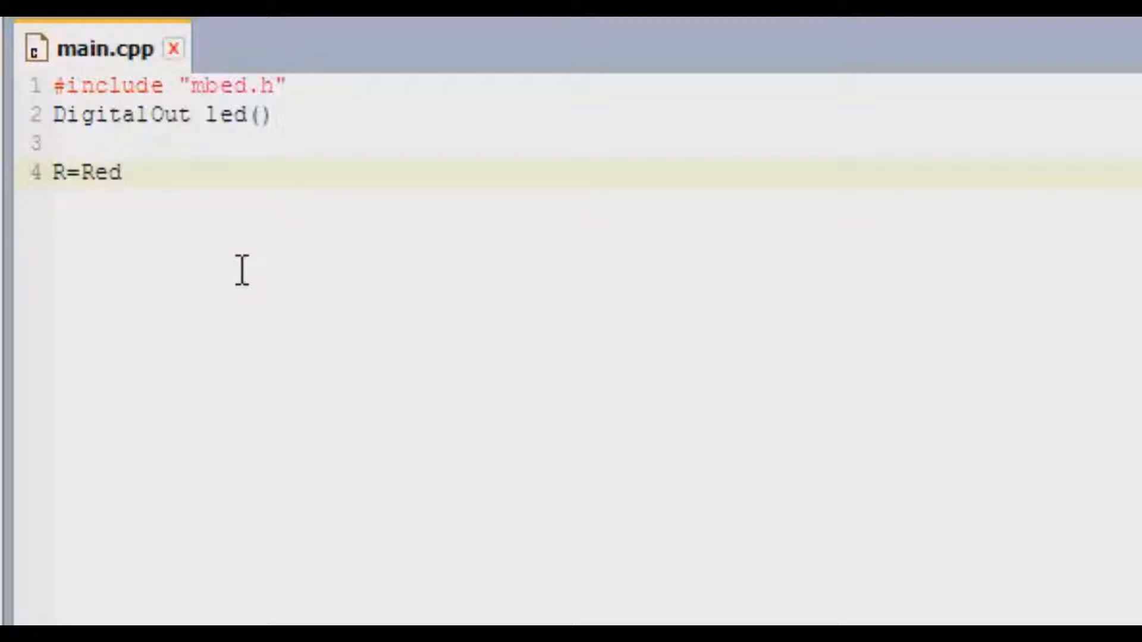
text(=PT)
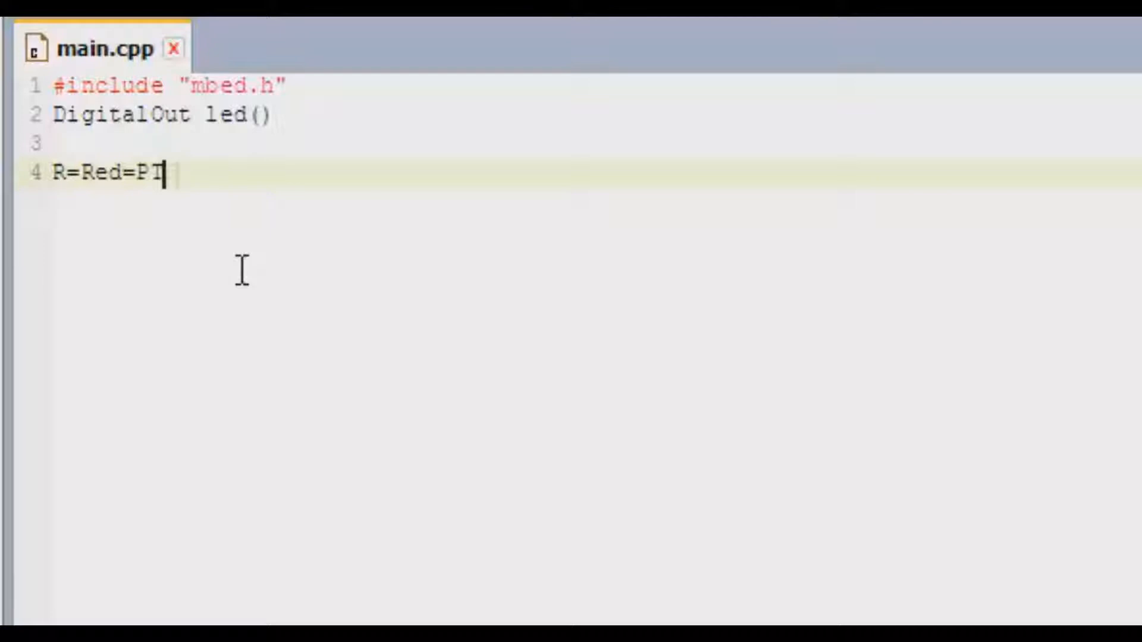
text(B18)
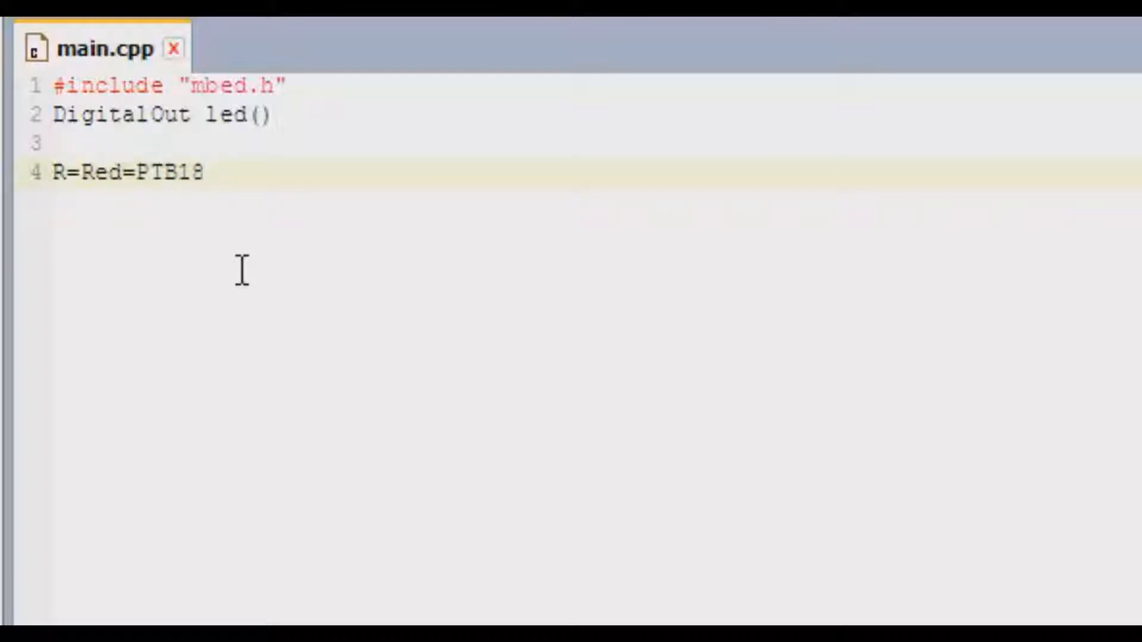
click(203, 174)
text(G)
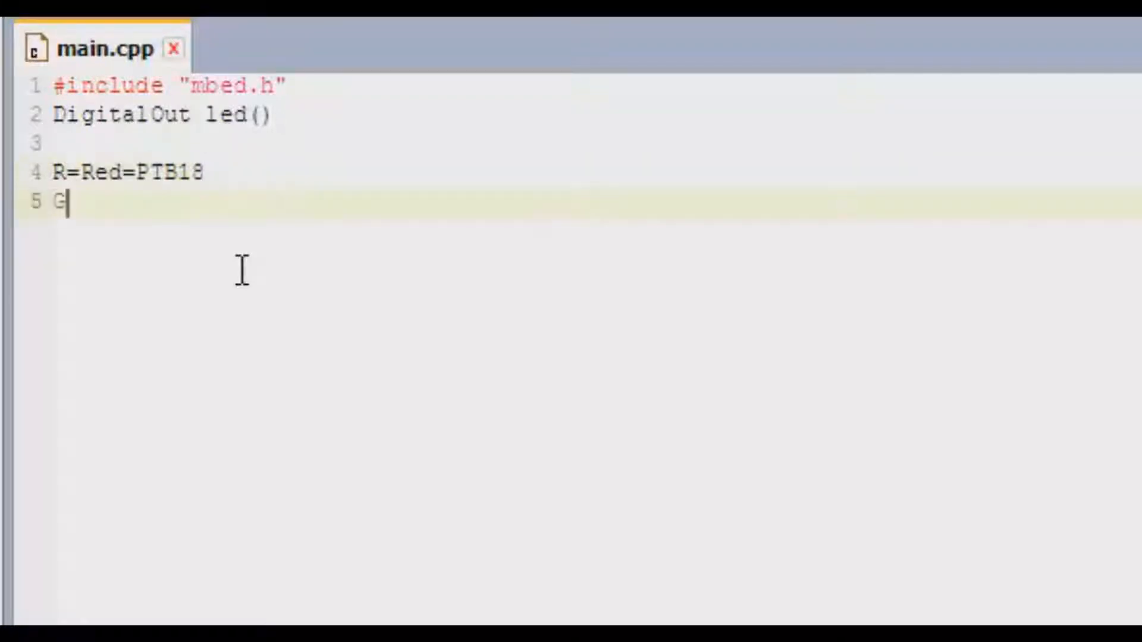
text(=Green)
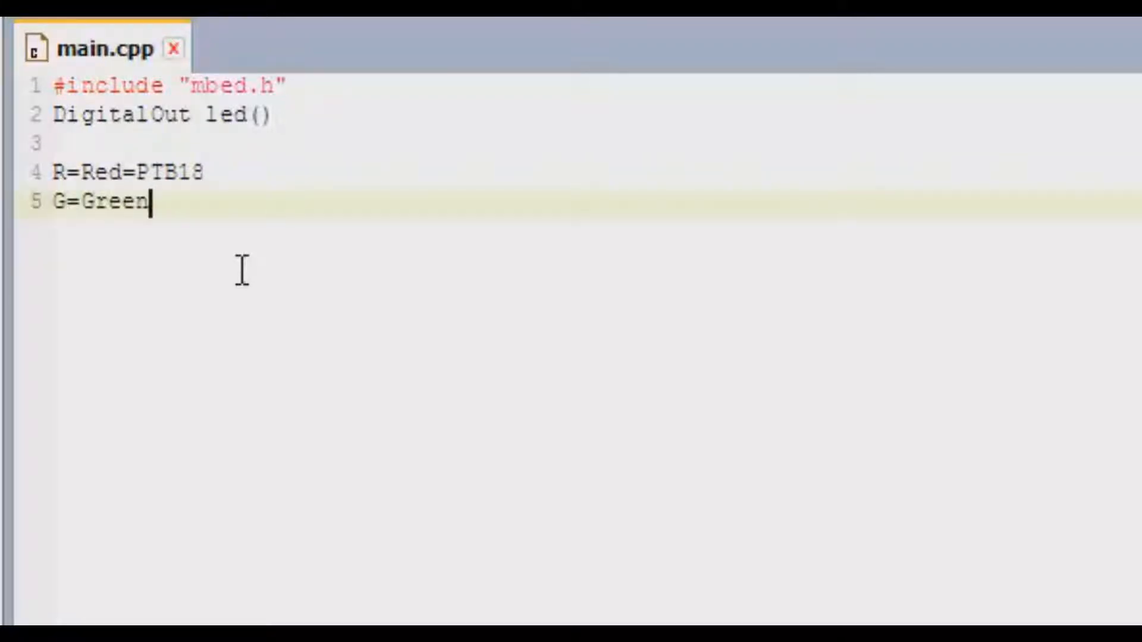
text(=PTB)
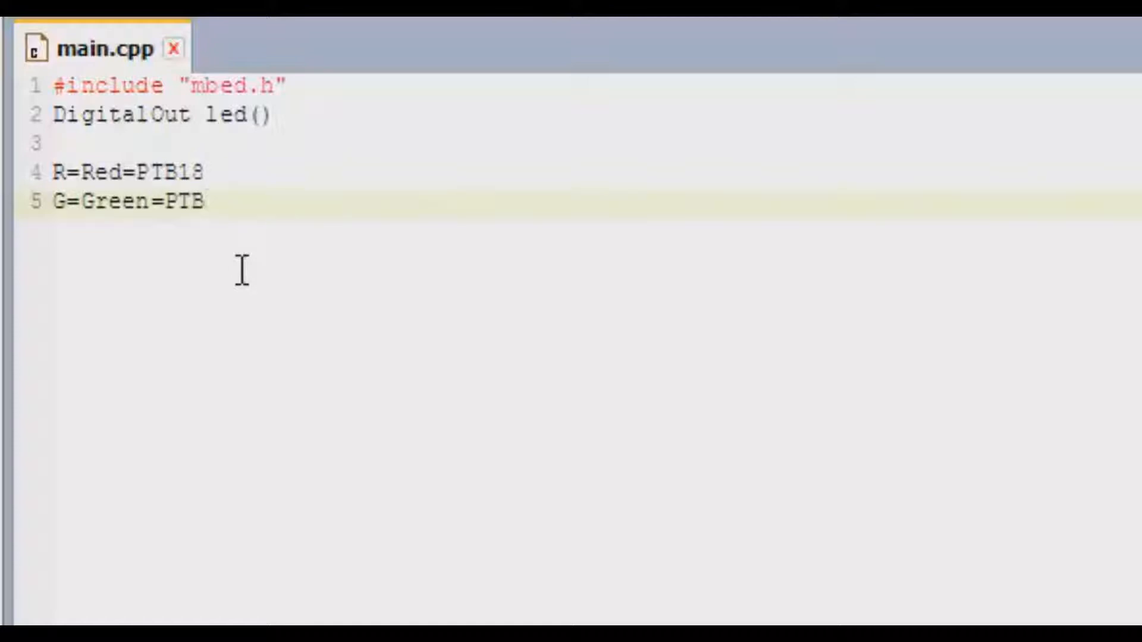
text(19)
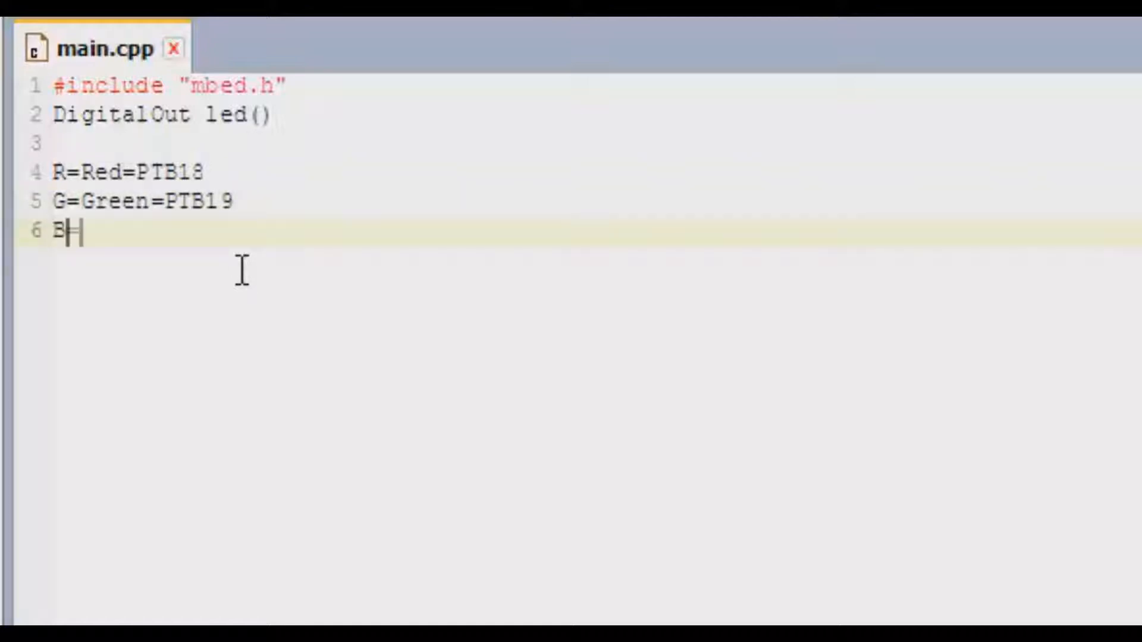
text(=Blue=)
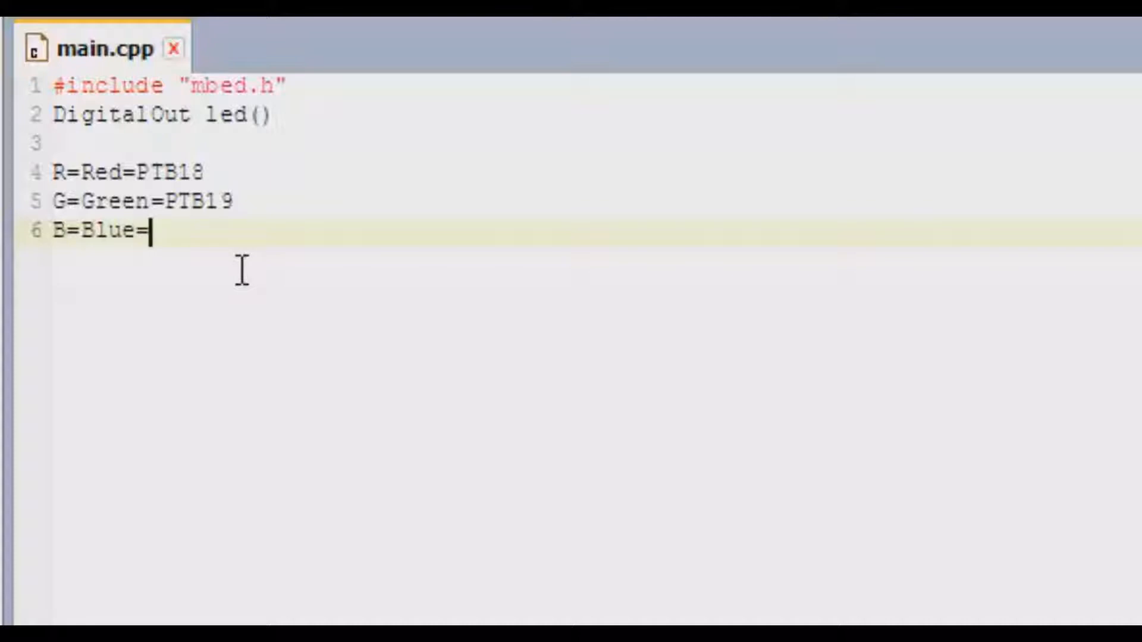
text(PTD)
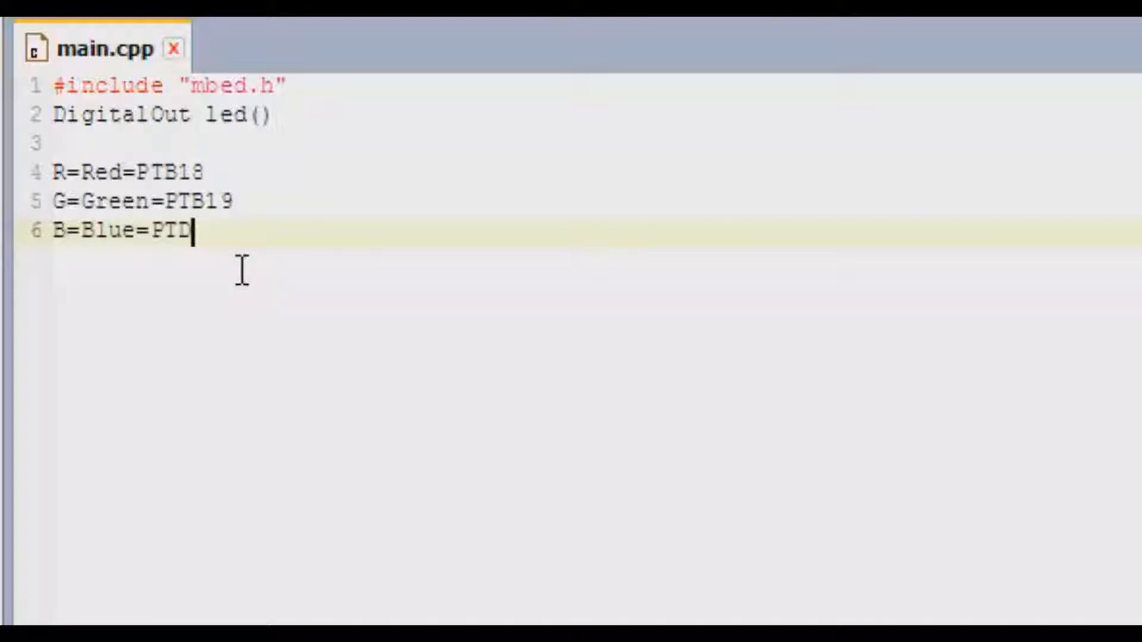
text(1)
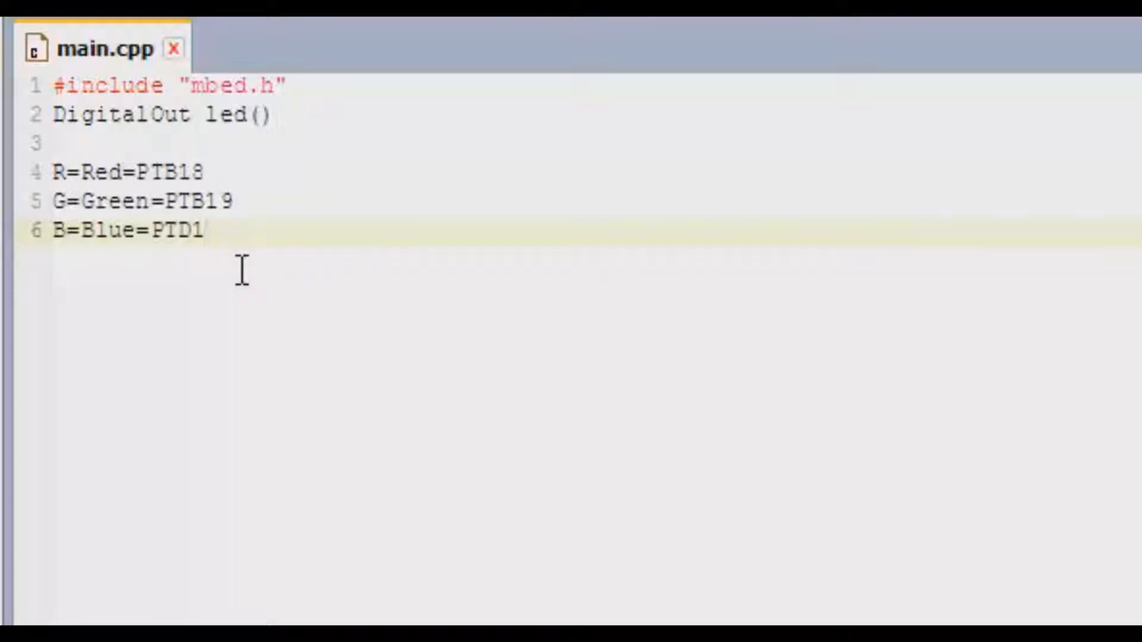
click(206, 232)
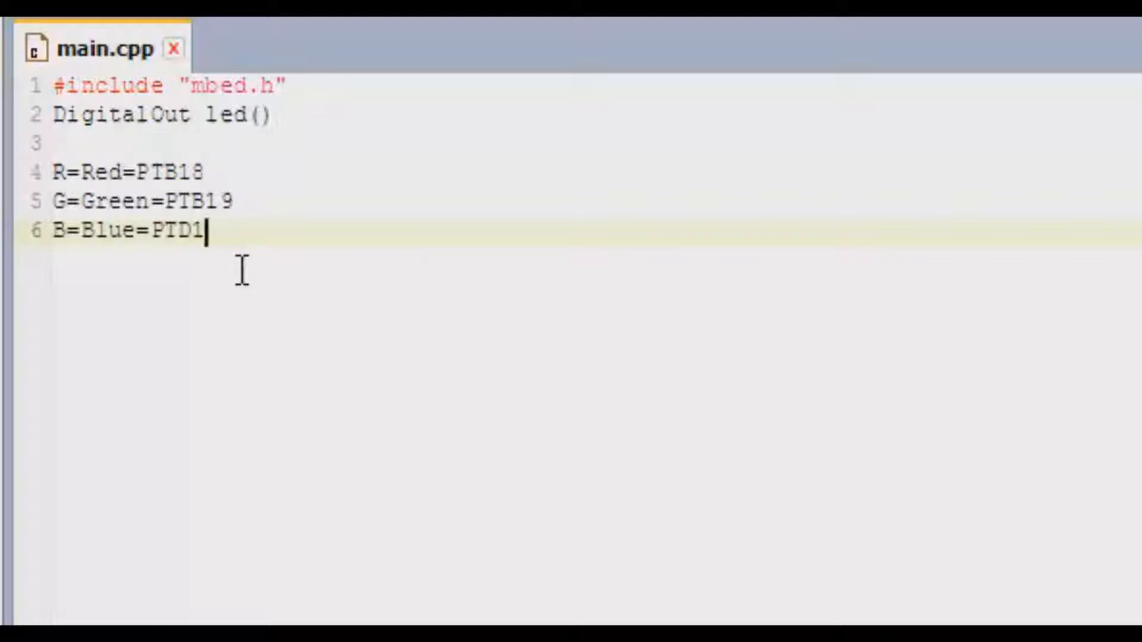
key(Backspace)
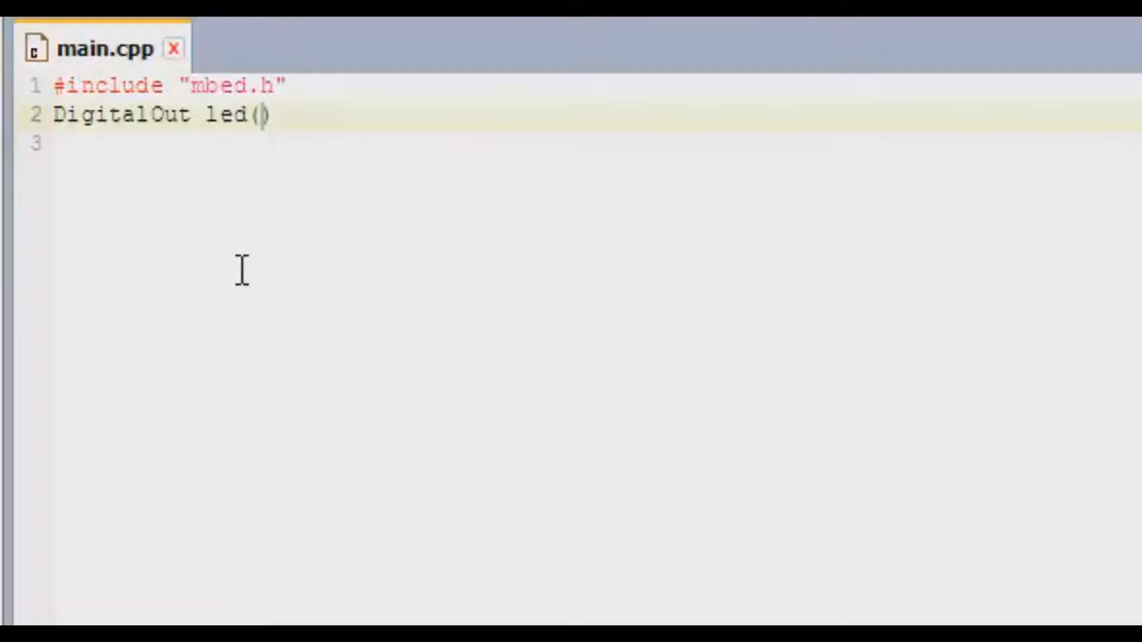
Complete the declaration as DigitalOut led(PTD1); using the blue LED pin
text(P)
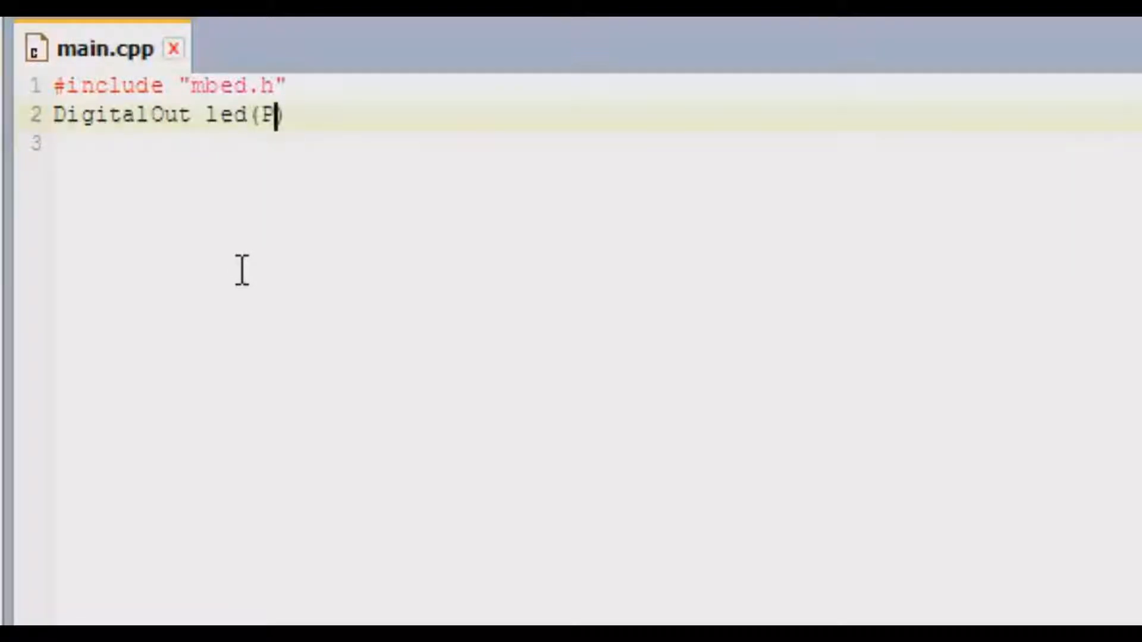
text(TD1))
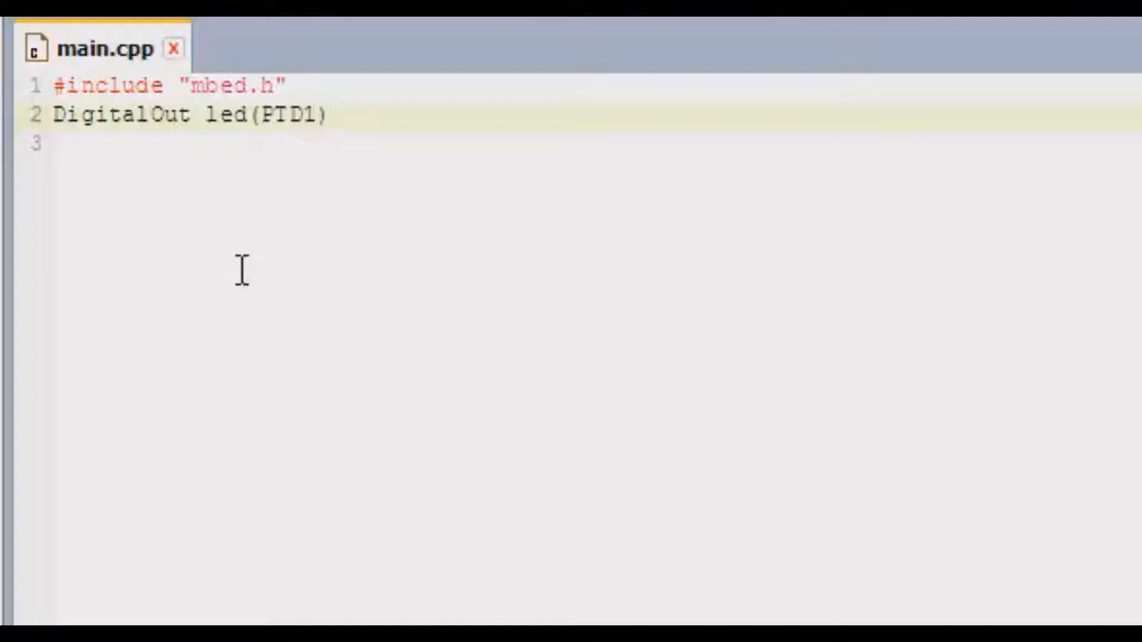
click(330, 115)
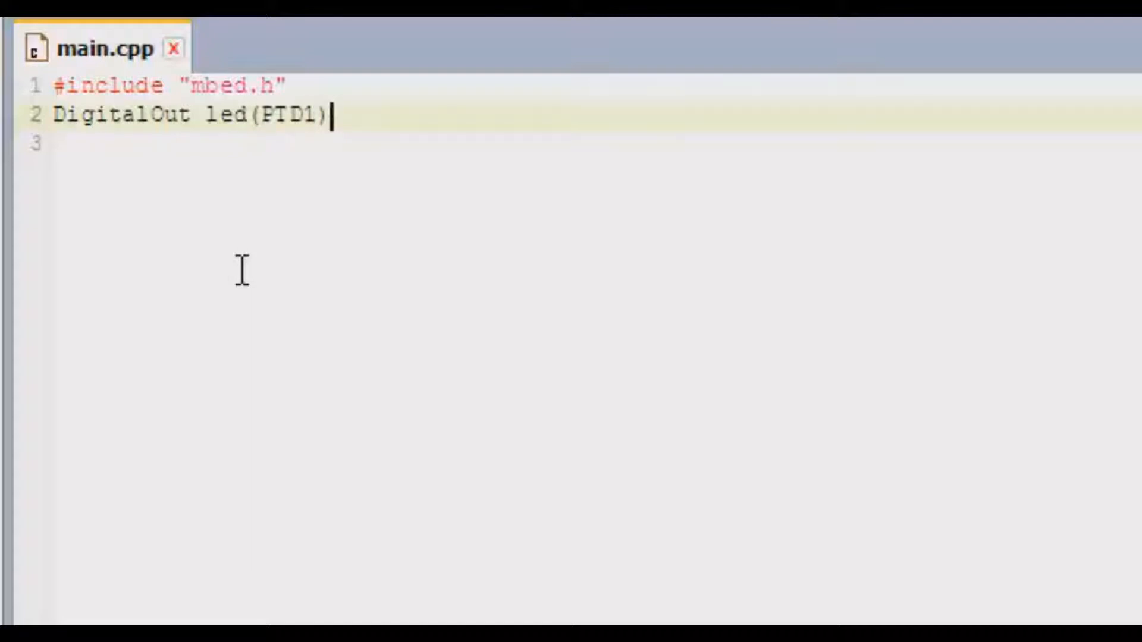
text(;)
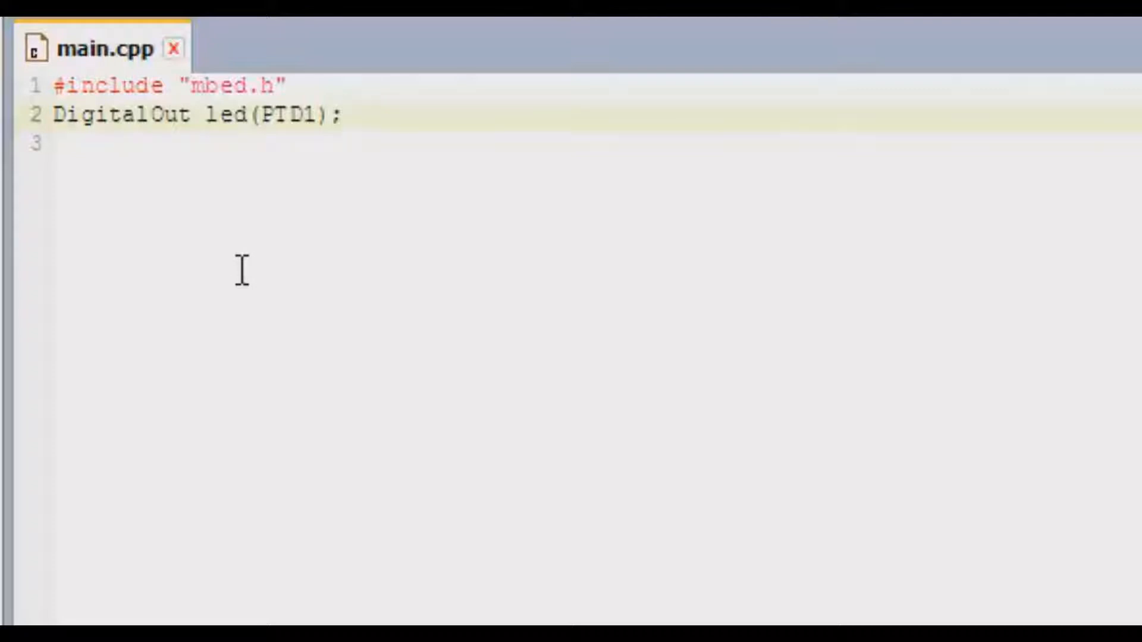
Add the comment //Class object(Port/Pin No.) and move to the empty line below
text(//)
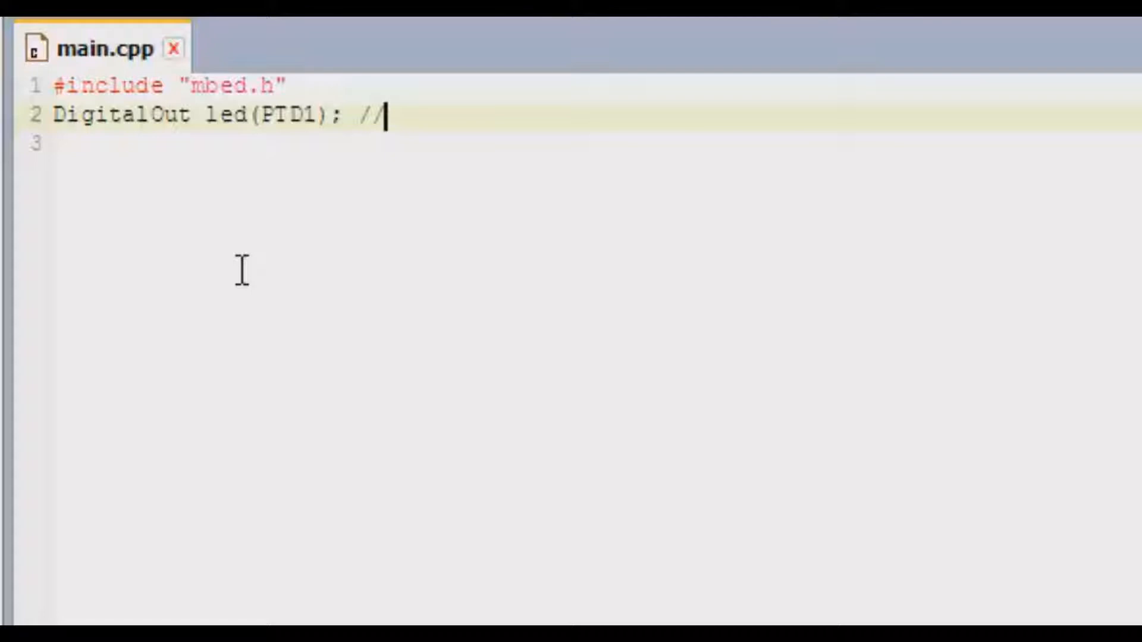
text(C1)
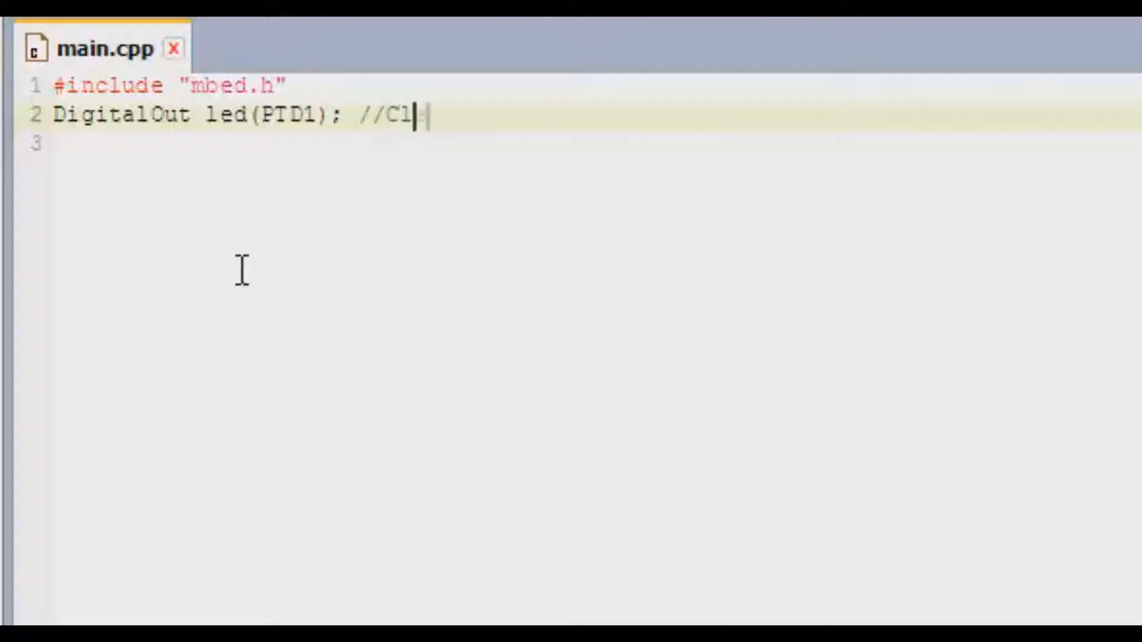
text(ass)
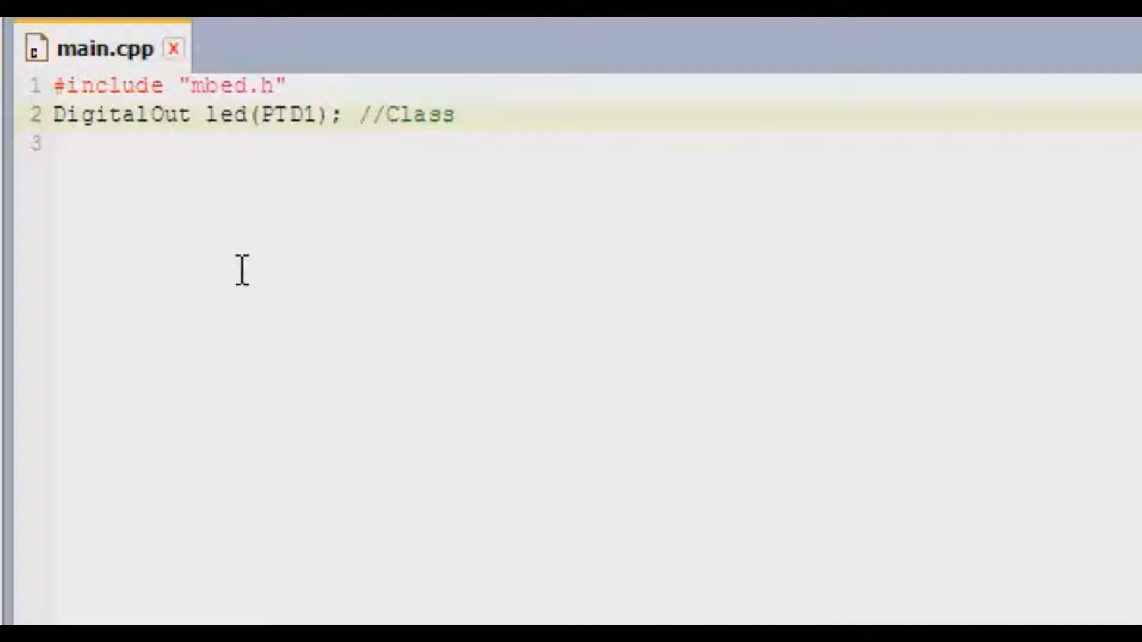
text(ob)
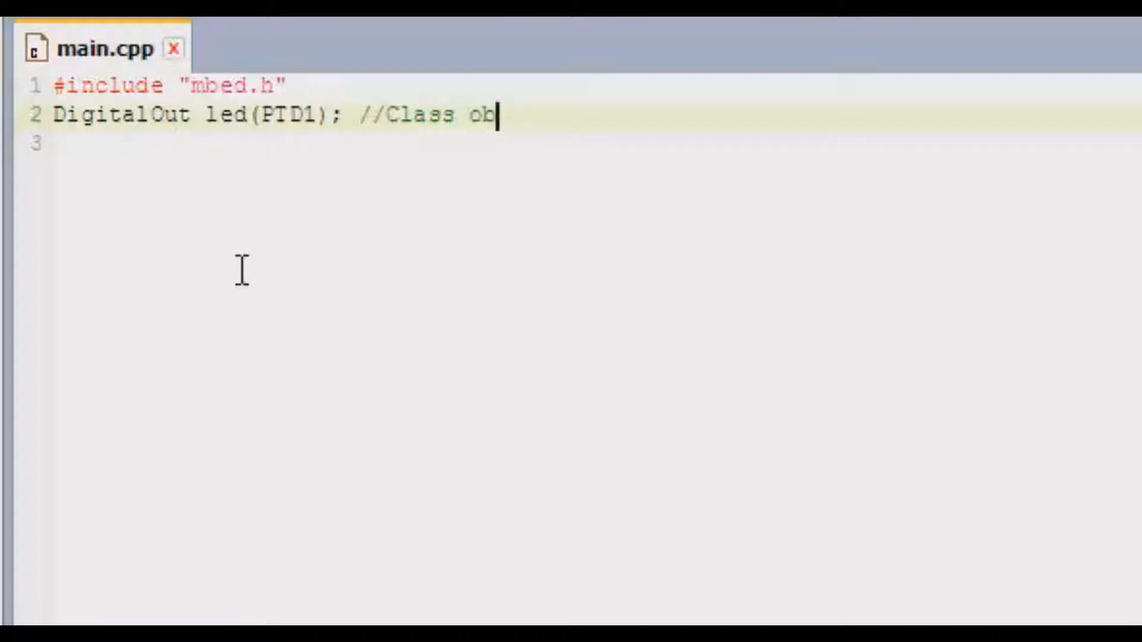
text(ject)
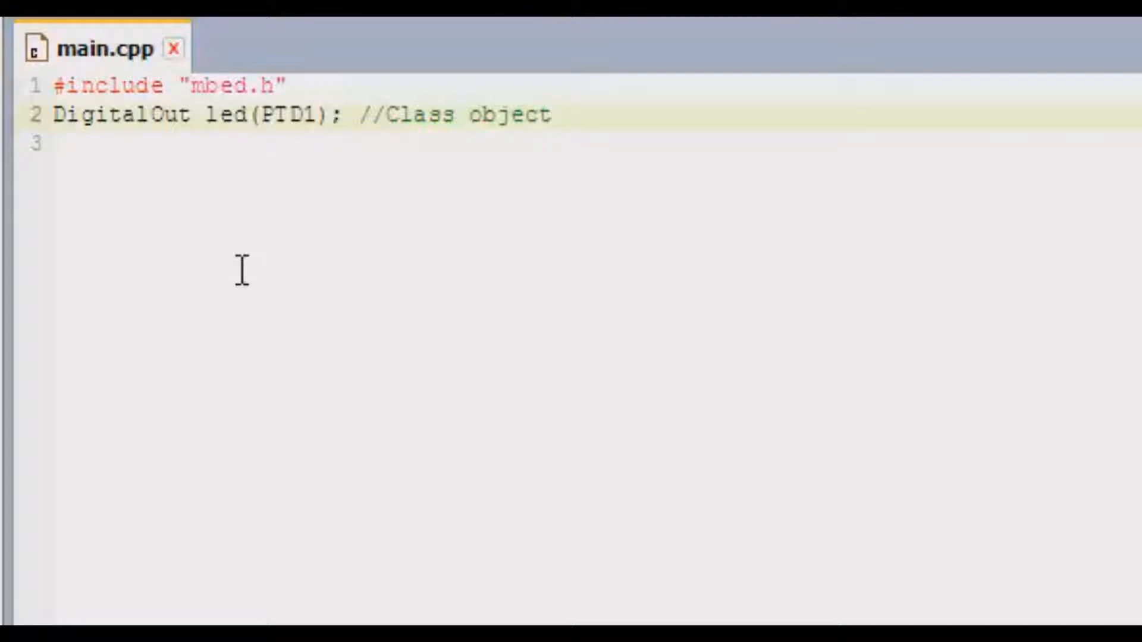
text(())
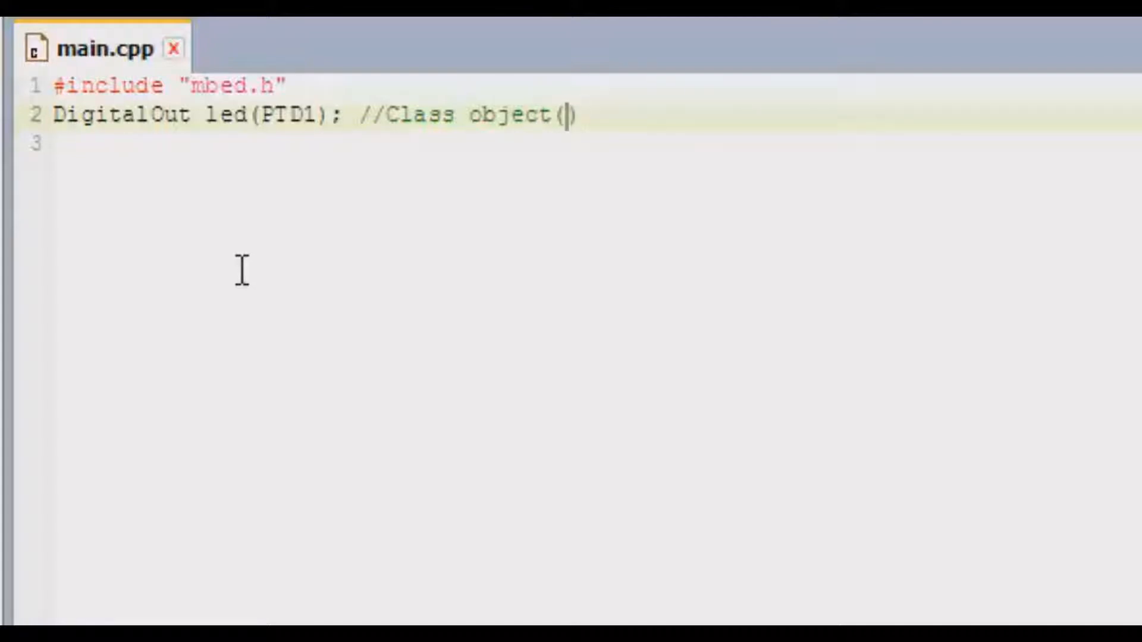
text(Port,)
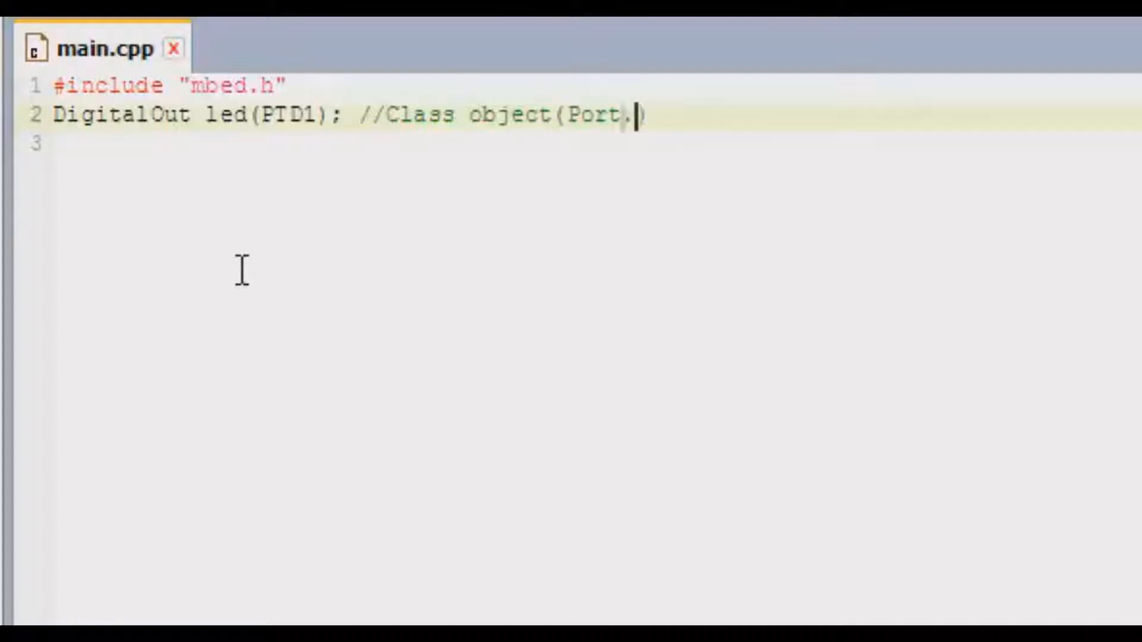
text(/Pin No.)
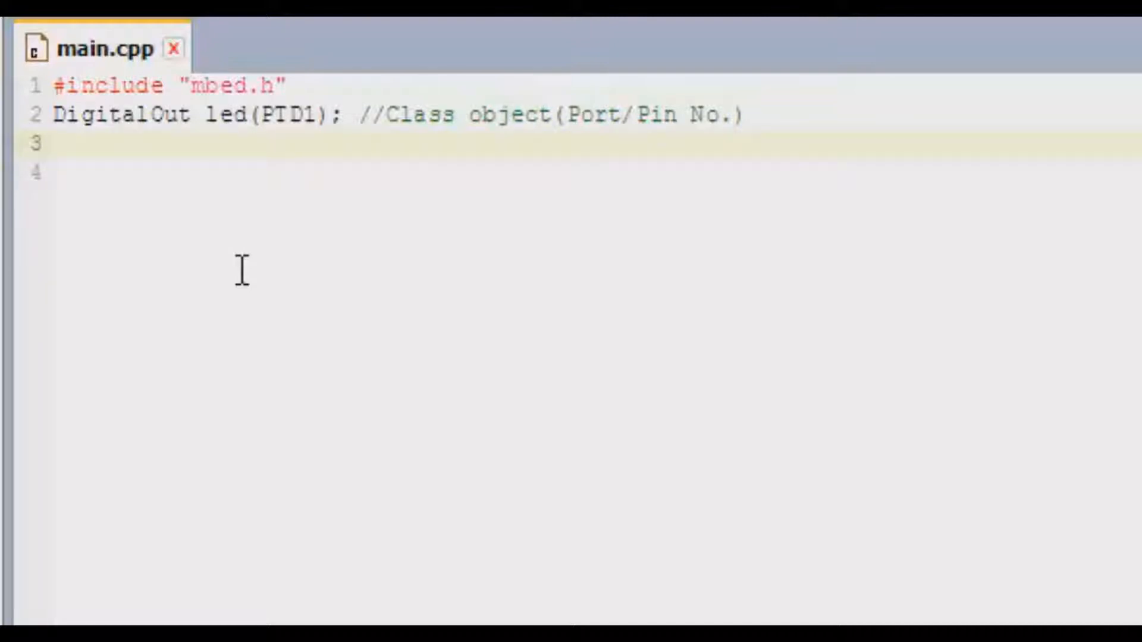
click(52, 143)
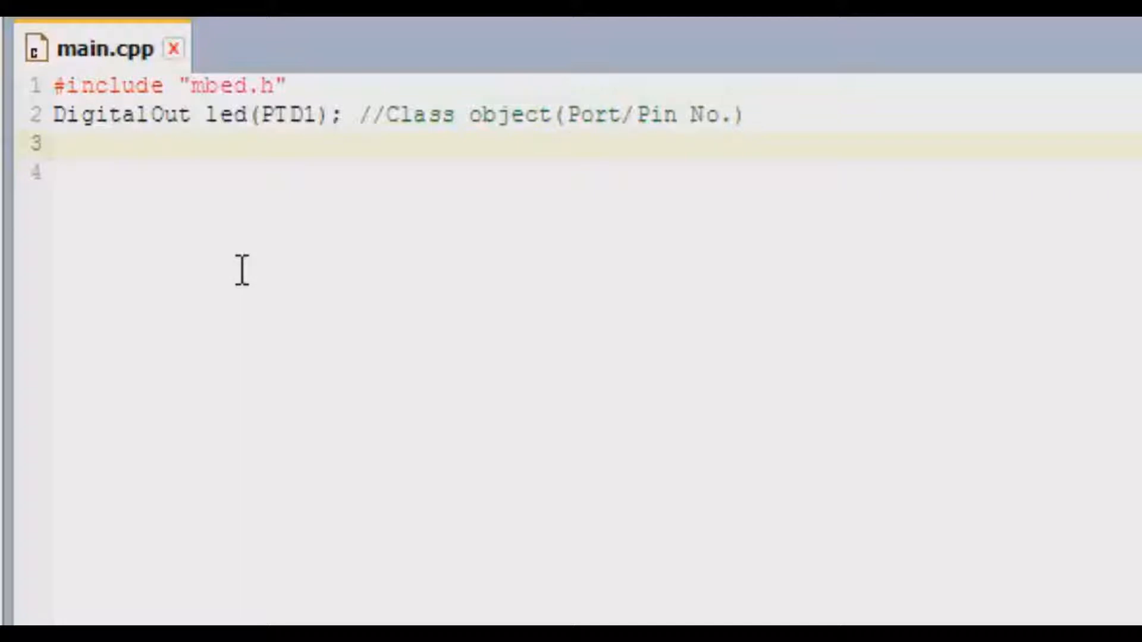
click(51, 144)
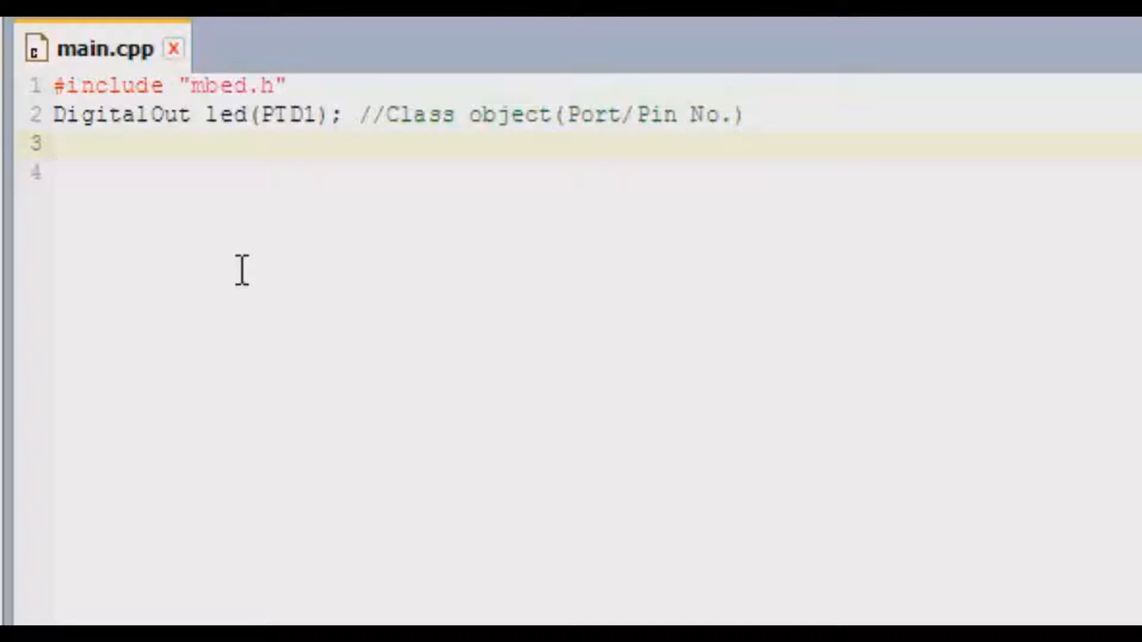
Write int main() with opening and closing braces and move inside its body
text(int m)
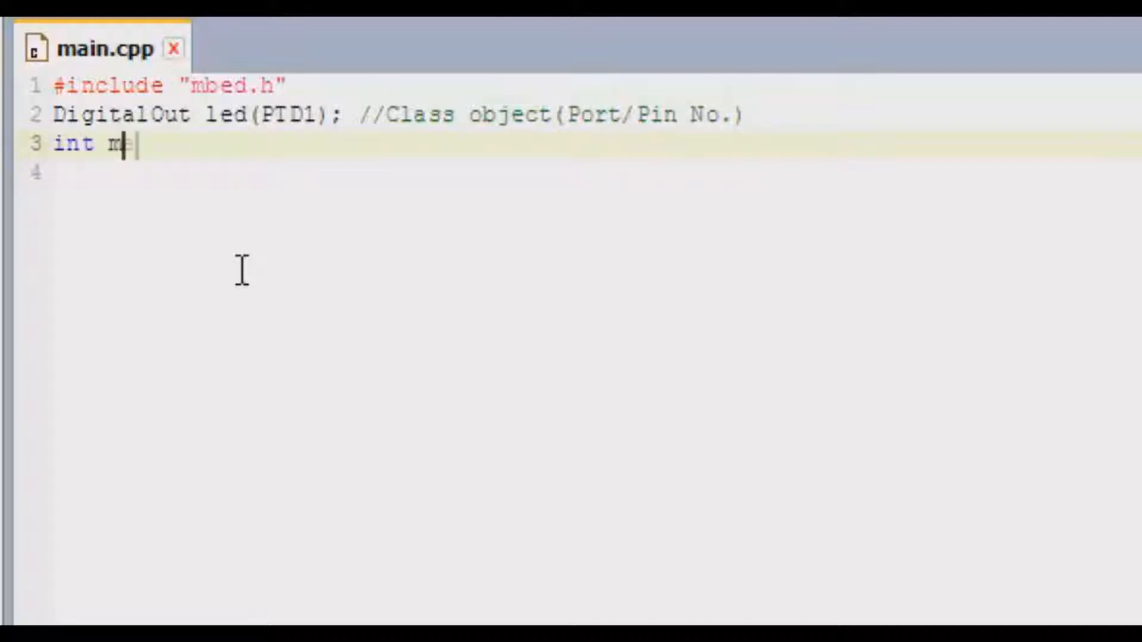
text(ain())
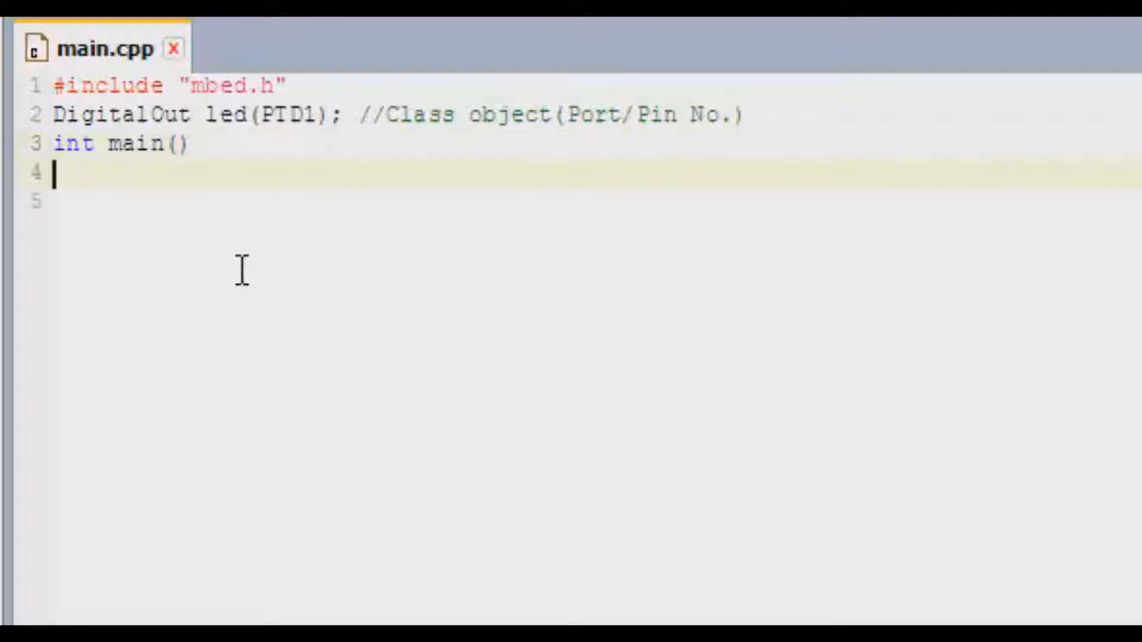
text({})
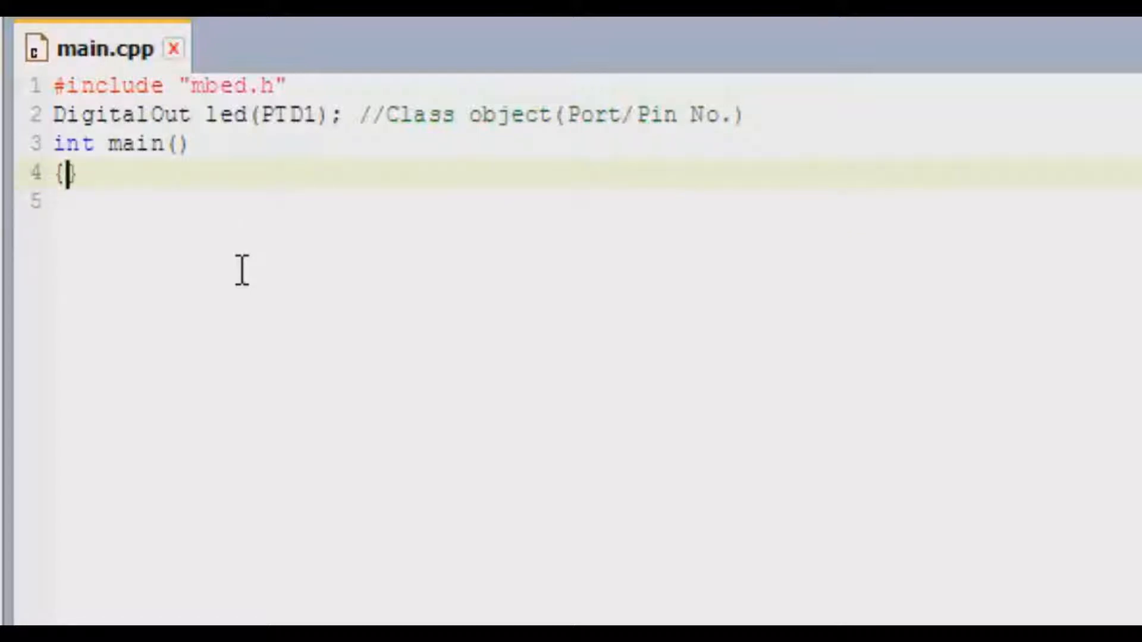
text(})
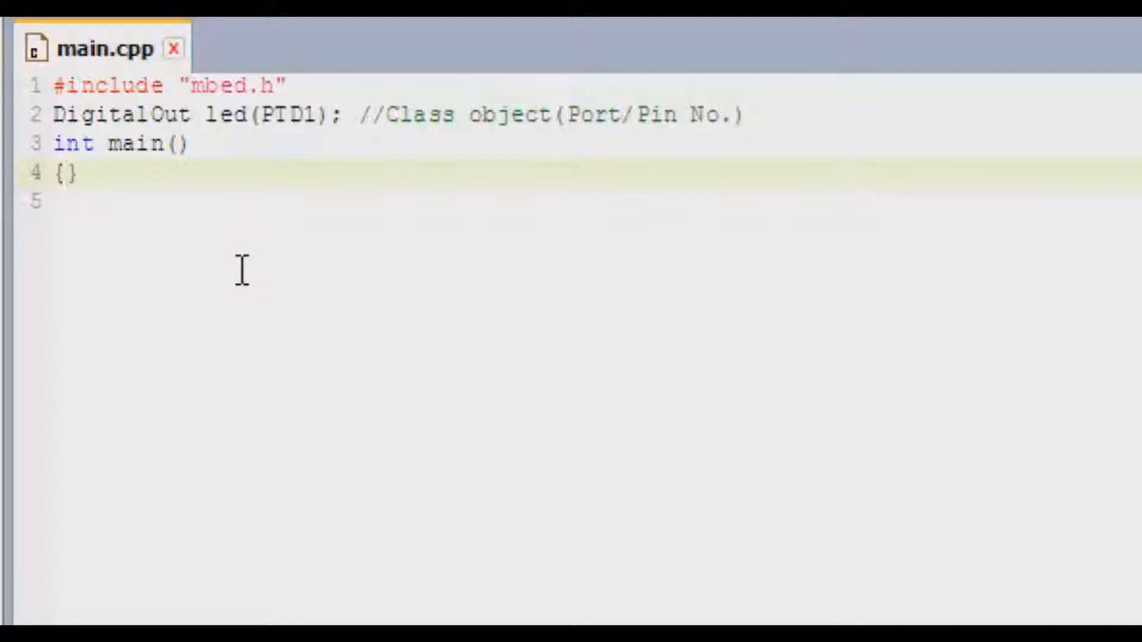
click(67, 175)
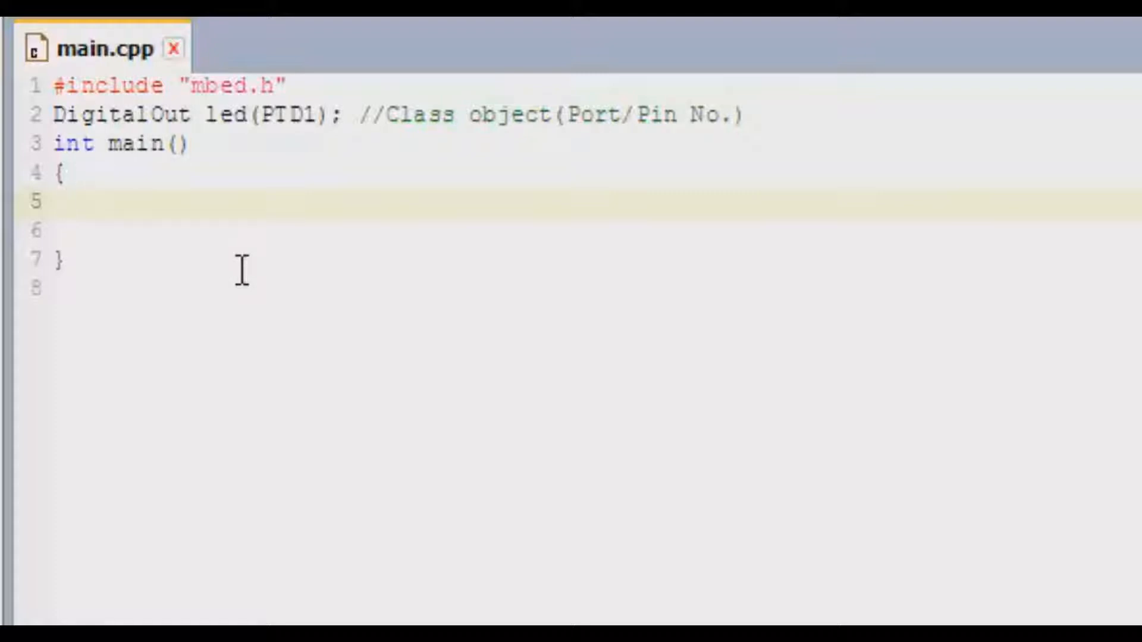
Add a while(1) loop commented //Infinite Loop with braces for its body
text(while()
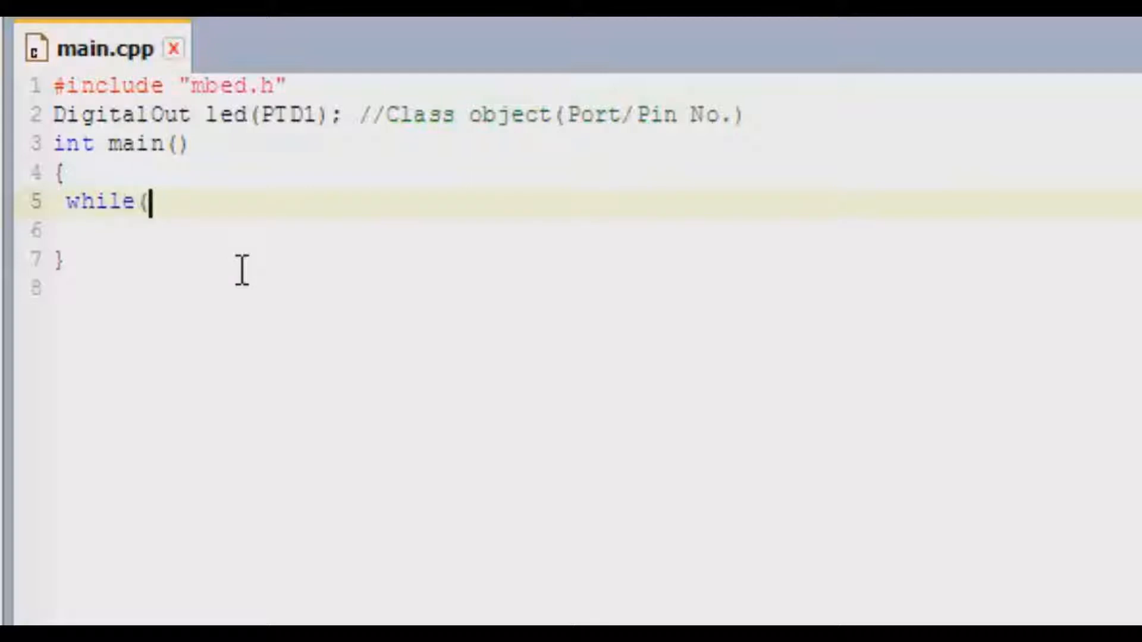
text(1) {)
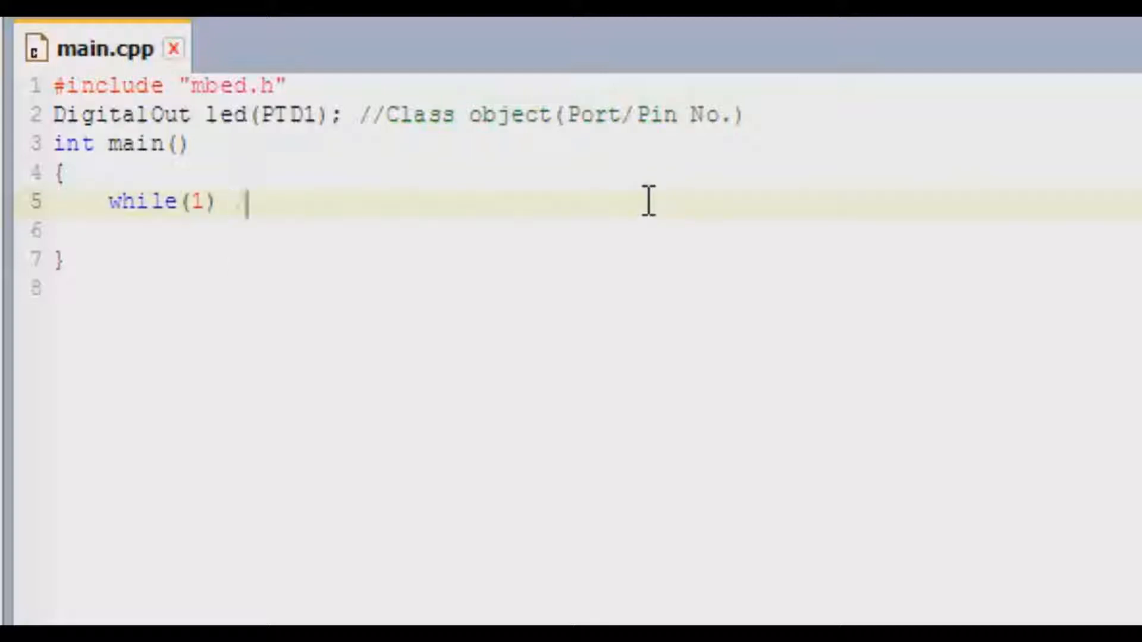
text(//Infint)
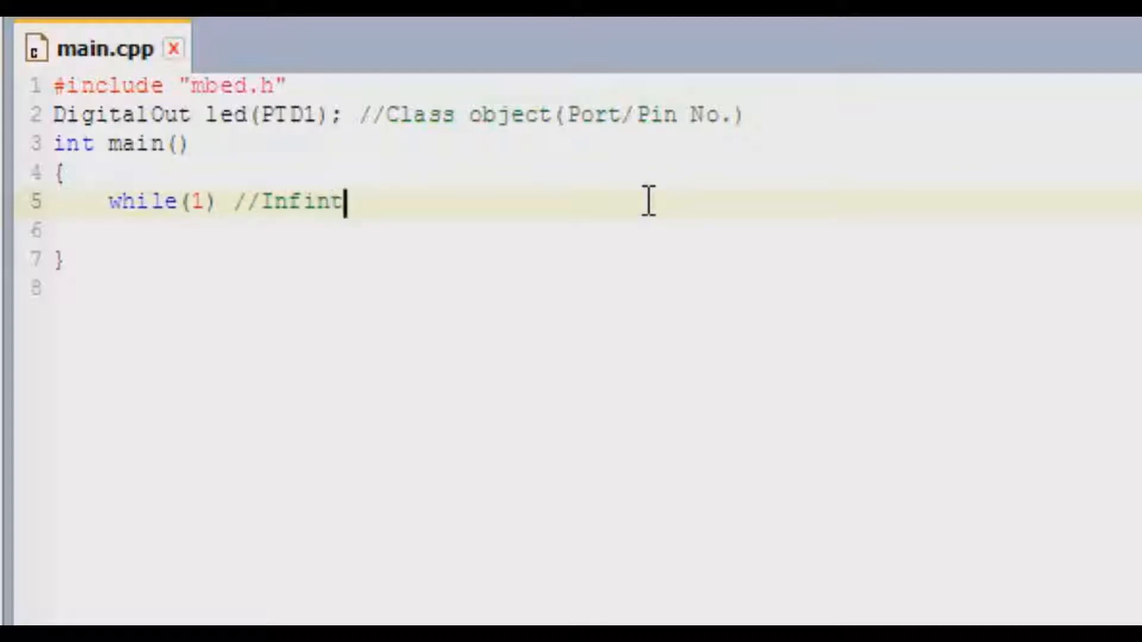
text(ite Loop)
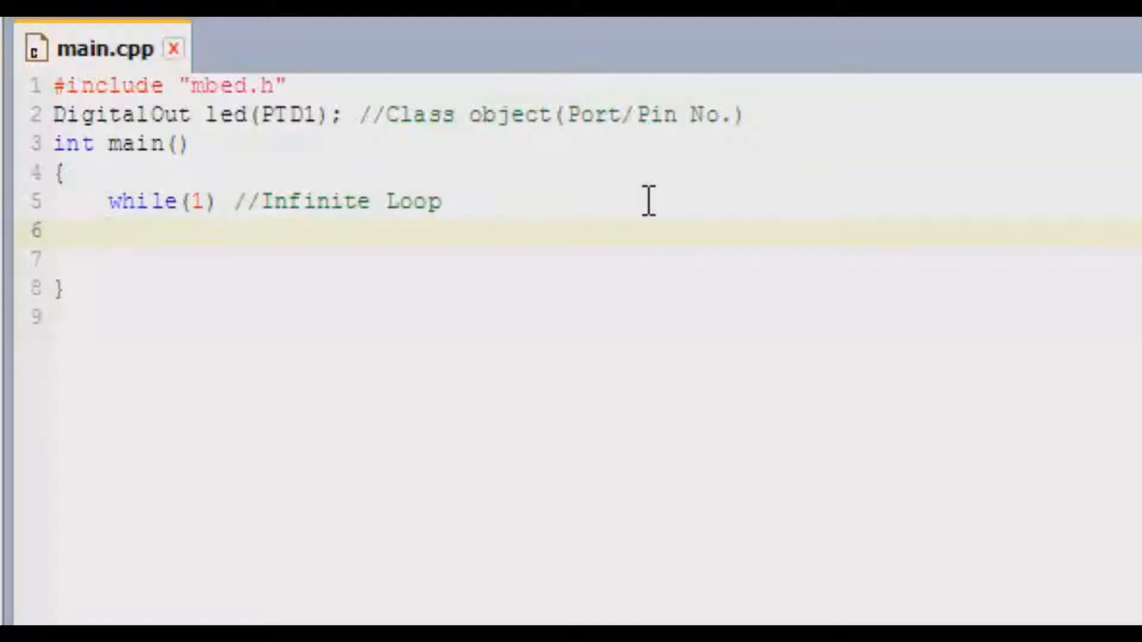
click(108, 229)
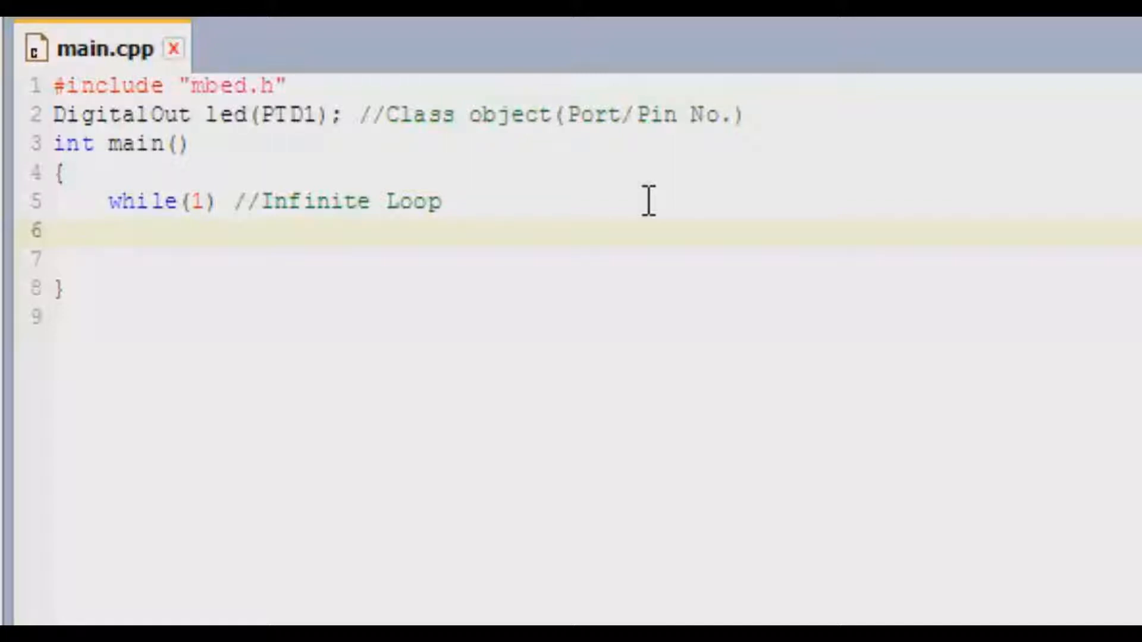
text({)
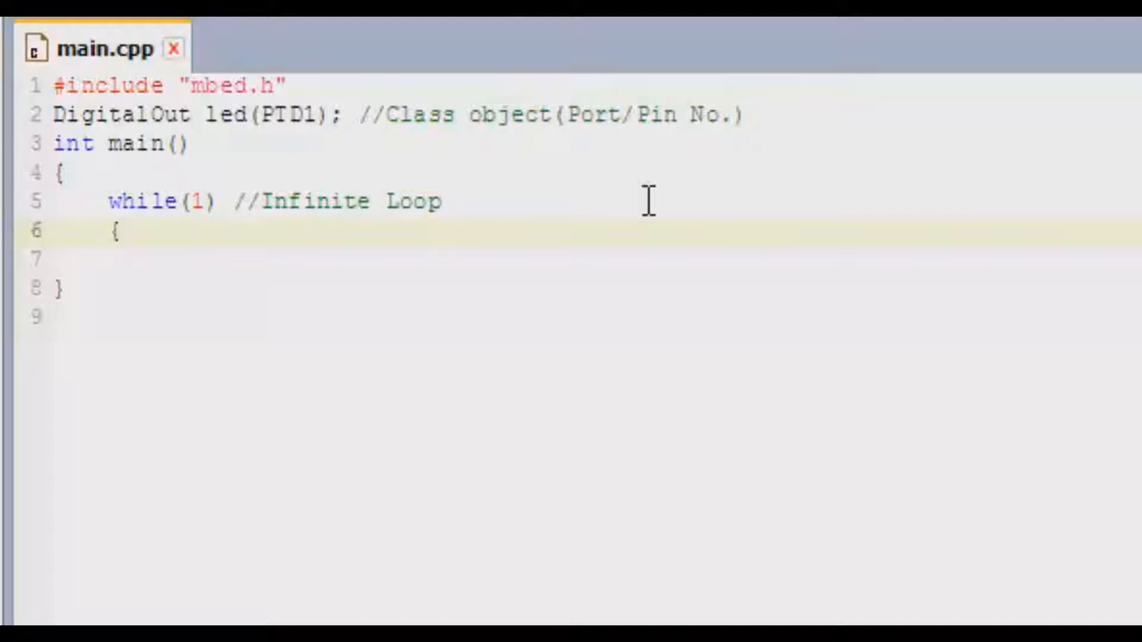
text(})
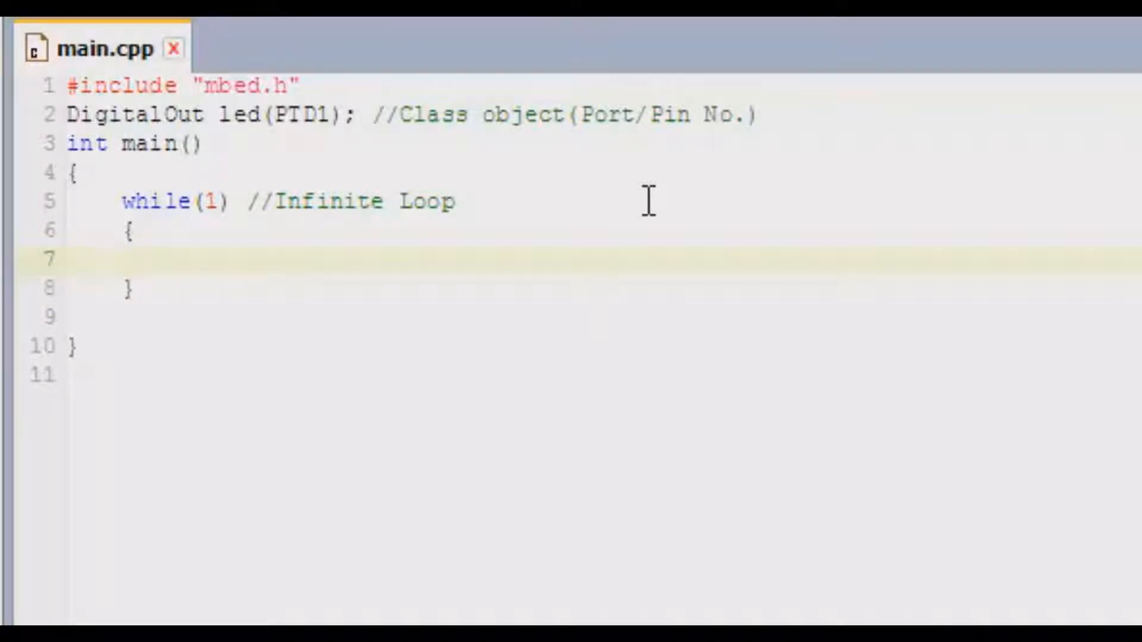
click(123, 258)
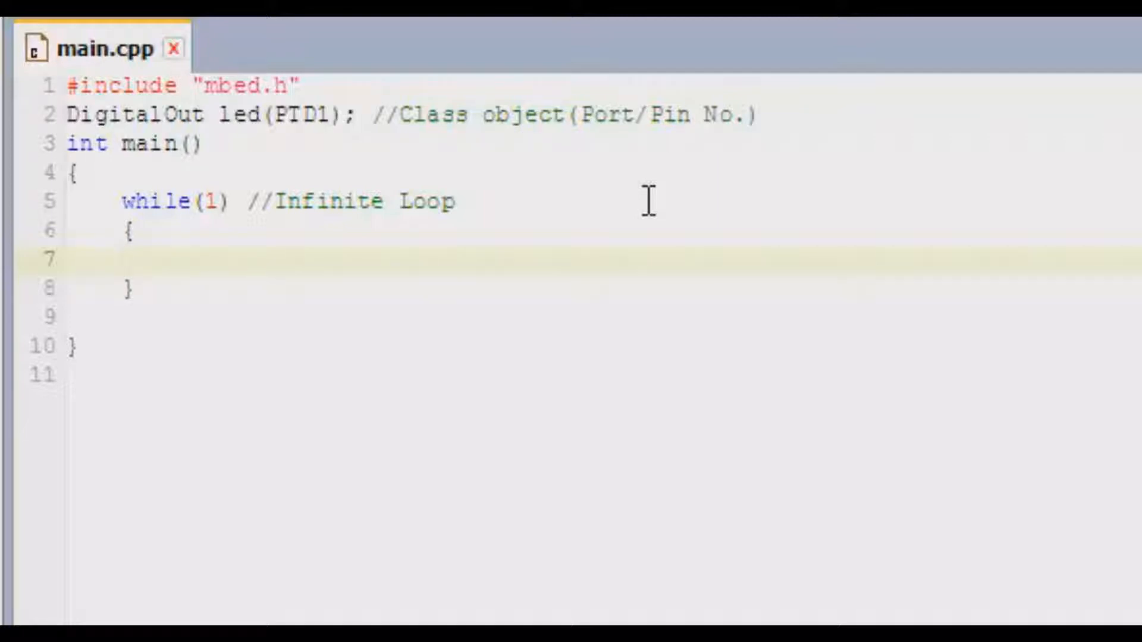
Write led=1; and notes that normally 1=High=On BUT here 1=Low=off, 0=High=On
text(led)
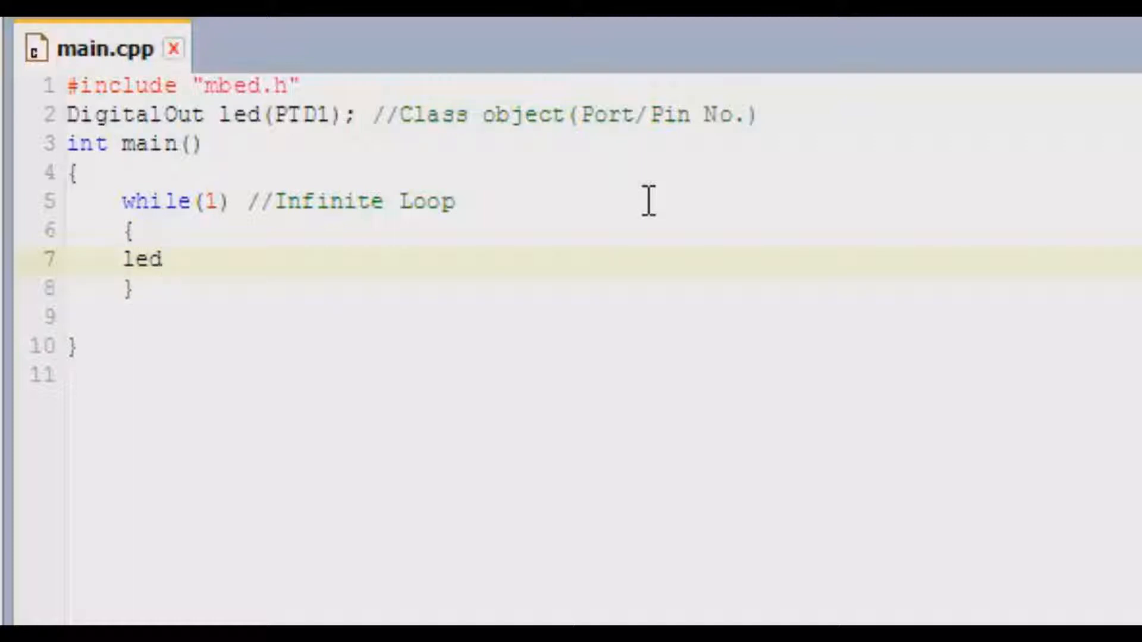
text(=)
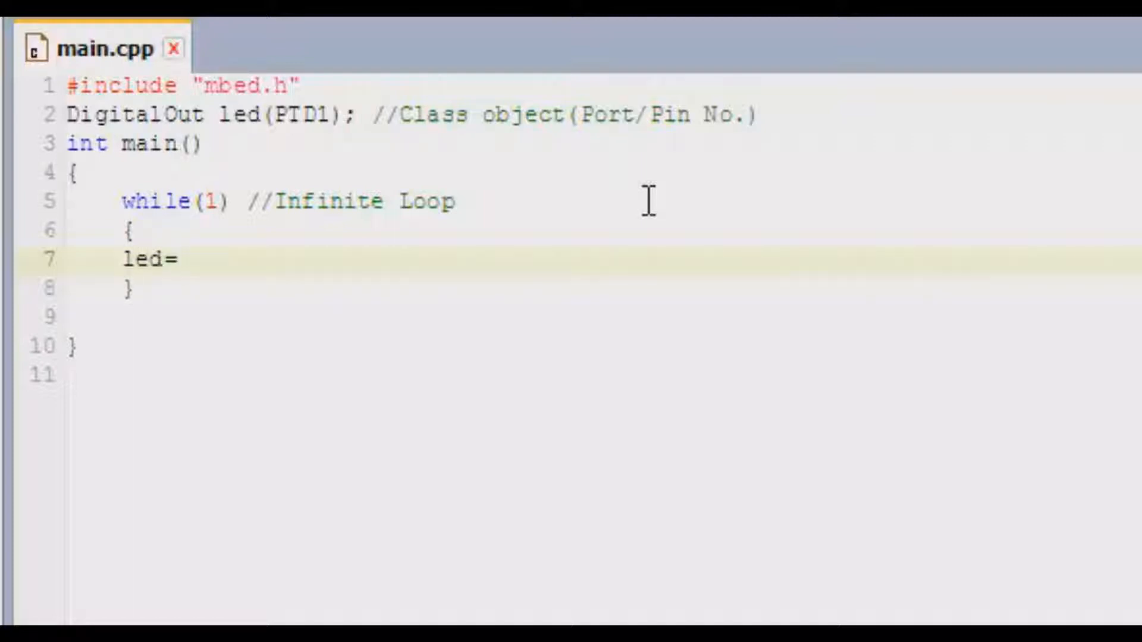
text(1;)
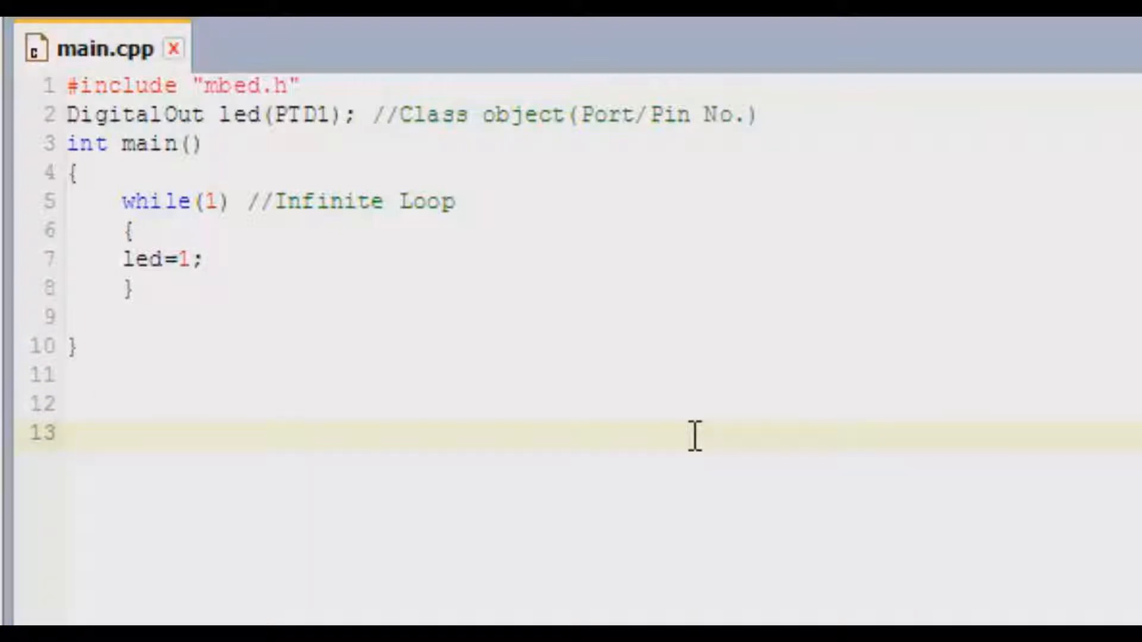
text(1=High)
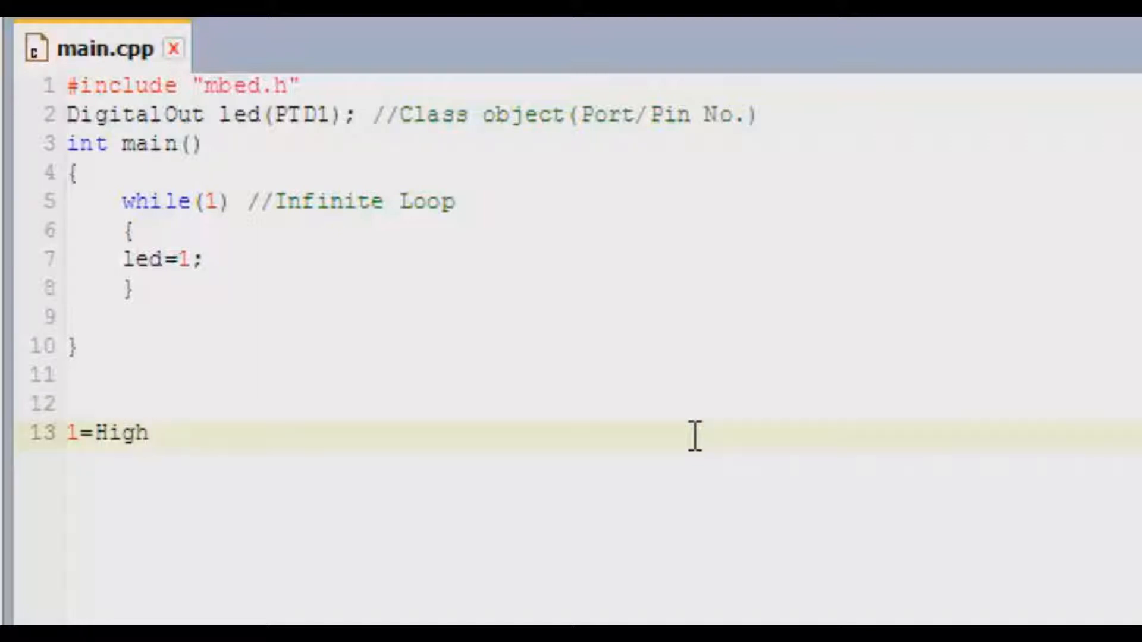
text(=On)
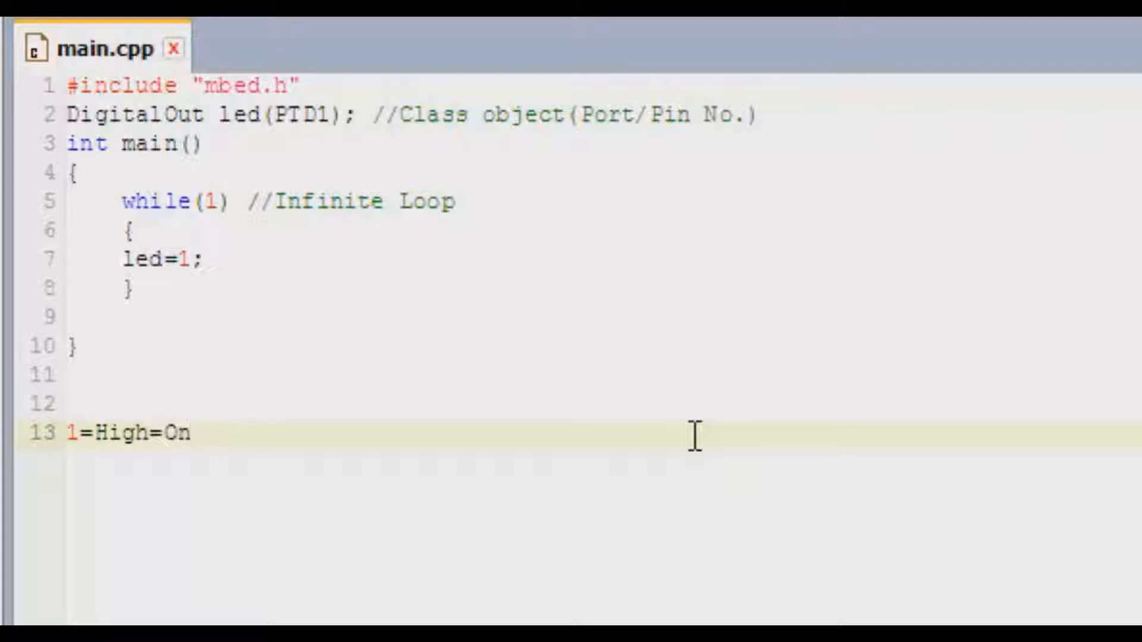
text(0=L)
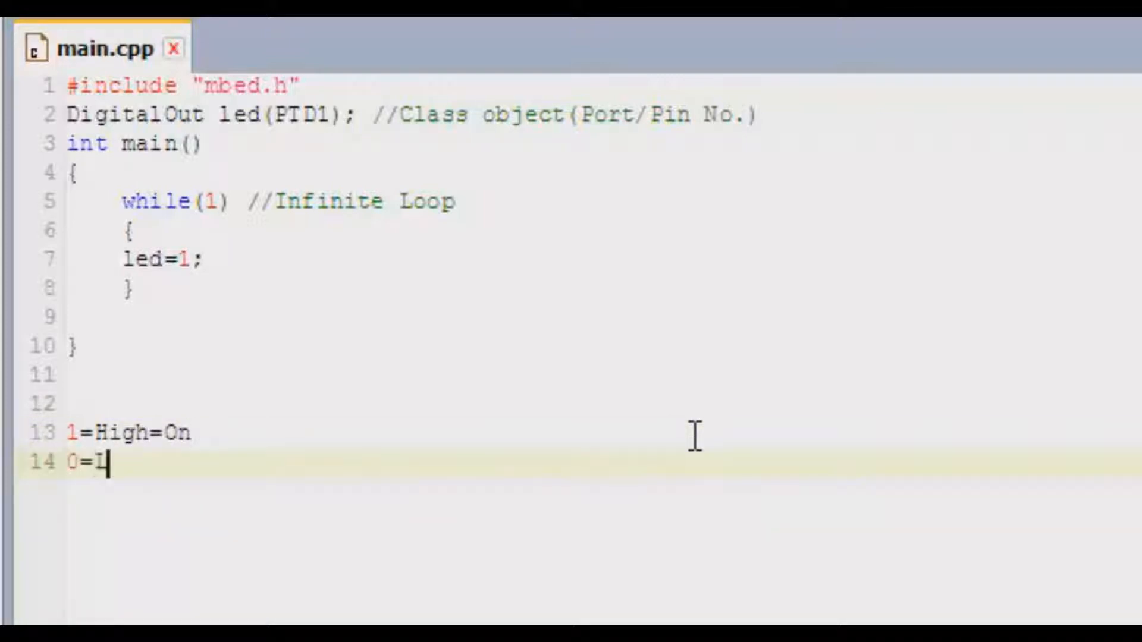
text(ow=)
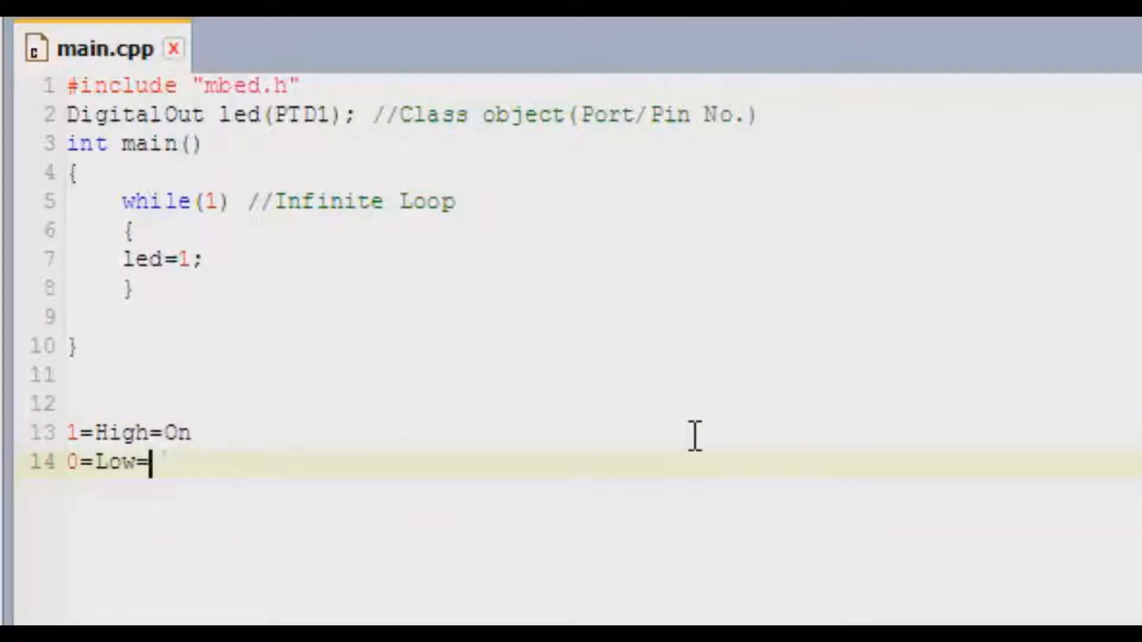
text(off)
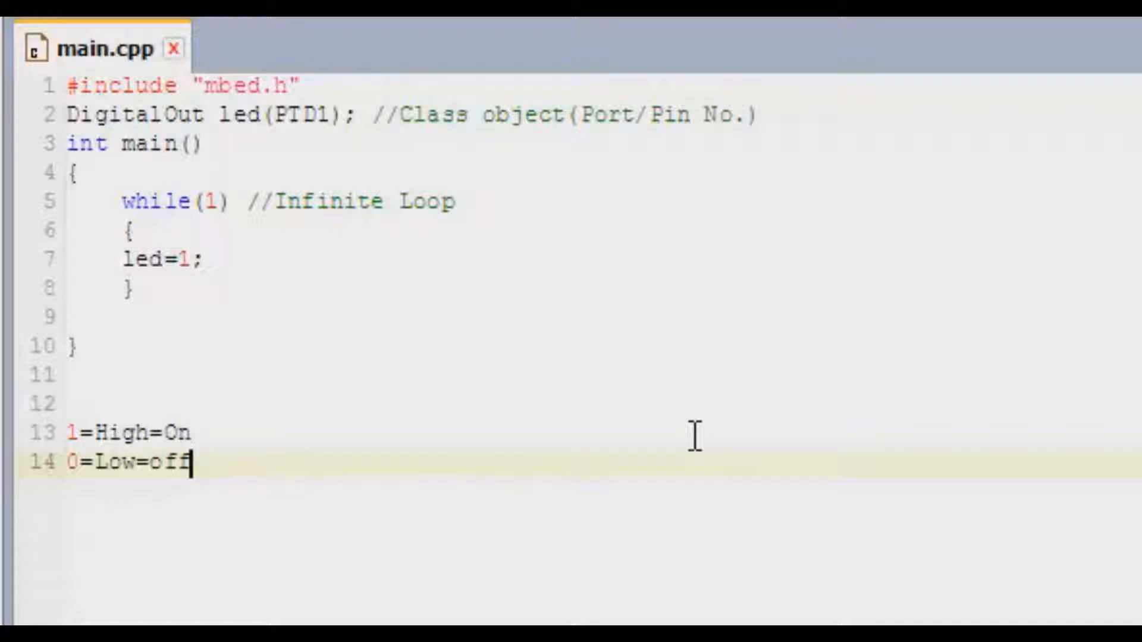
text(BUT)
text(IT OPPOSITE)
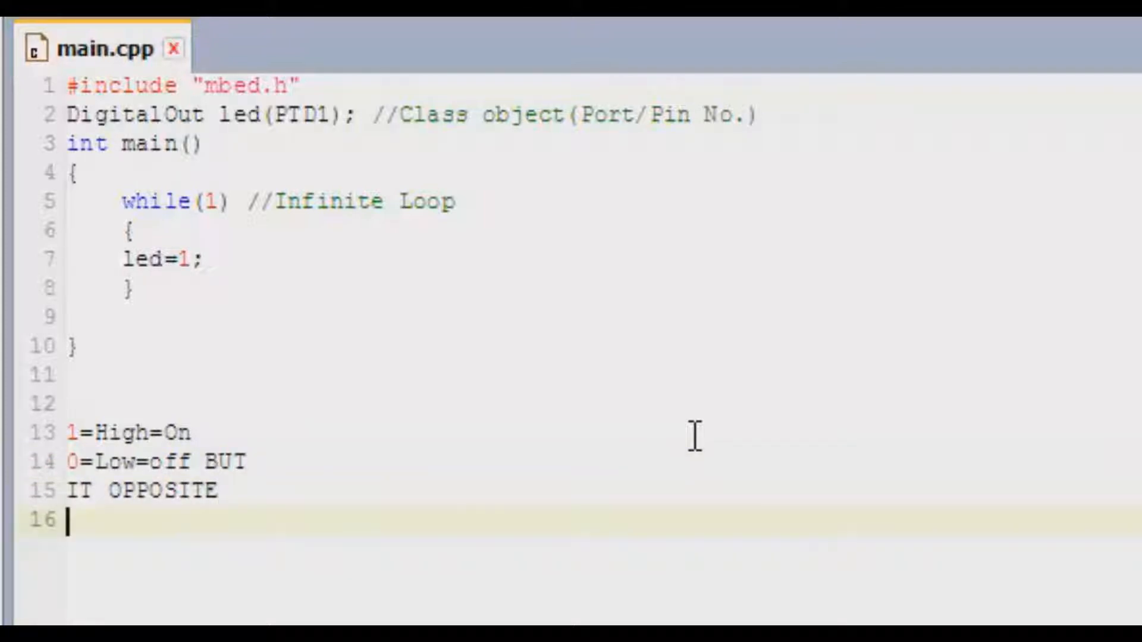
text(1=)
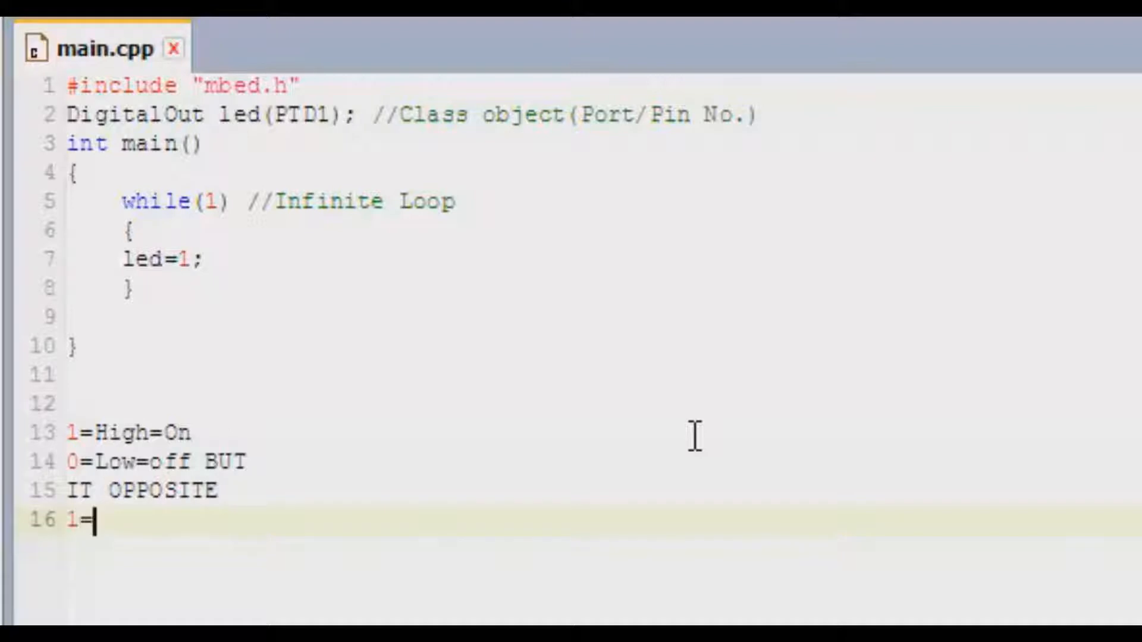
text(Low=)
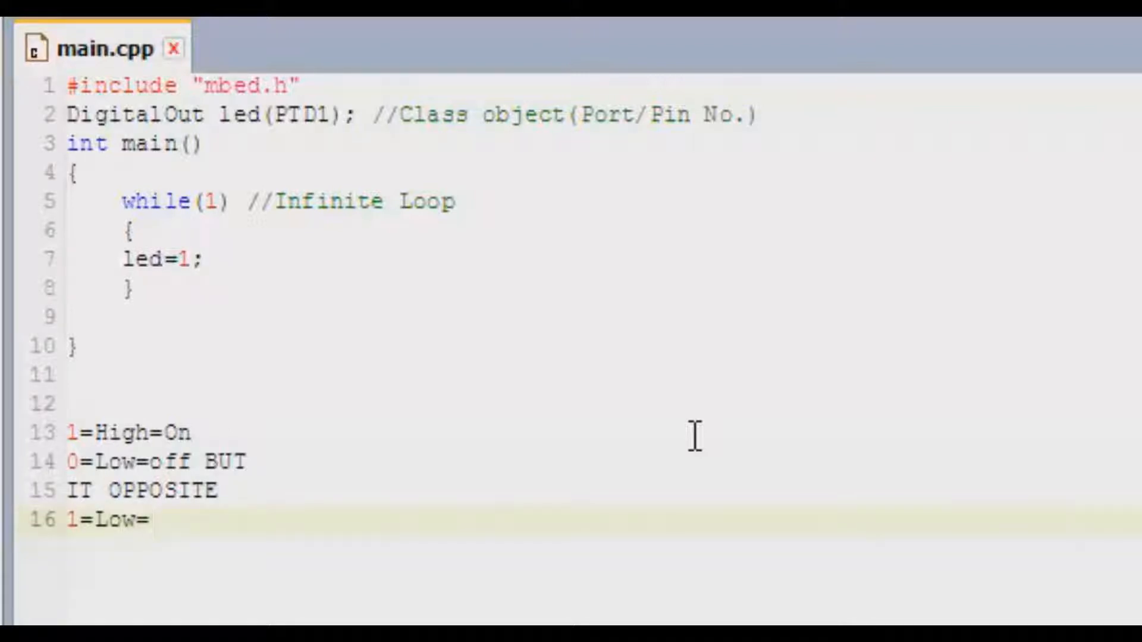
text(off)
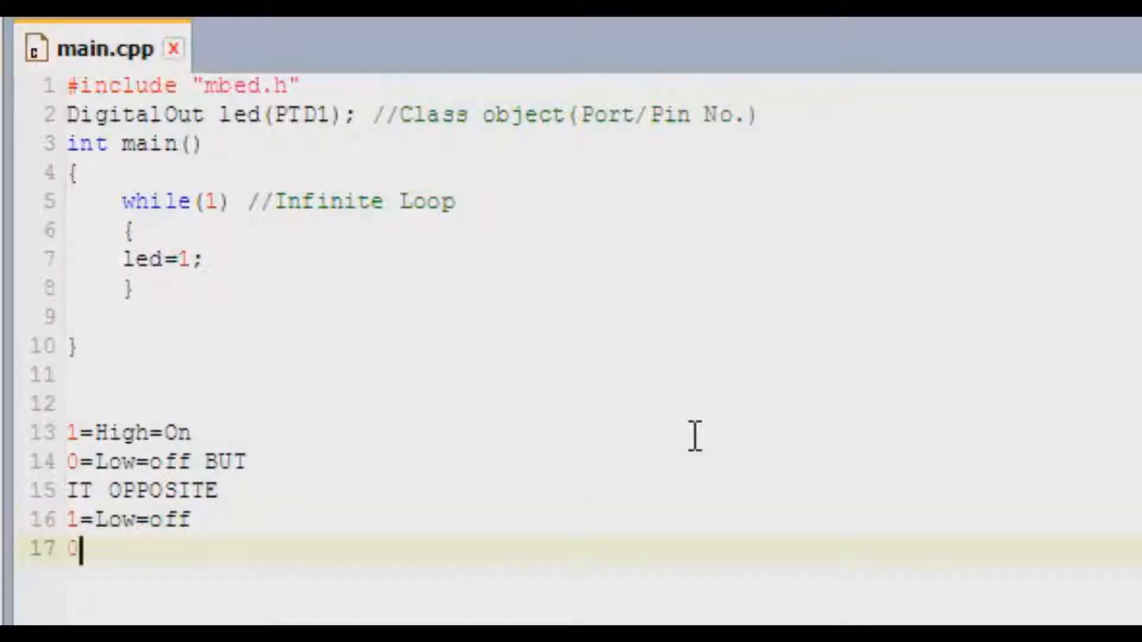
text(=High)
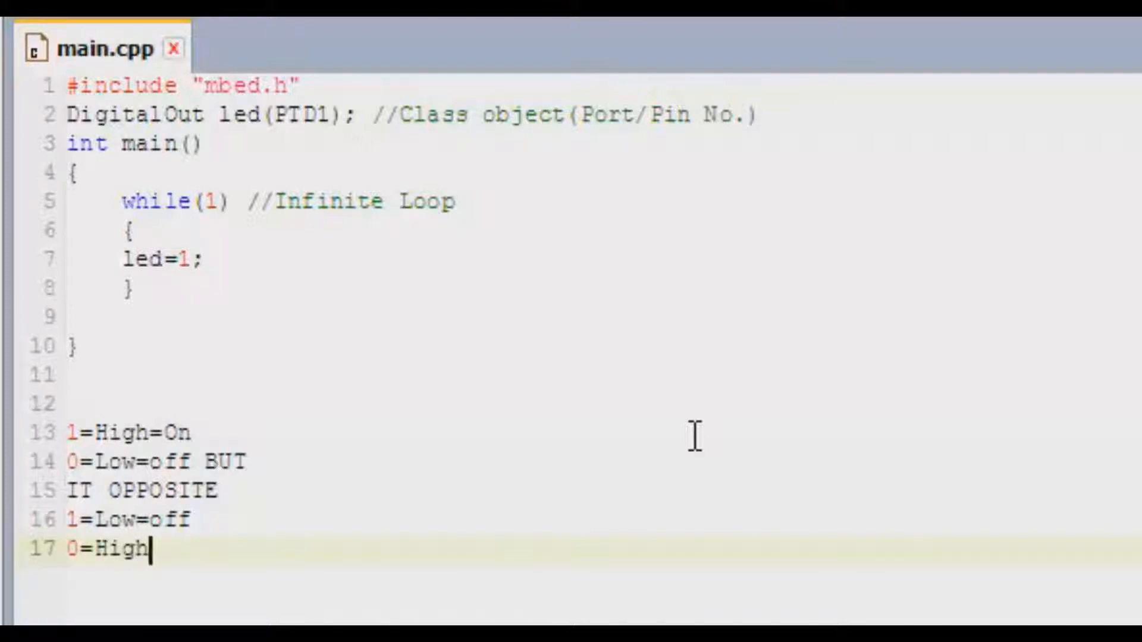
text(=On)
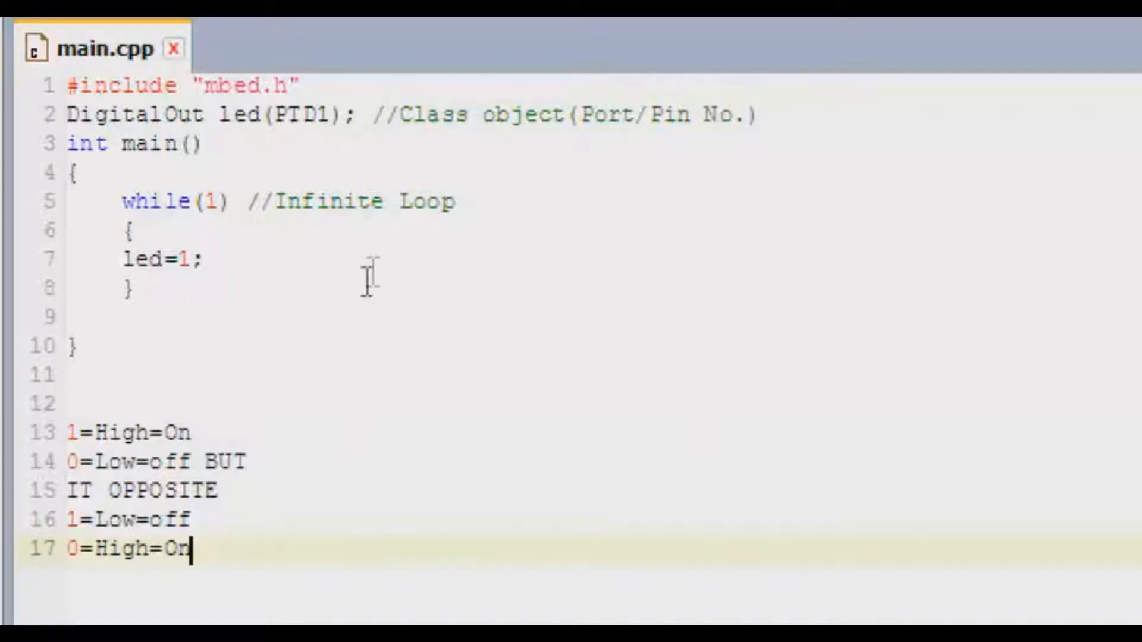
Comment led=1; with //It will turn the led off
click(274, 260)
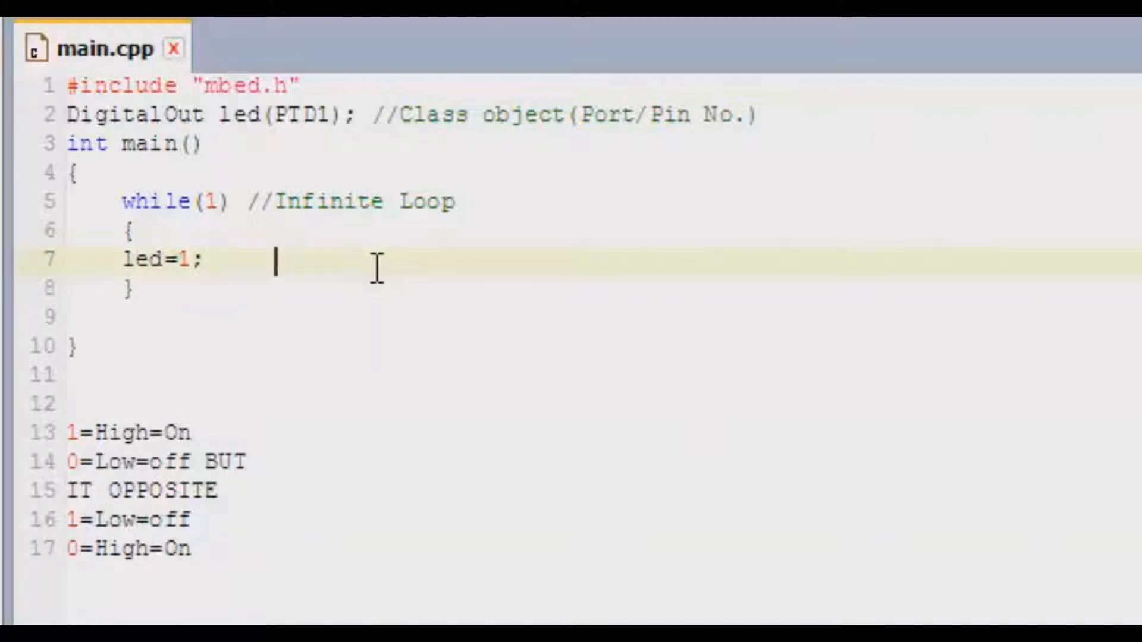
text(//)
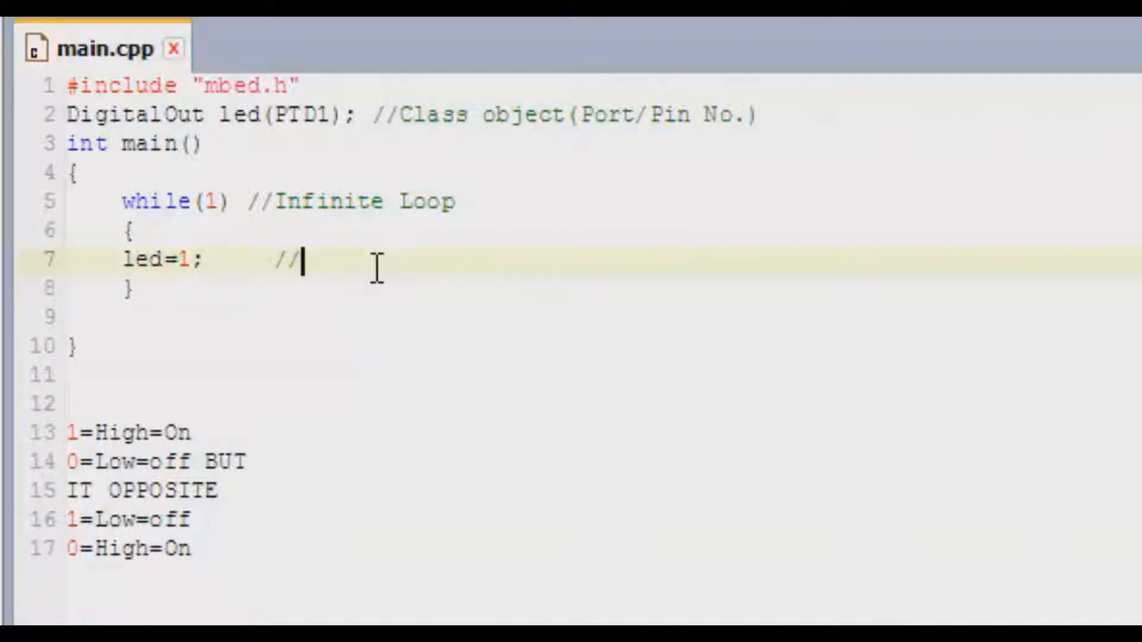
text(It will)
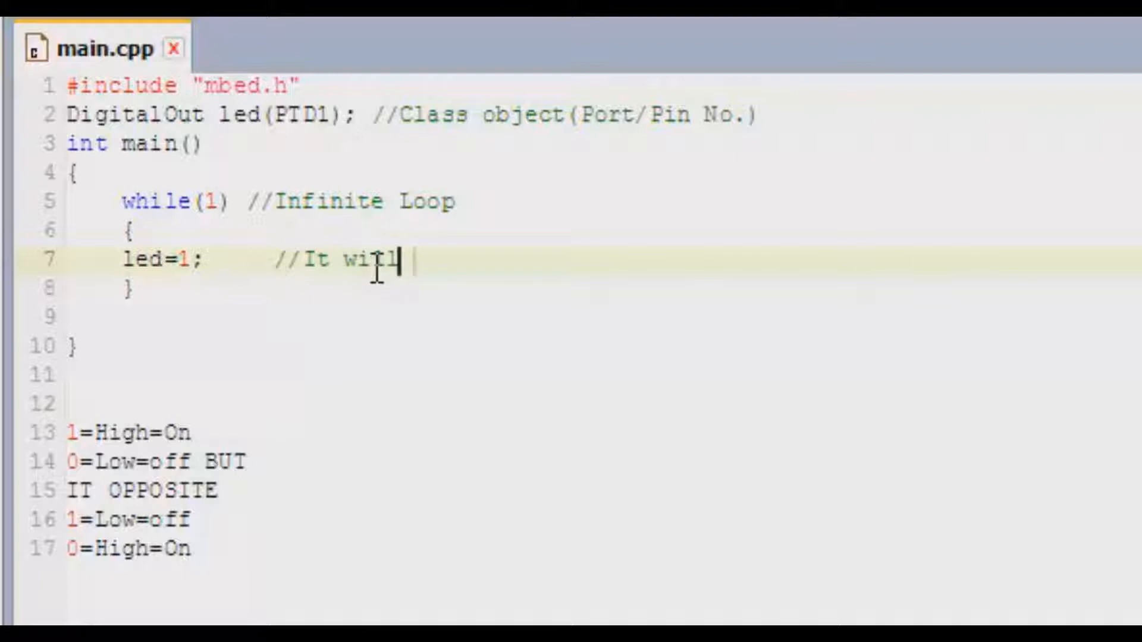
text(turn the l)
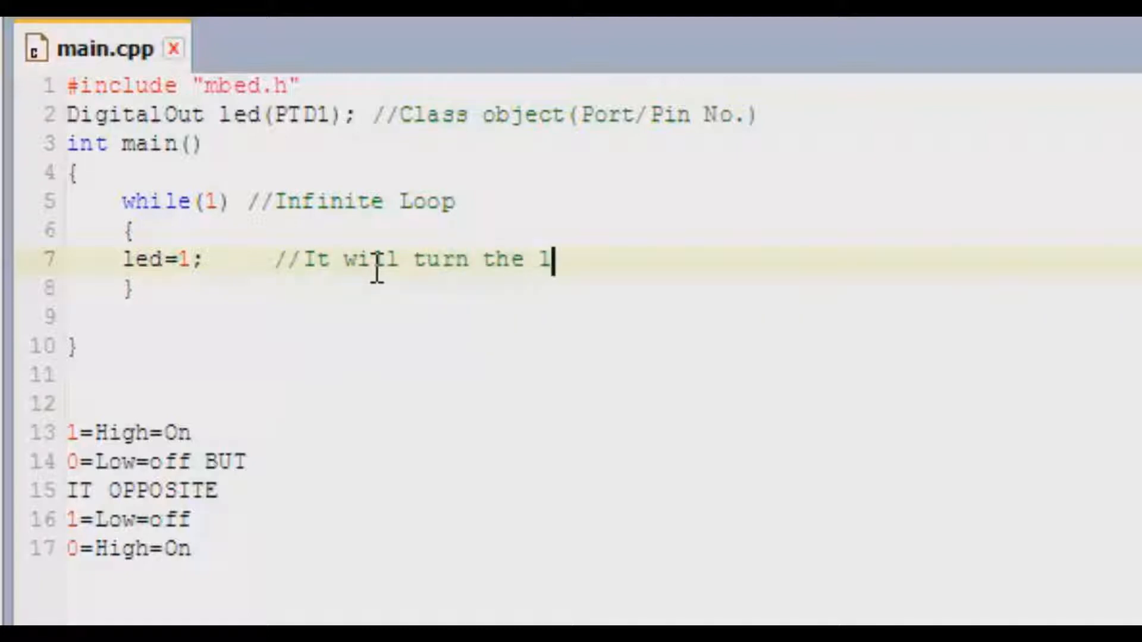
text(ed off)
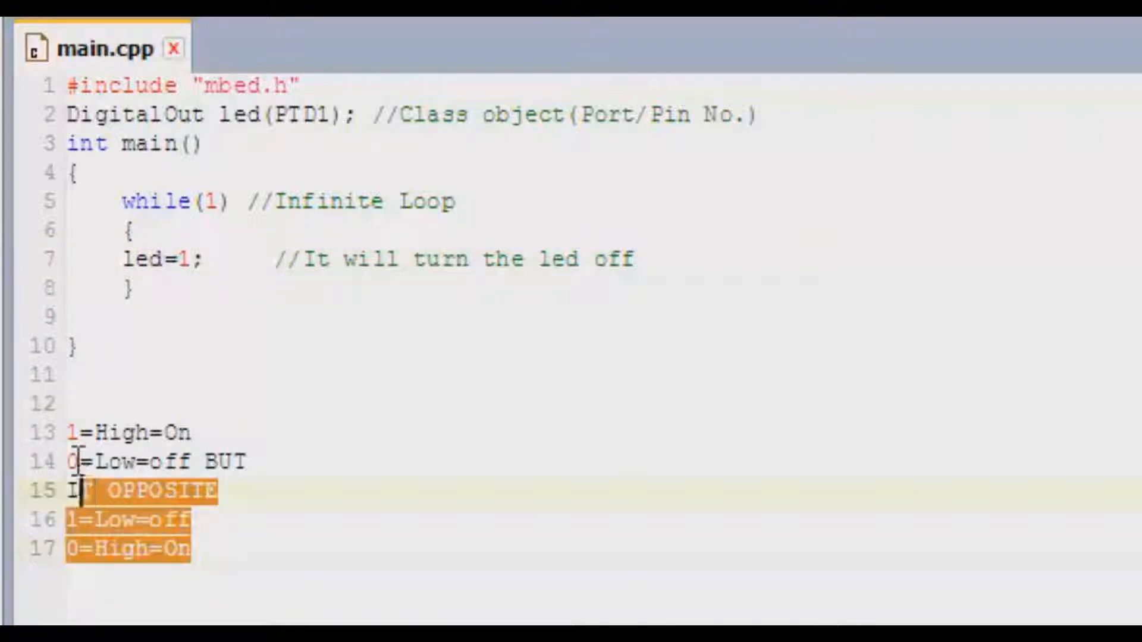
Delete the scratch notes and add wait(0.5); then led=0; in the loop
key(Delete)
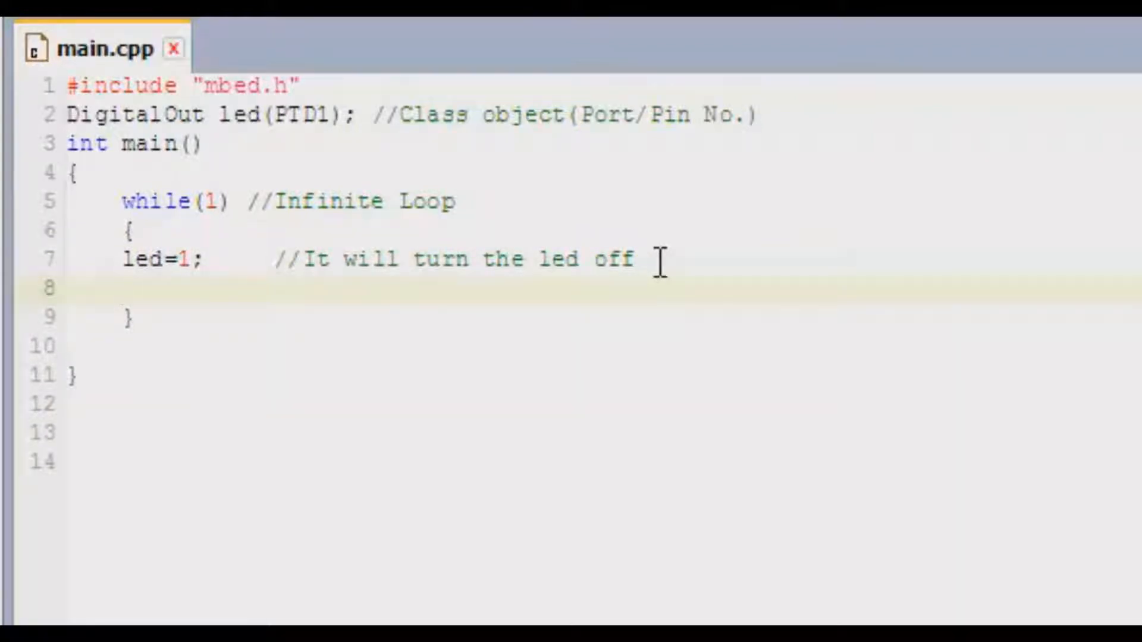
text(wait(0)
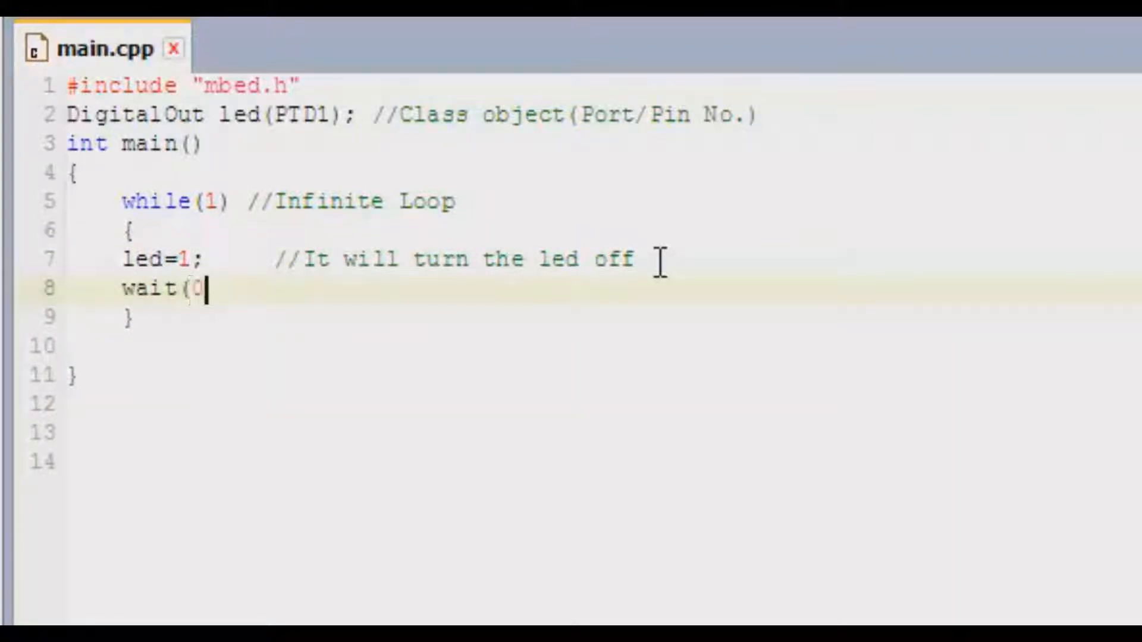
text(.5);)
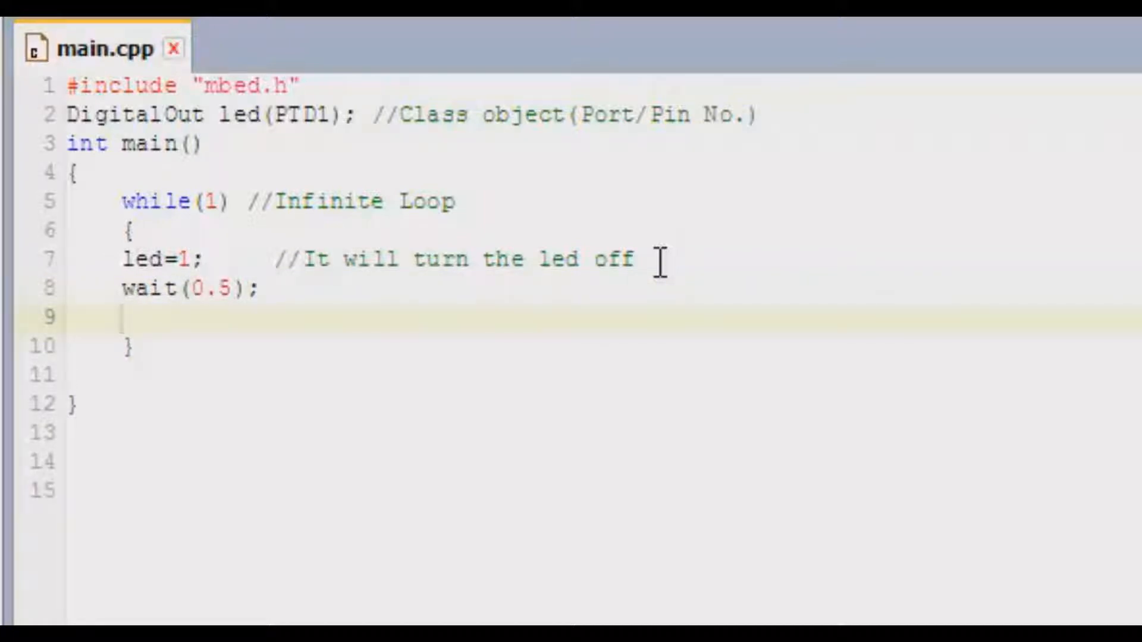
text(led)
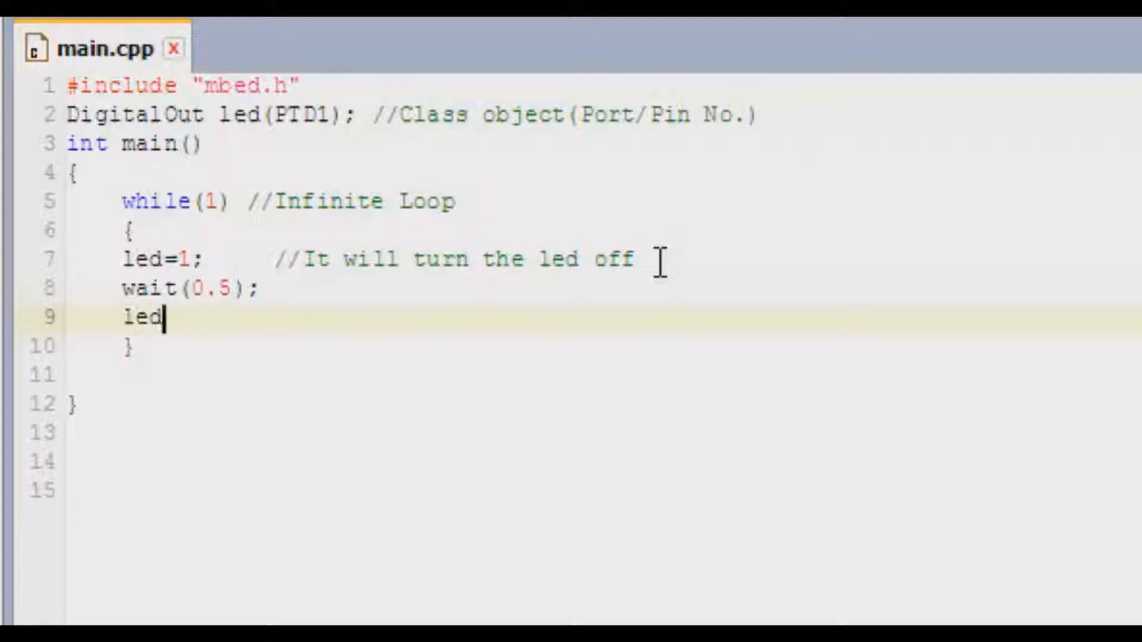
text(=)
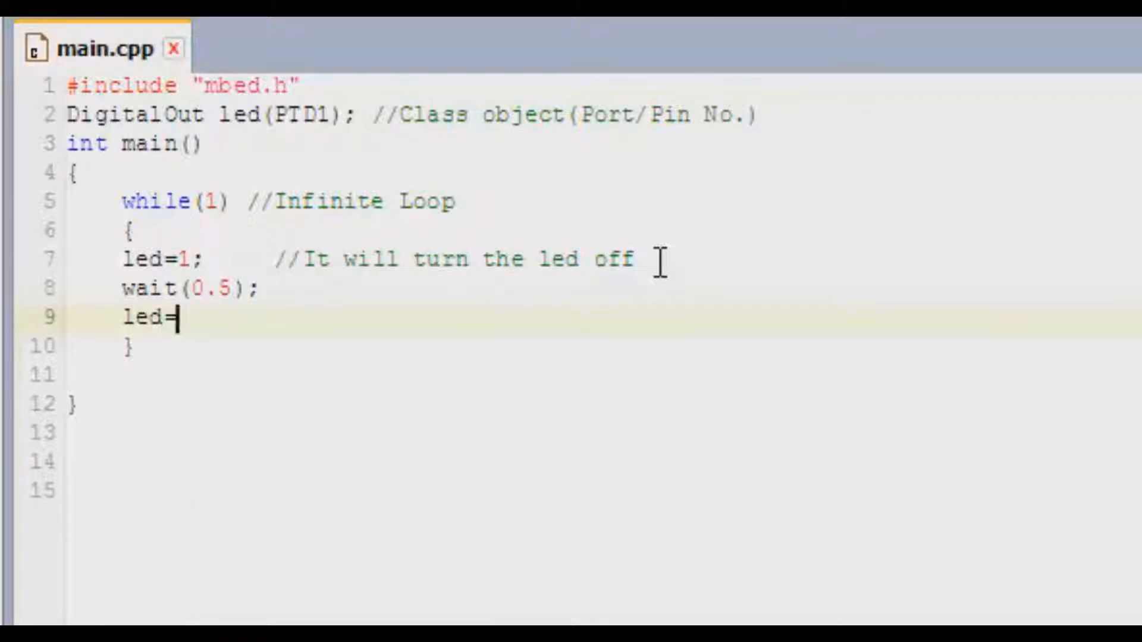
text(0;)
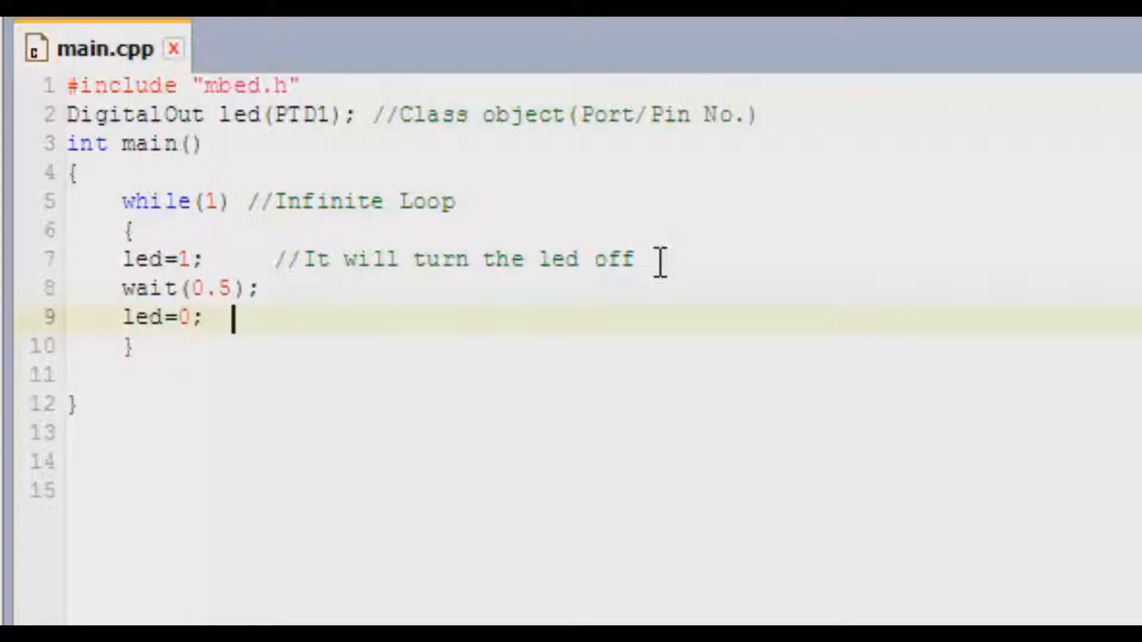
Comment led=0 with //It will turn on your Led and add another wait(0.5)
text(//It wi)
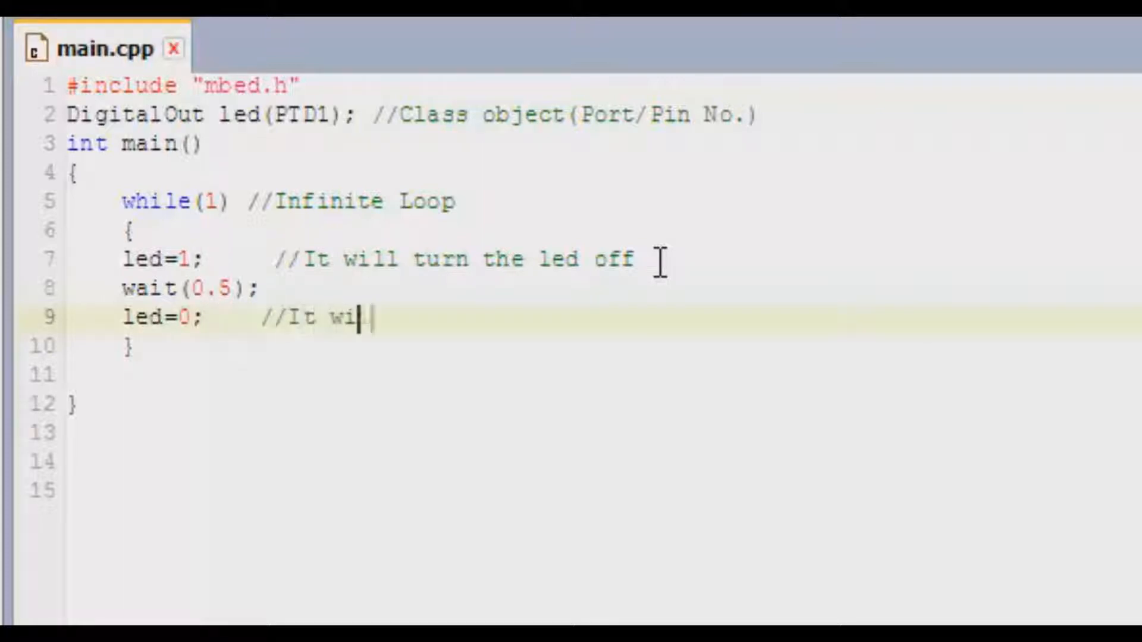
text(ll turn on your)
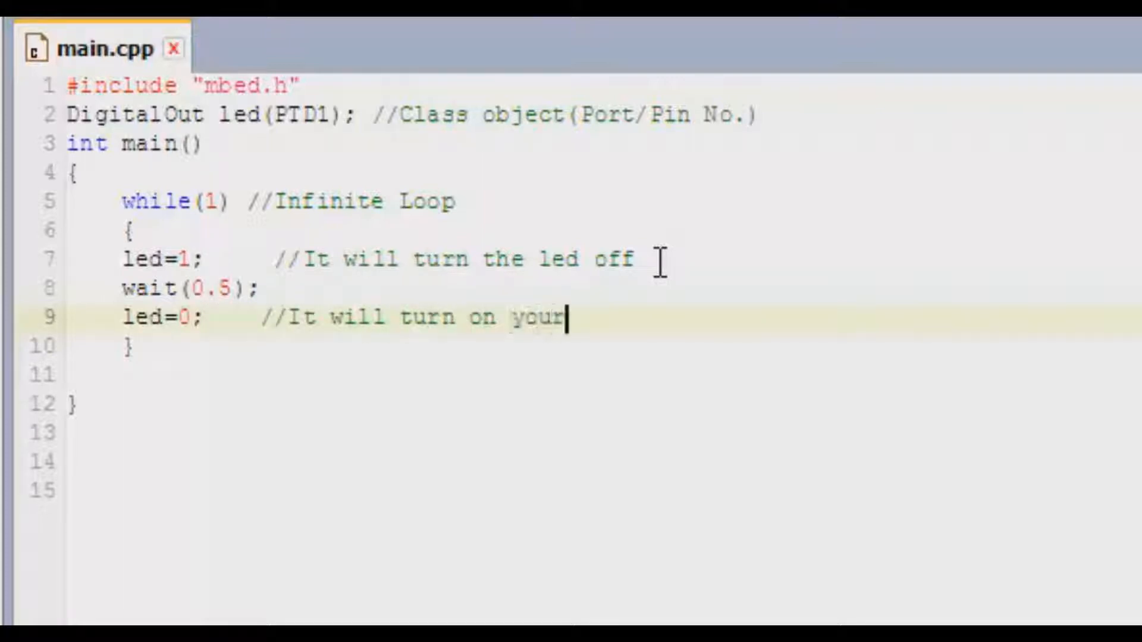
text(Led)
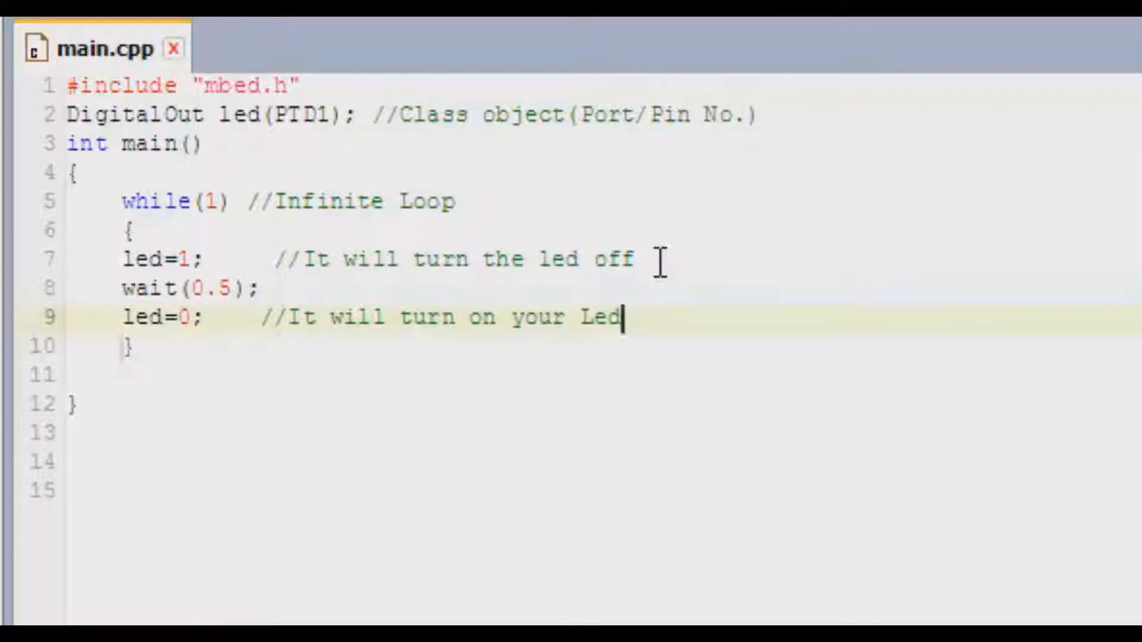
text(wait()
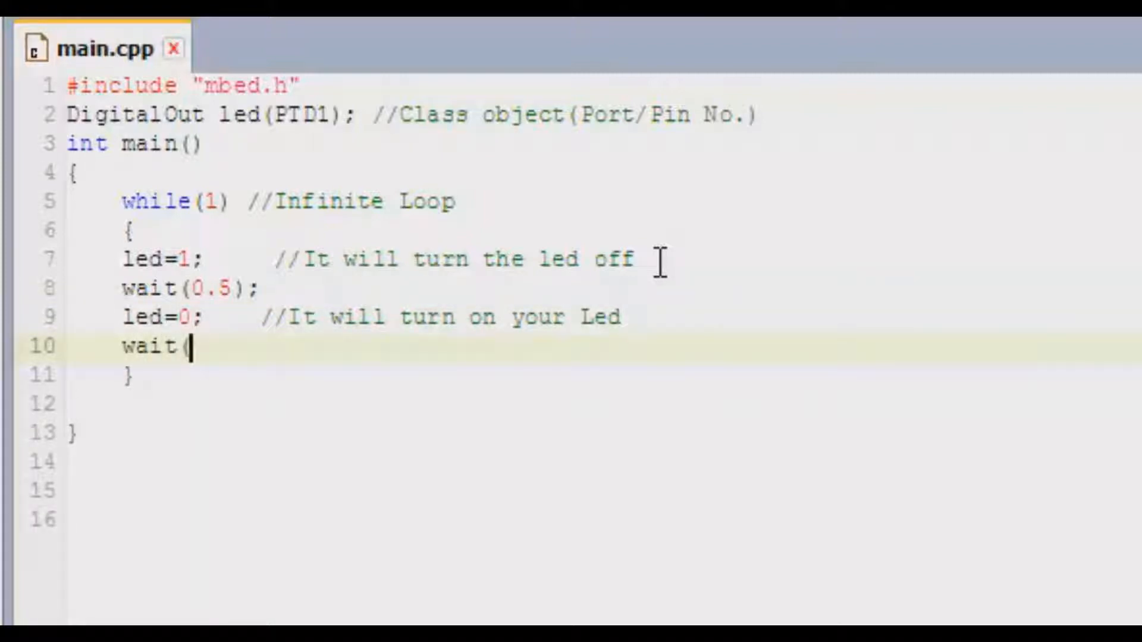
text(0.5);)
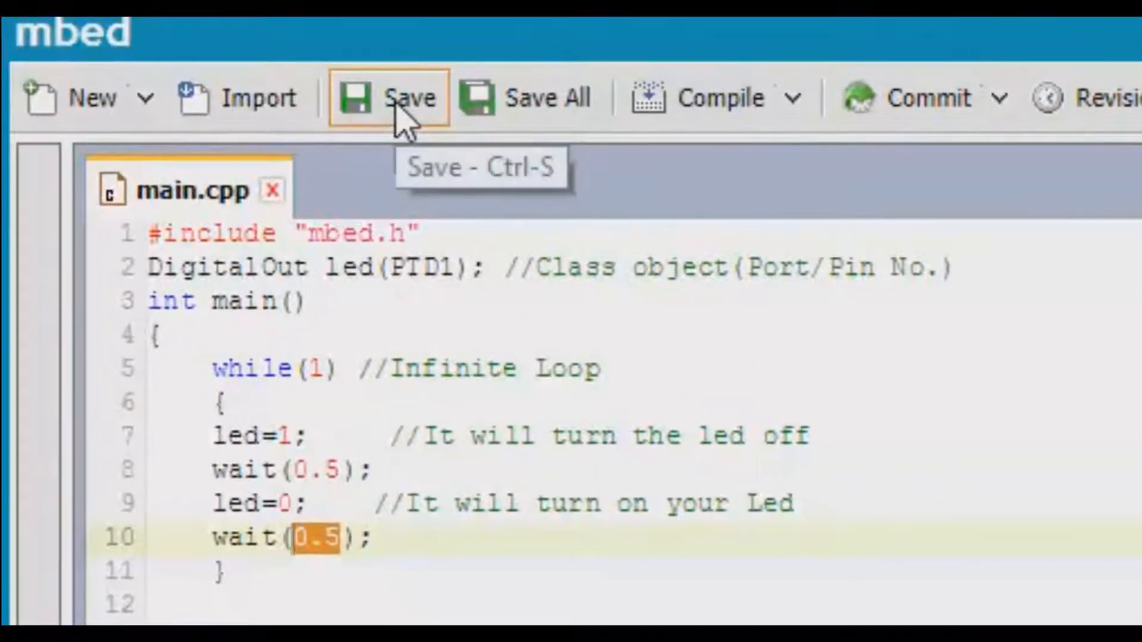
Save main.cpp and compile LEDBlinkingtutorialByAlex so its .bin downloads with Success output
click(395, 96)
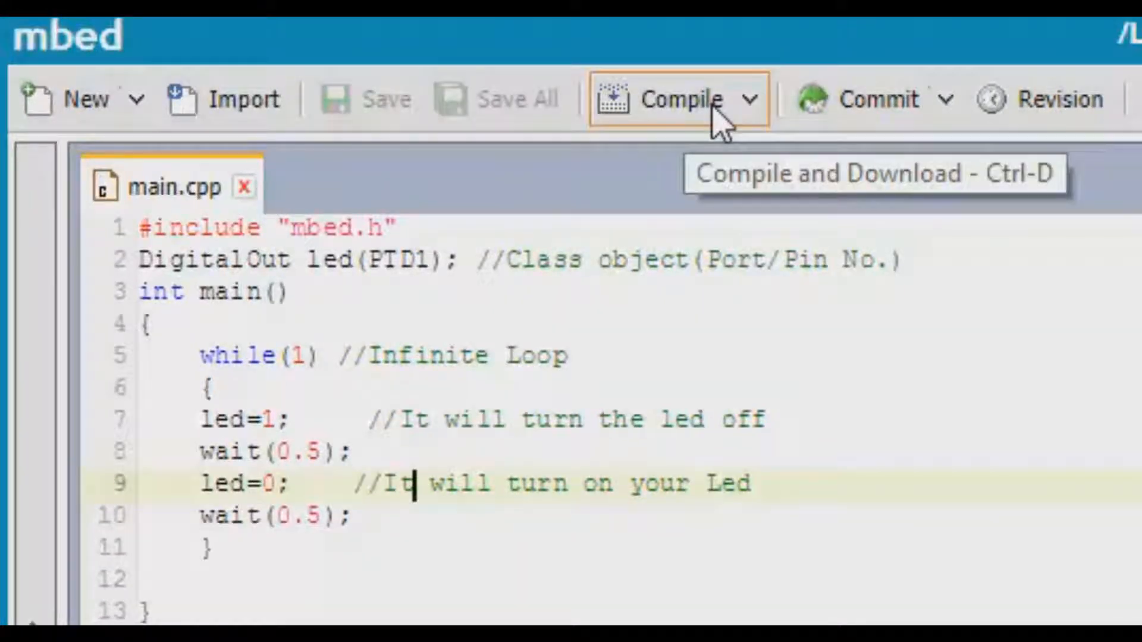
click(662, 99)
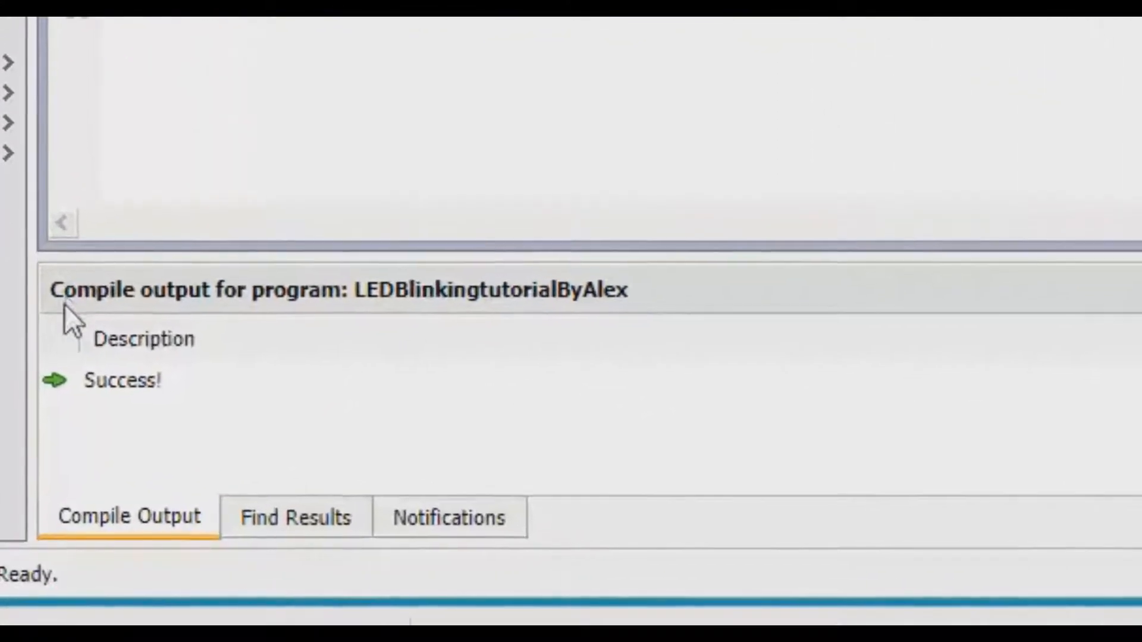
click(123, 381)
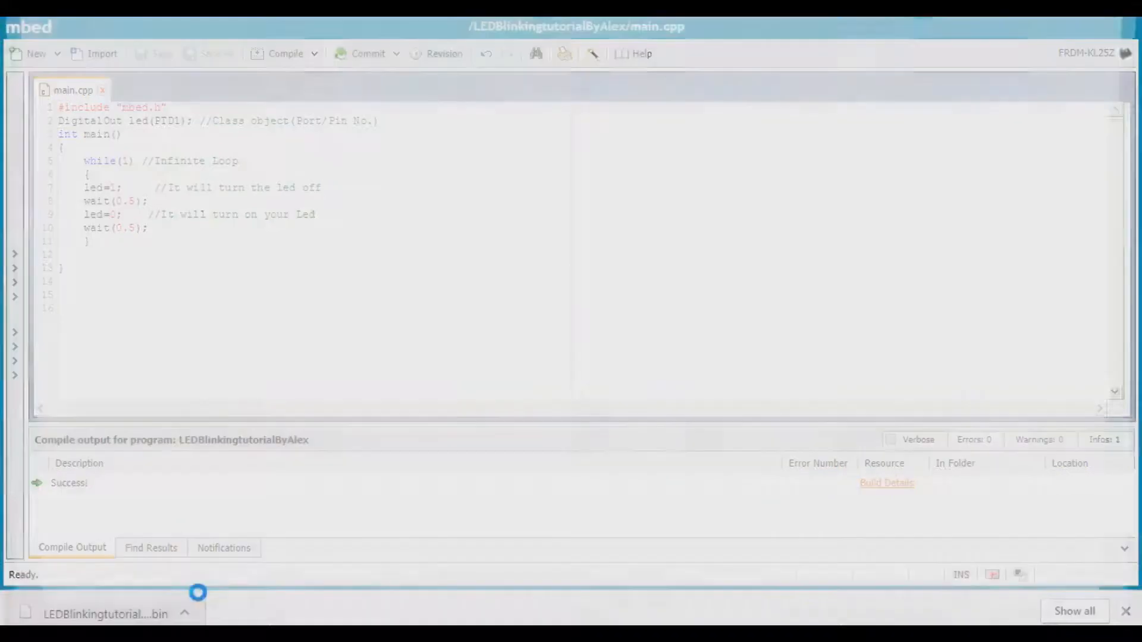
Copy the downloaded .bin from Downloads and paste it onto the board's empty drive
right_click(108, 124)
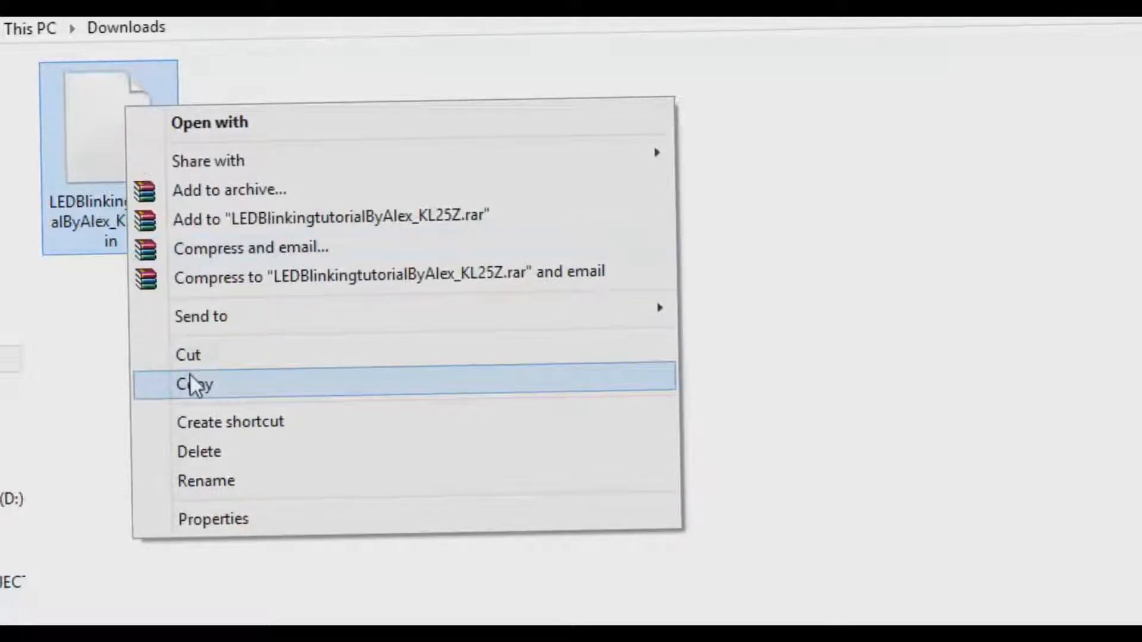
click(195, 384)
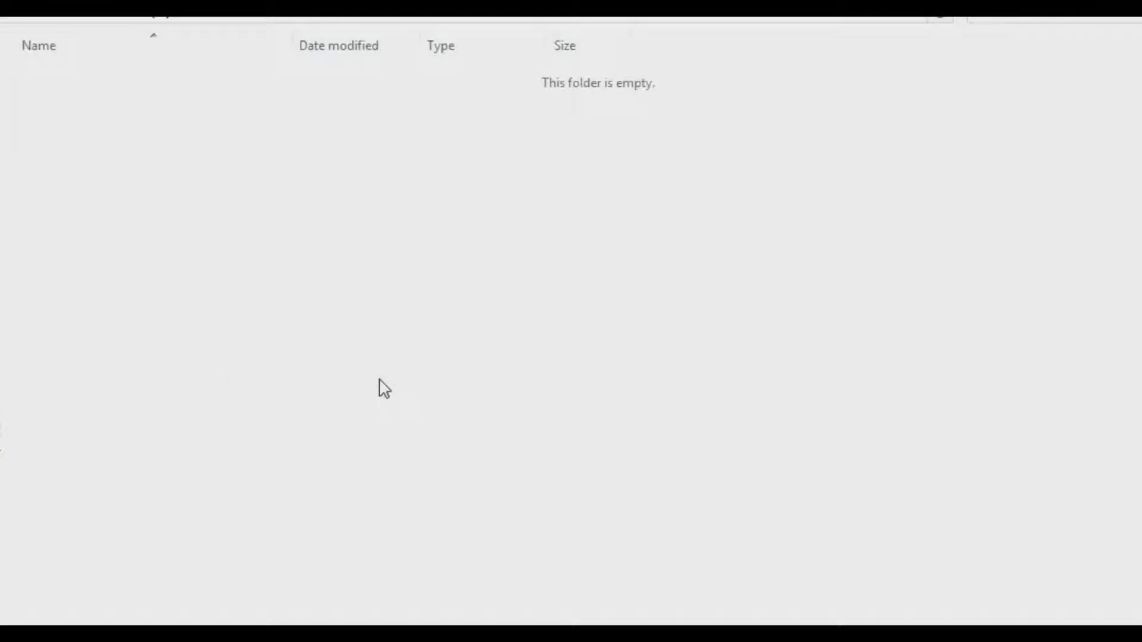
right_click(382, 386)
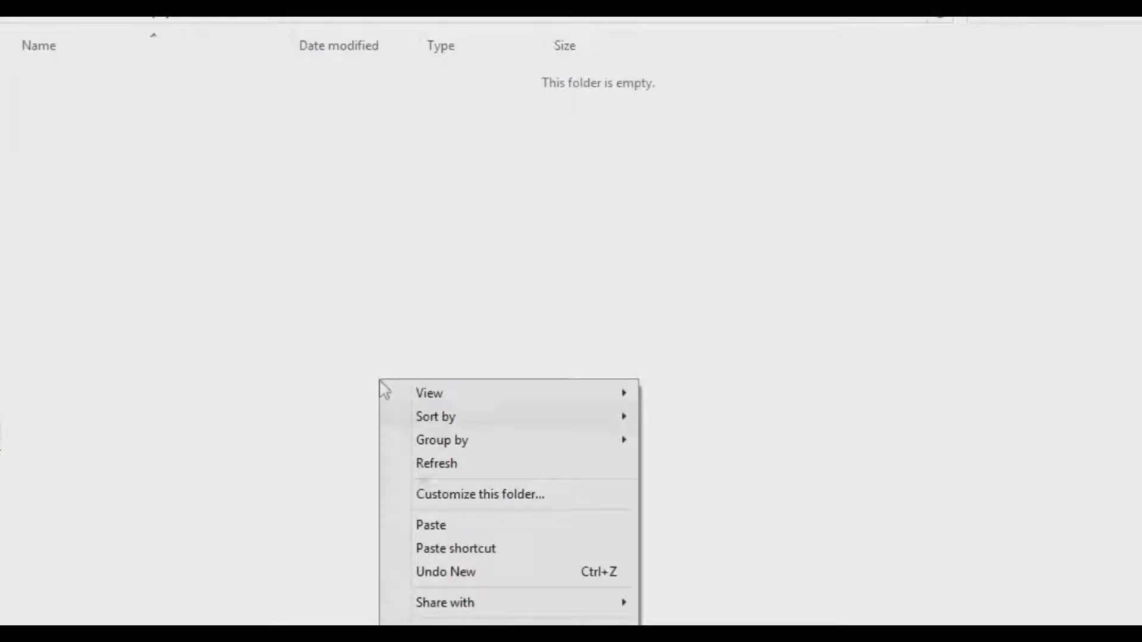
click(431, 525)
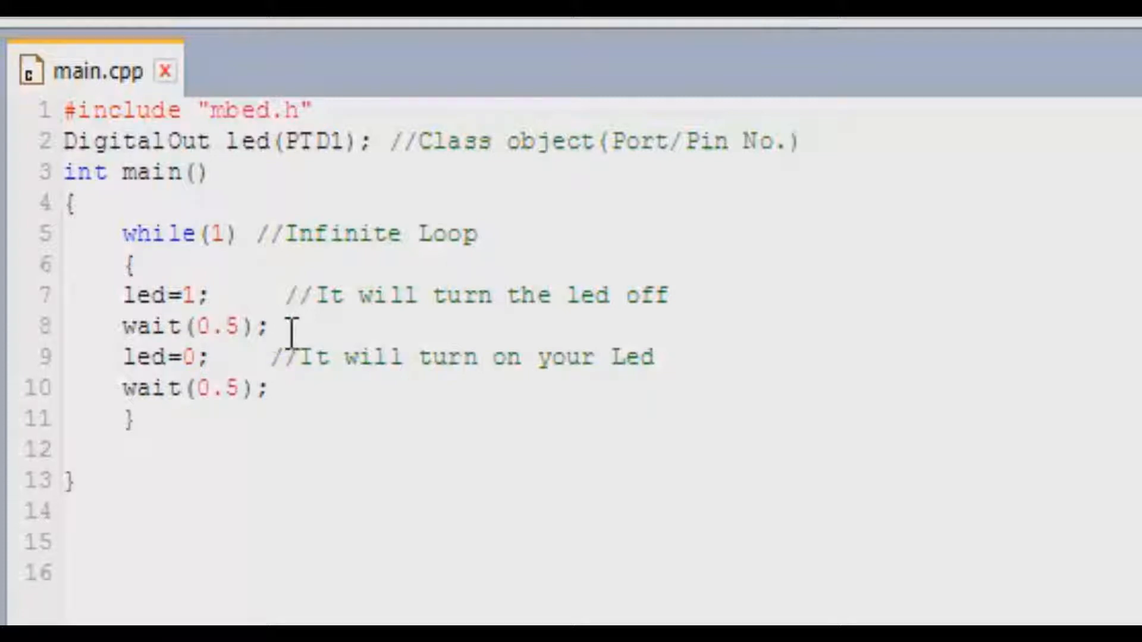
drag(124, 295, 265, 326)
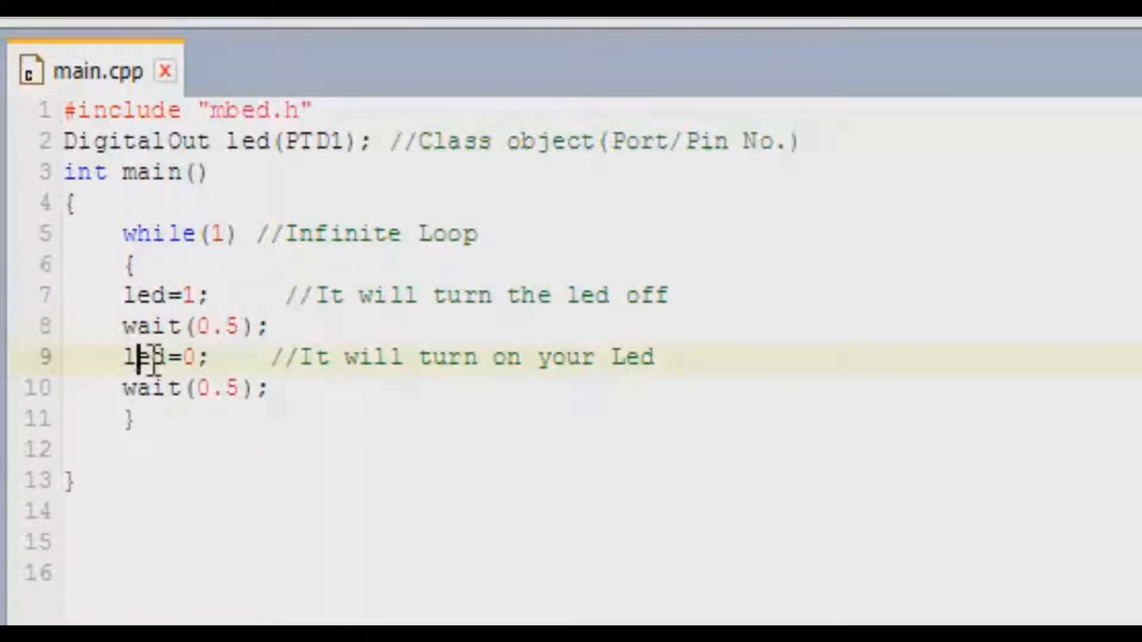
double_click(164, 357)
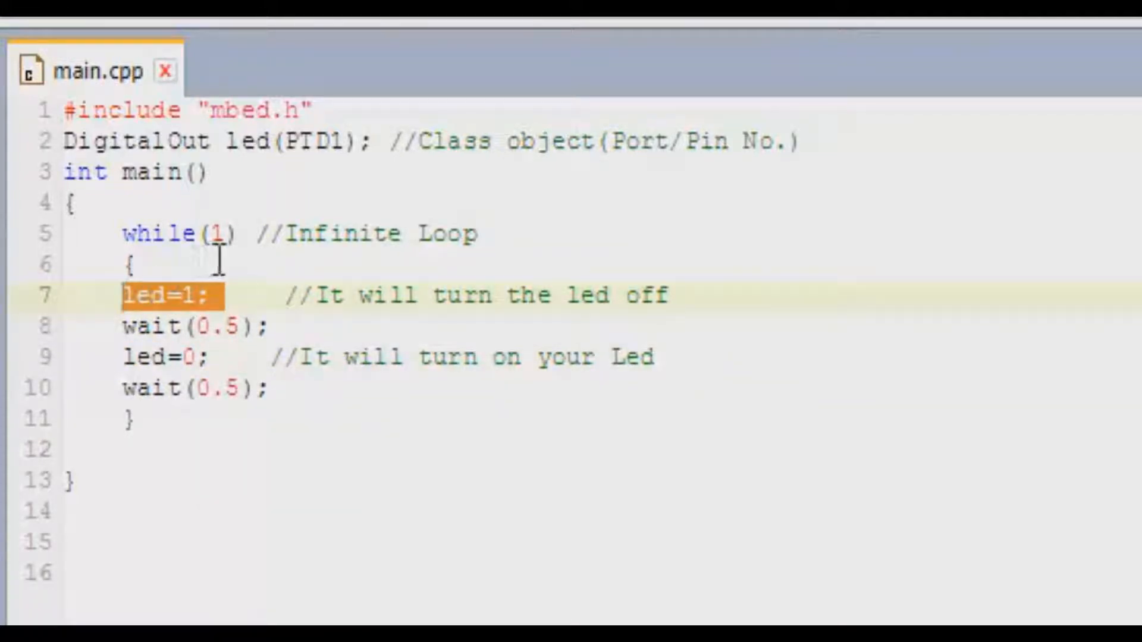
mouse_move(258, 326)
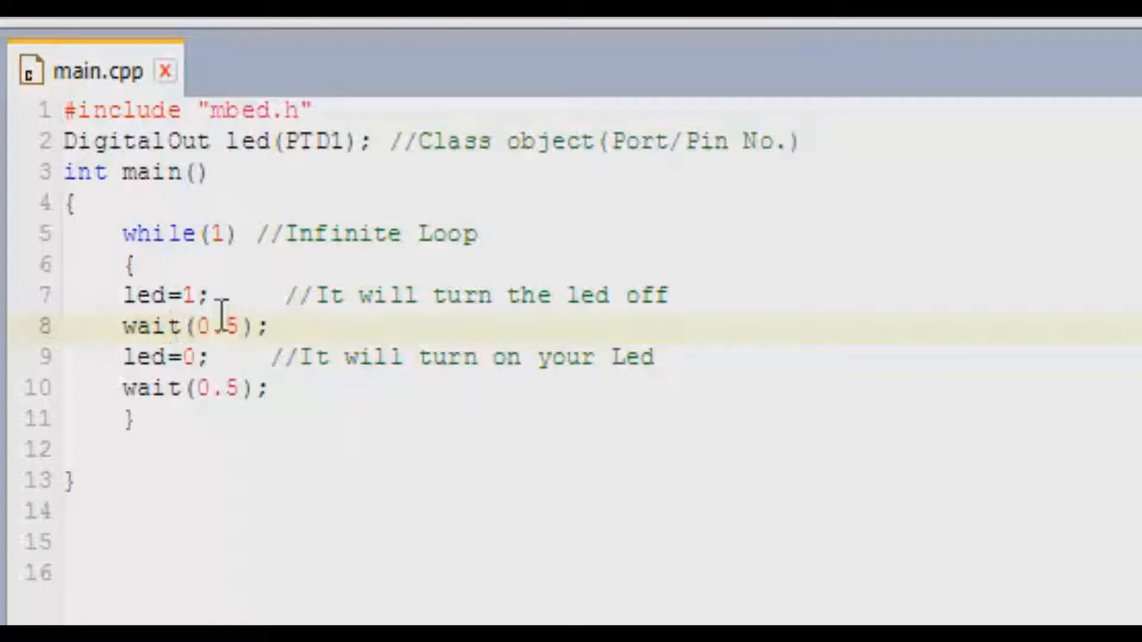
click(230, 295)
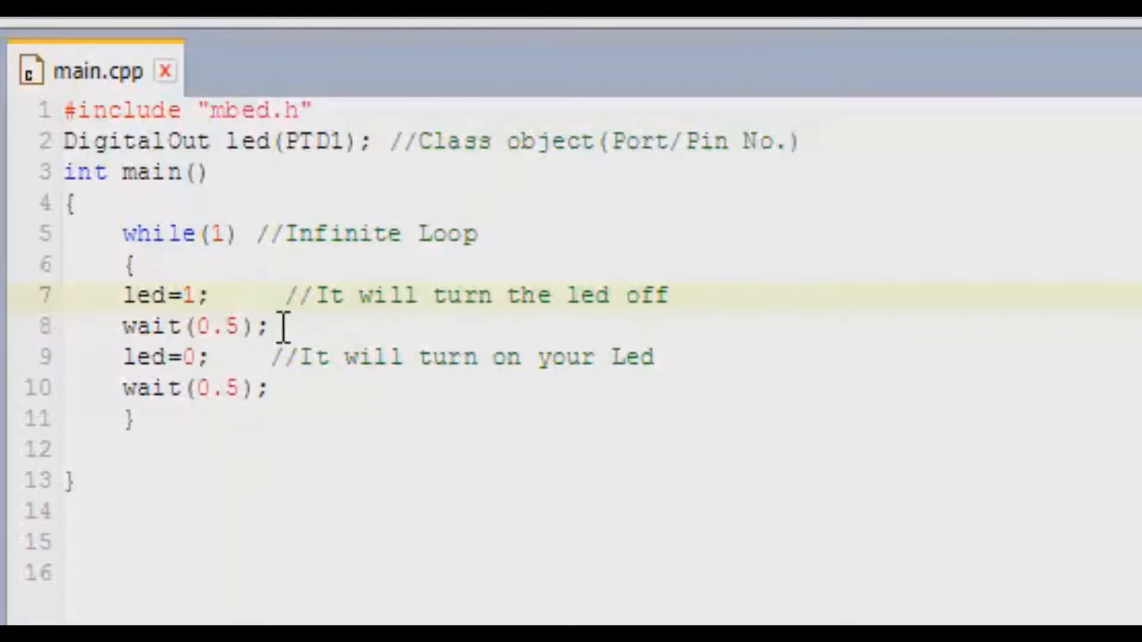
click(229, 297)
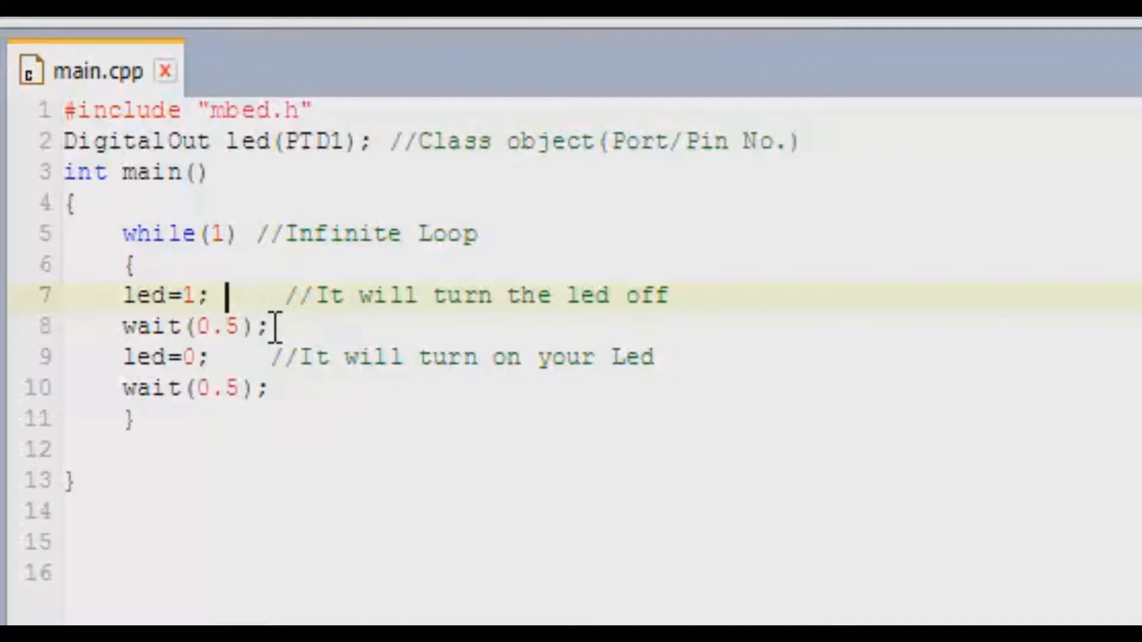